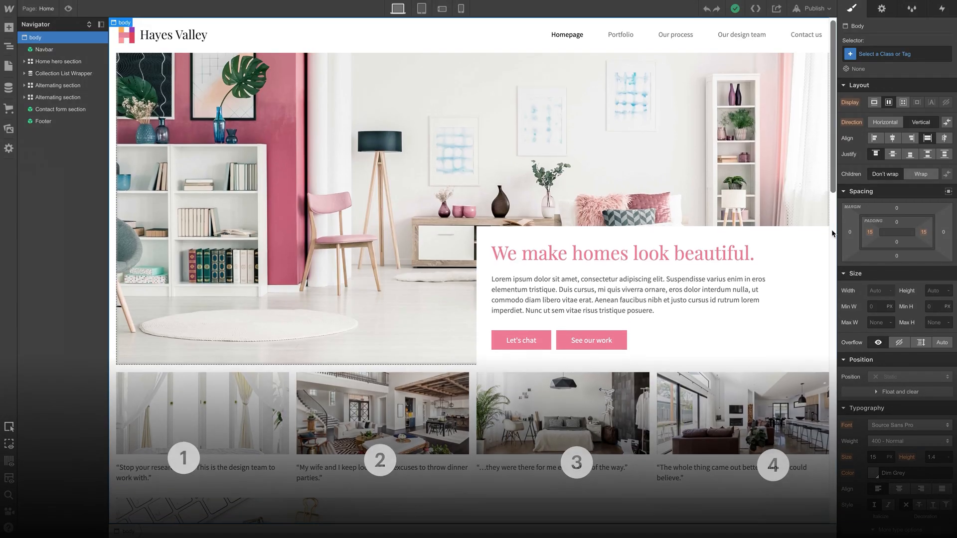
Rename the Step section class on the Our process page to Alternating section
{"action": "scroll", "scroll_direction": "down", "scroll_amount": 3}
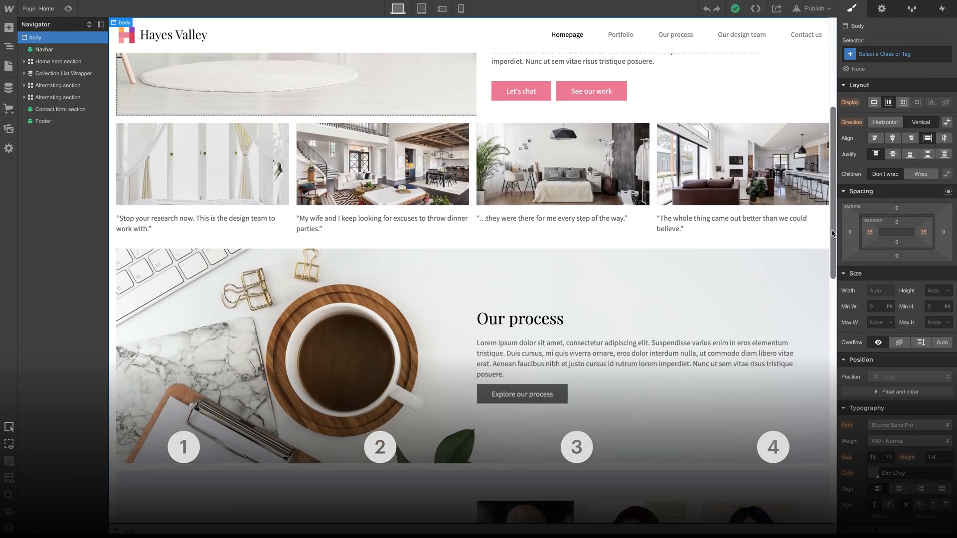
{"action": "scroll", "scroll_direction": "down", "scroll_amount": 3}
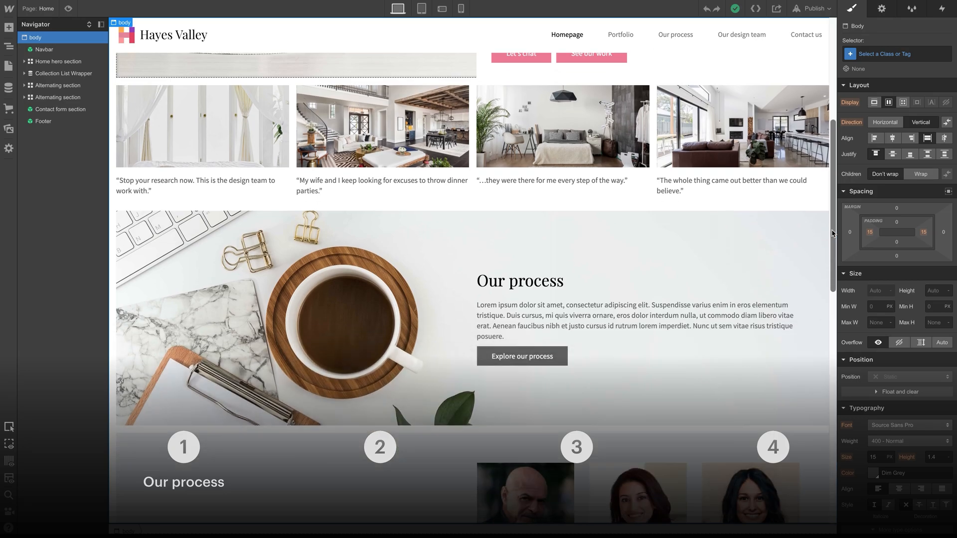
{"action": "scroll", "scroll_direction": "down", "scroll_amount": 3}
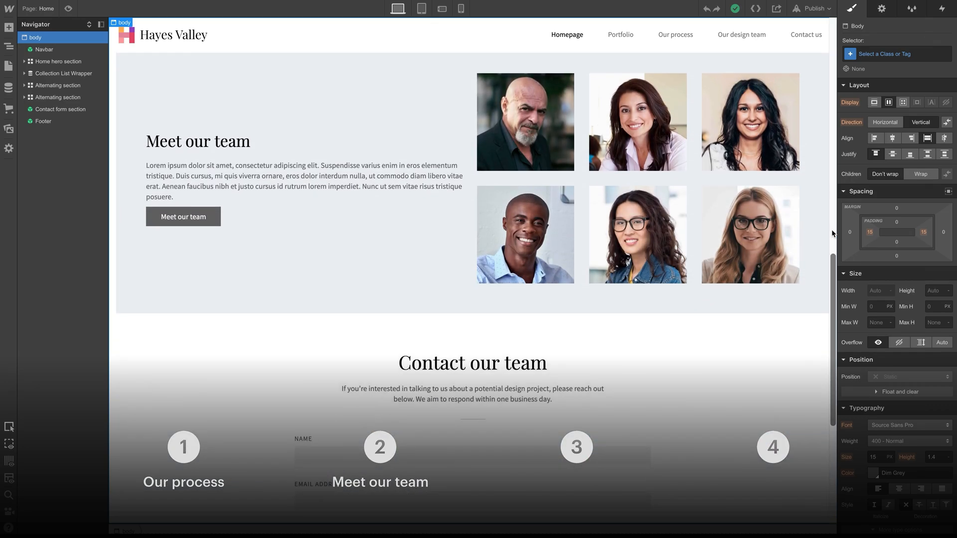
{"action": "scroll", "scroll_direction": "down", "scroll_amount": 3}
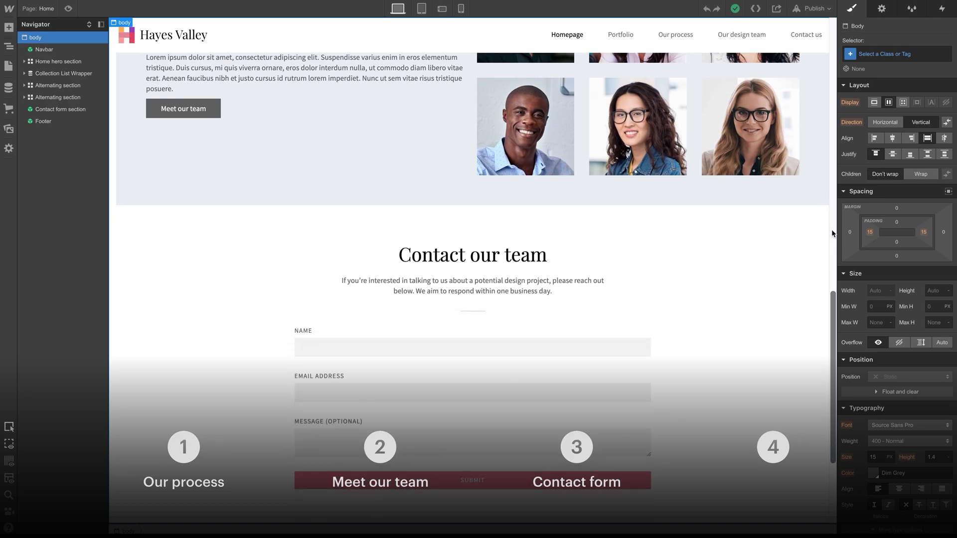
{"action": "scroll", "scroll_direction": "down", "scroll_amount": 3}
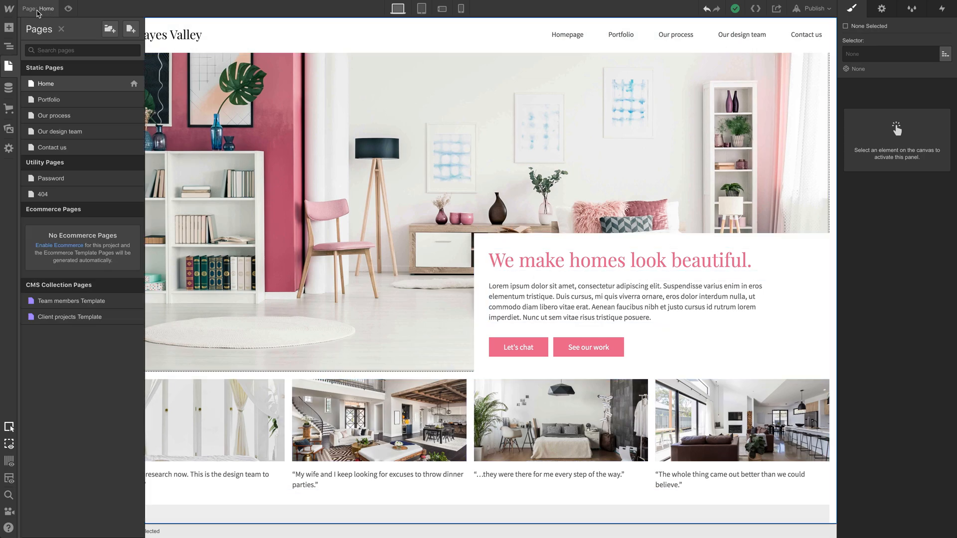
{"action": "mouse_move", "coordinate": [69, 107]}
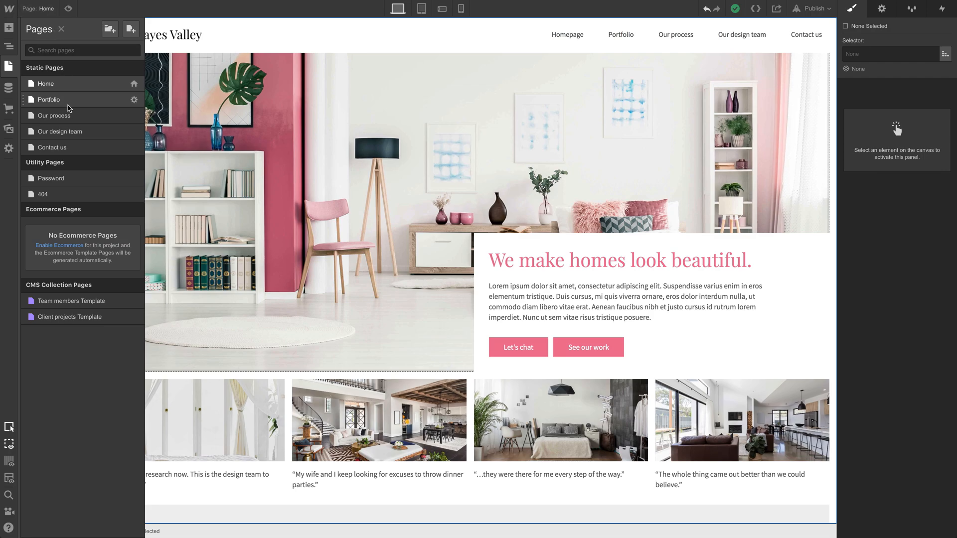
{"action": "left_click", "coordinate": [48, 99]}
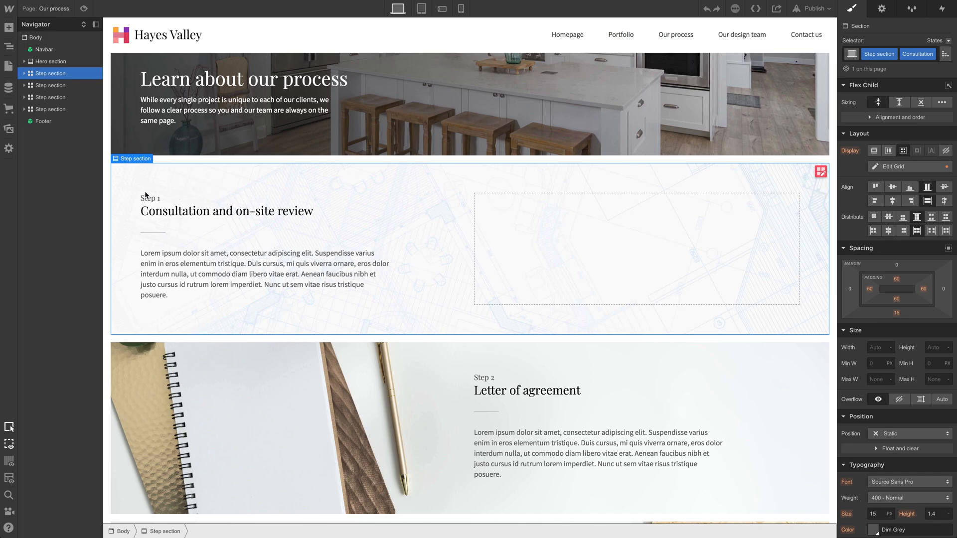
{"action": "left_click", "coordinate": [24, 73]}
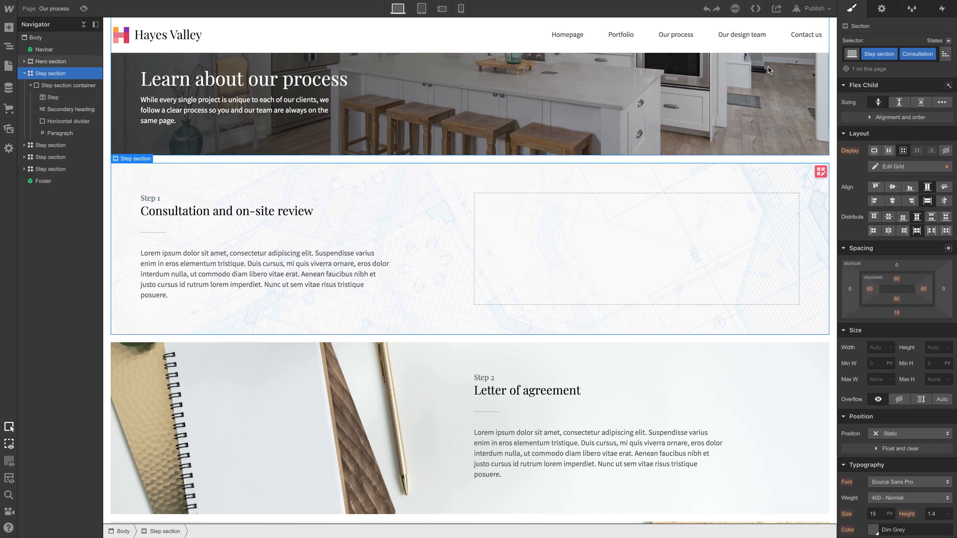
{"action": "left_click", "coordinate": [880, 54]}
{"action": "type", "text": "Alternating"}
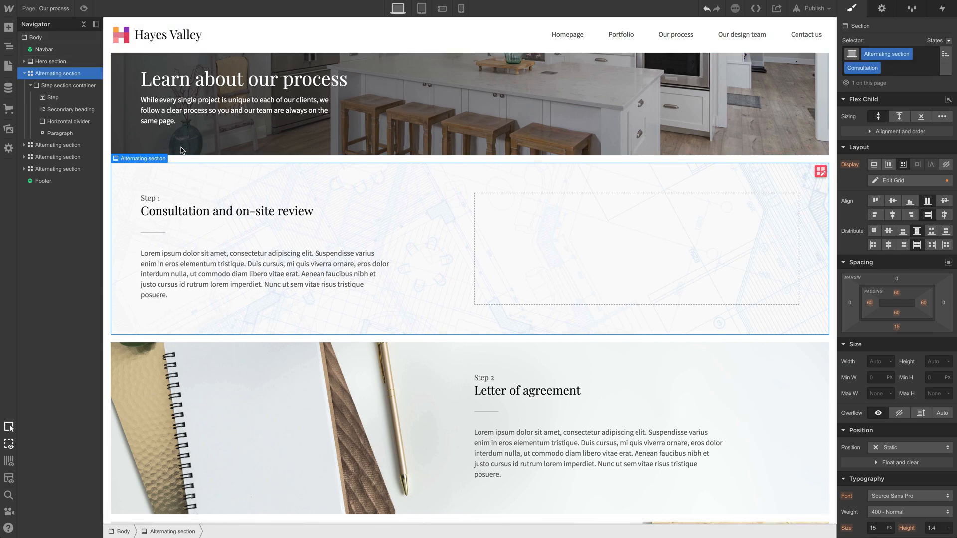
Return to the Home page from the Pages list
{"action": "left_click", "coordinate": [9, 65]}
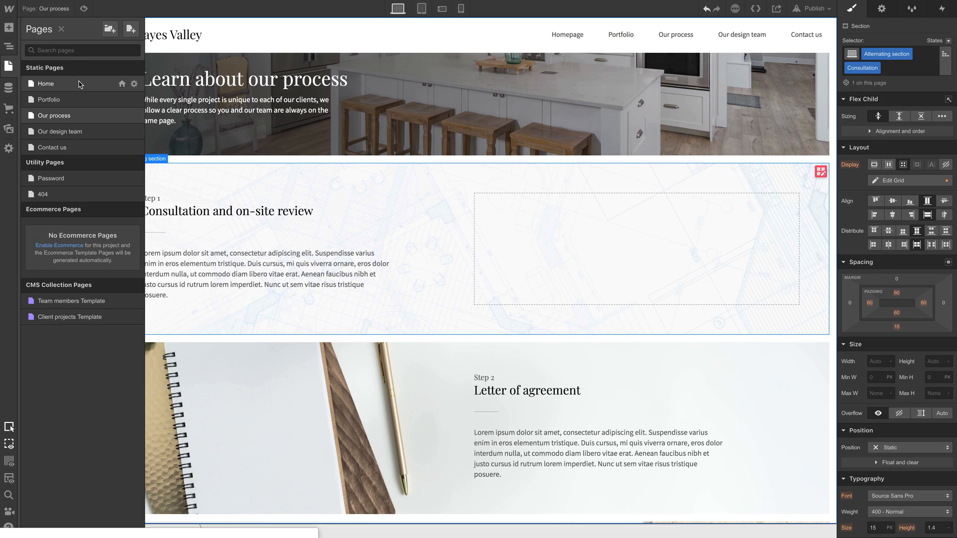
{"action": "left_click", "coordinate": [46, 83]}
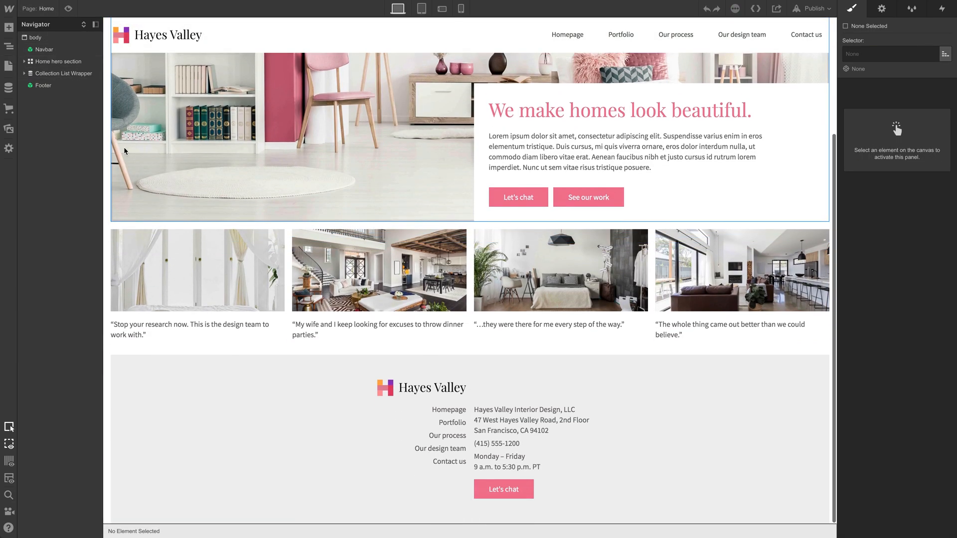
Place a new empty Section in the Navigator just above the Footer
{"action": "left_click", "coordinate": [9, 28]}
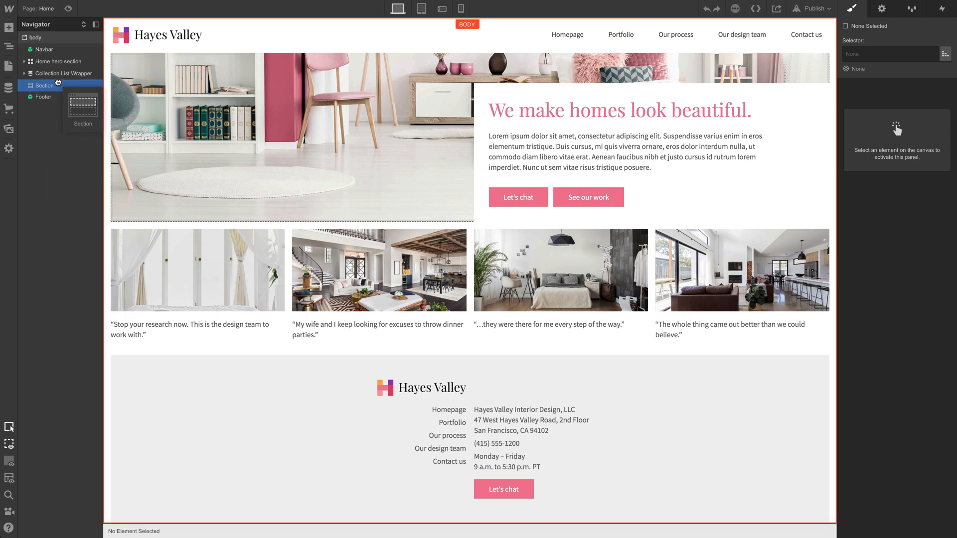
{"action": "left_click", "coordinate": [44, 84]}
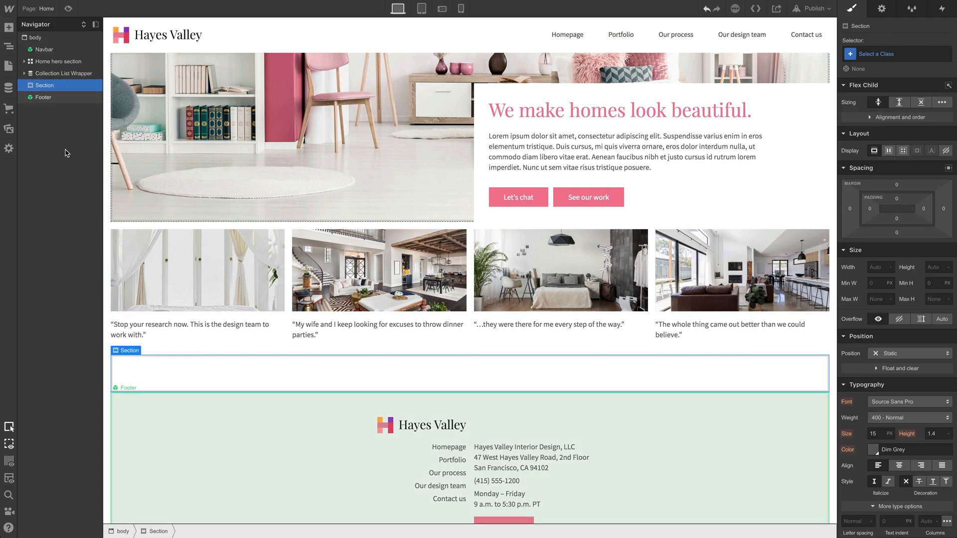
{"action": "scroll", "scroll_direction": "down", "scroll_amount": 3}
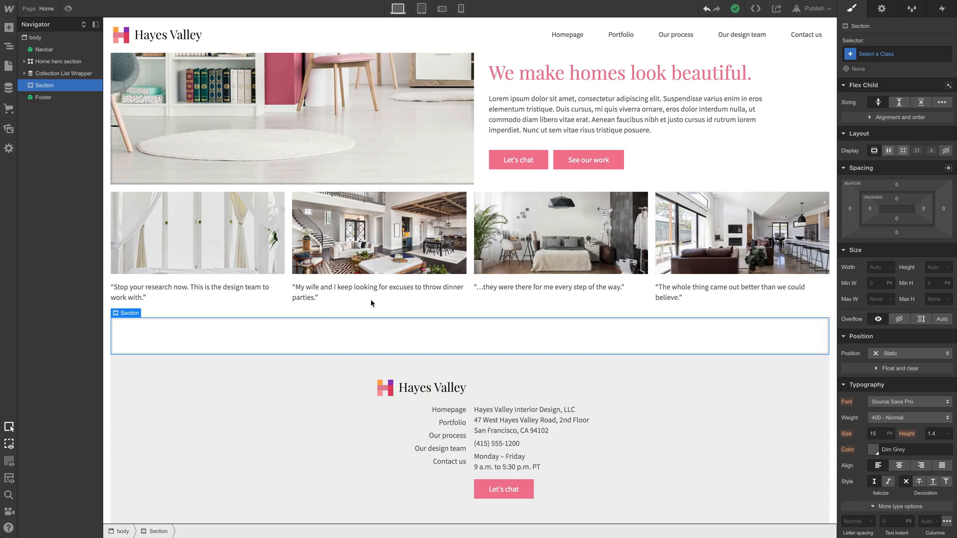
Apply the Alternating section class to the new section and add the Explore process combo class
{"action": "left_click", "coordinate": [896, 54]}
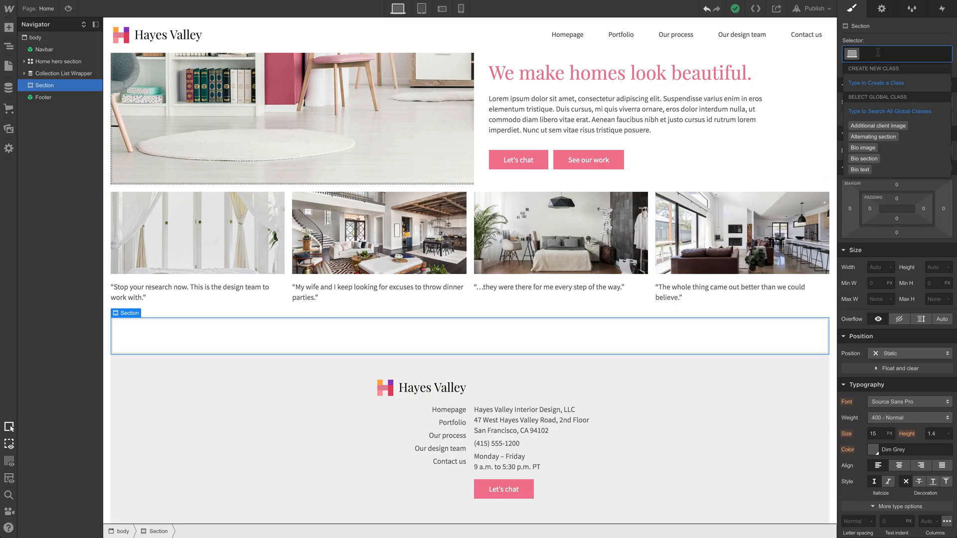
{"action": "left_click", "coordinate": [874, 137]}
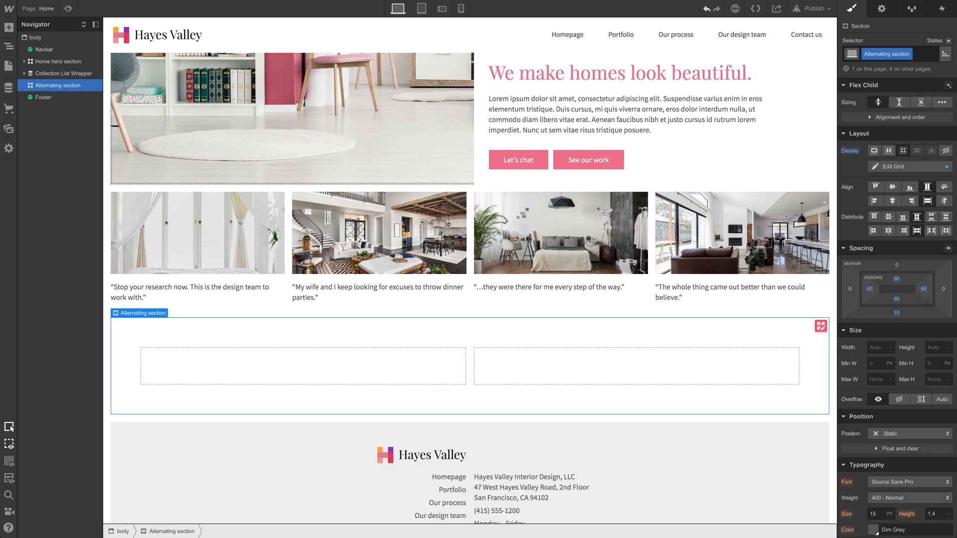
{"action": "scroll", "scroll_direction": "down", "scroll_amount": 3}
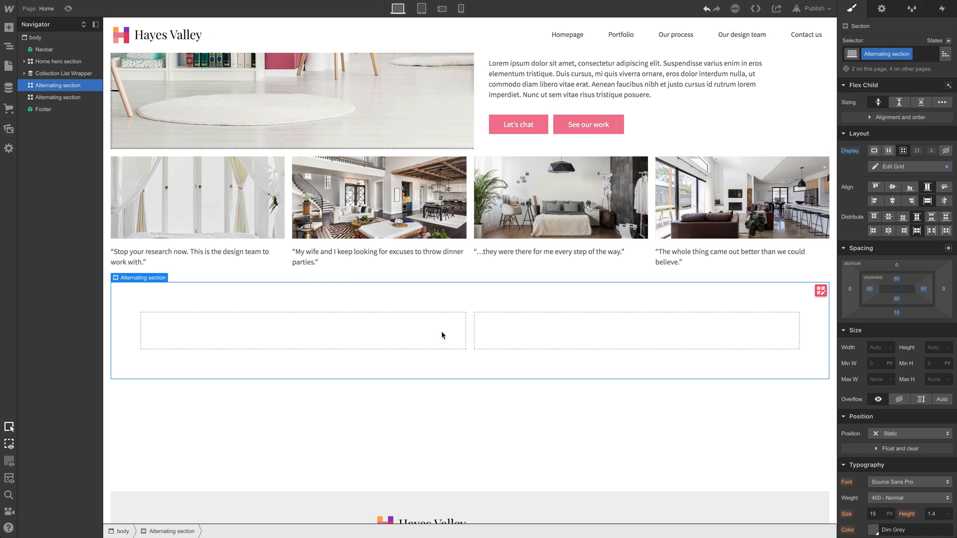
{"action": "left_click", "coordinate": [942, 54]}
{"action": "type", "text": " Explore process"}
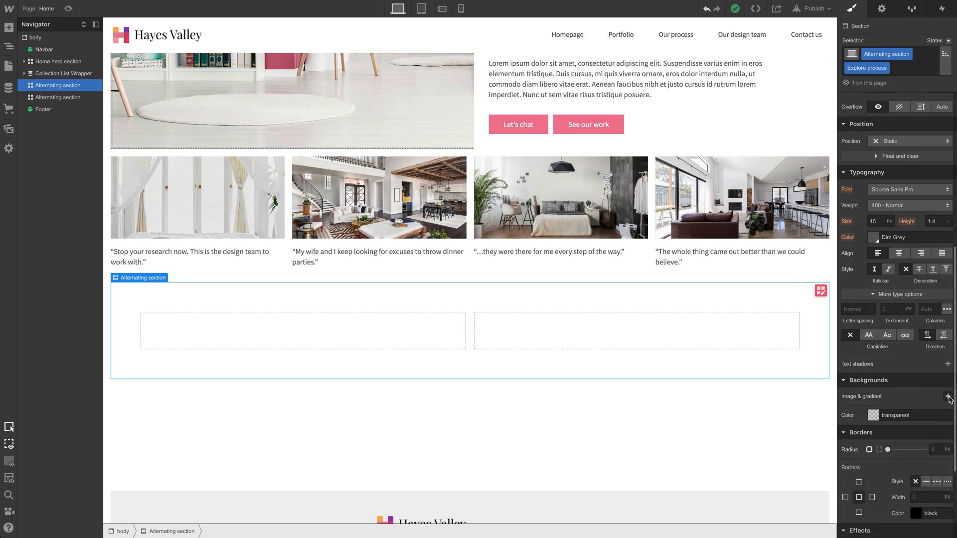
Set Desk view.jpg as the section background, sized Cover and positioned center
{"action": "left_click", "coordinate": [950, 397]}
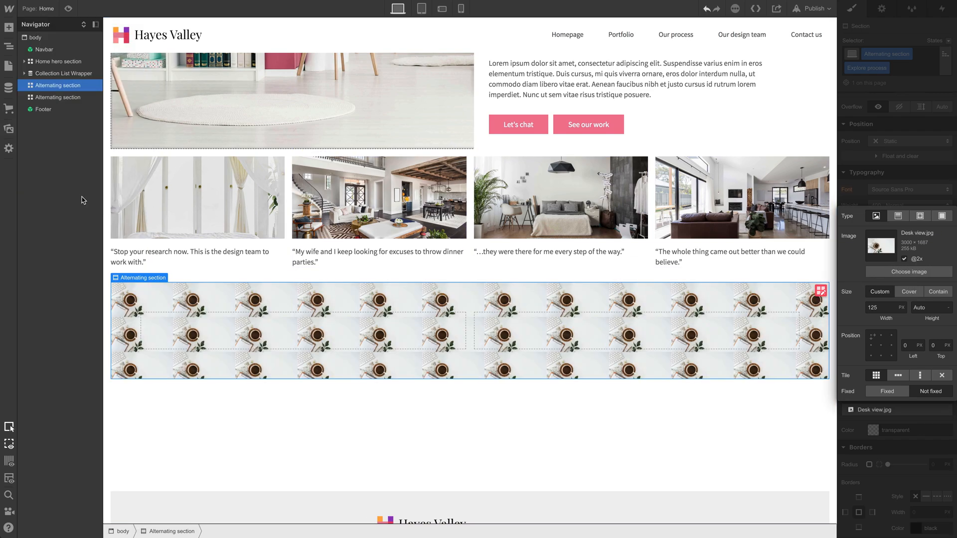
{"action": "left_click", "coordinate": [909, 291]}
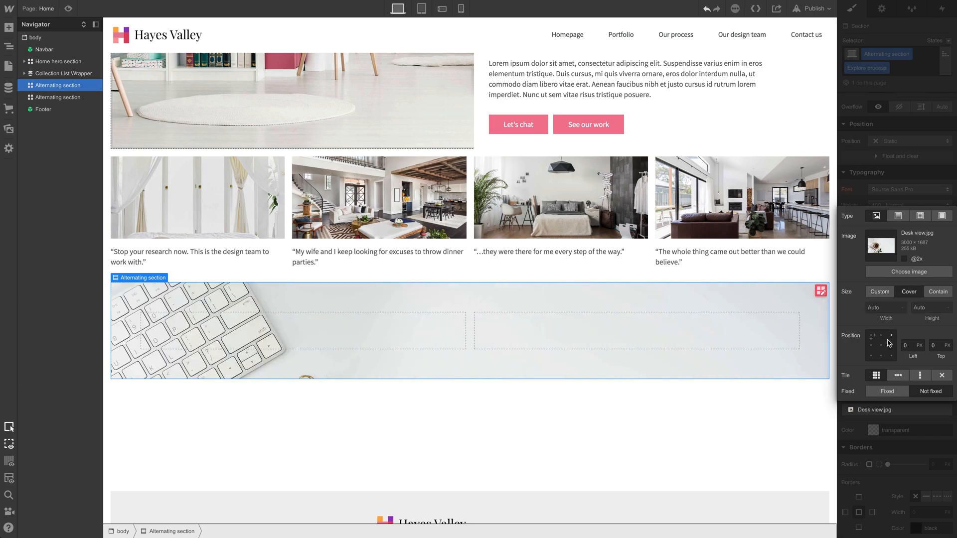
{"action": "left_click", "coordinate": [881, 345]}
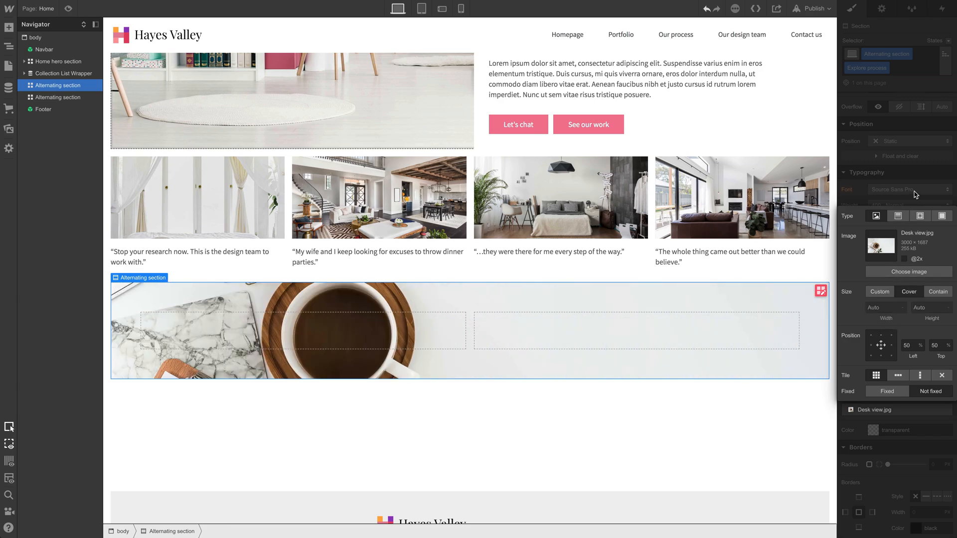
{"action": "left_click", "coordinate": [851, 9]}
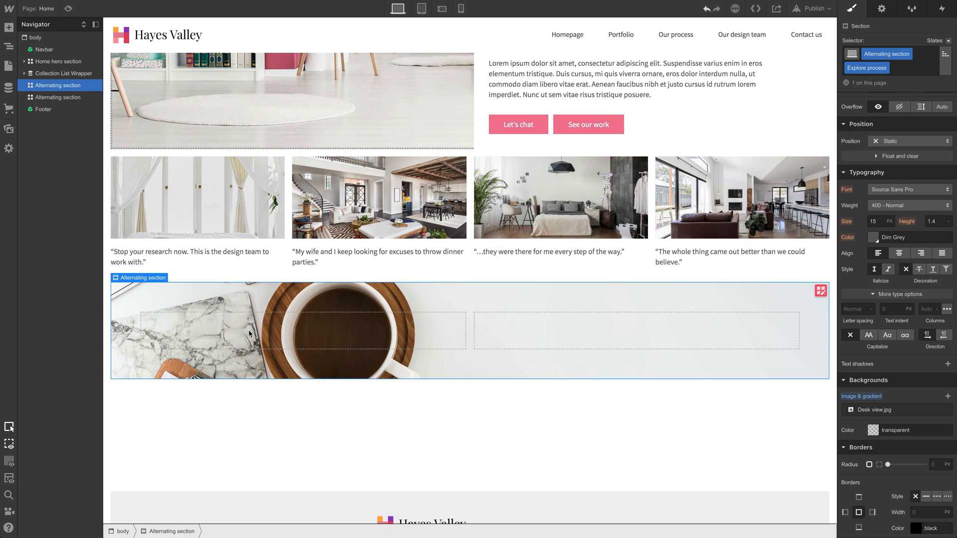
{"action": "mouse_move", "coordinate": [604, 335]}
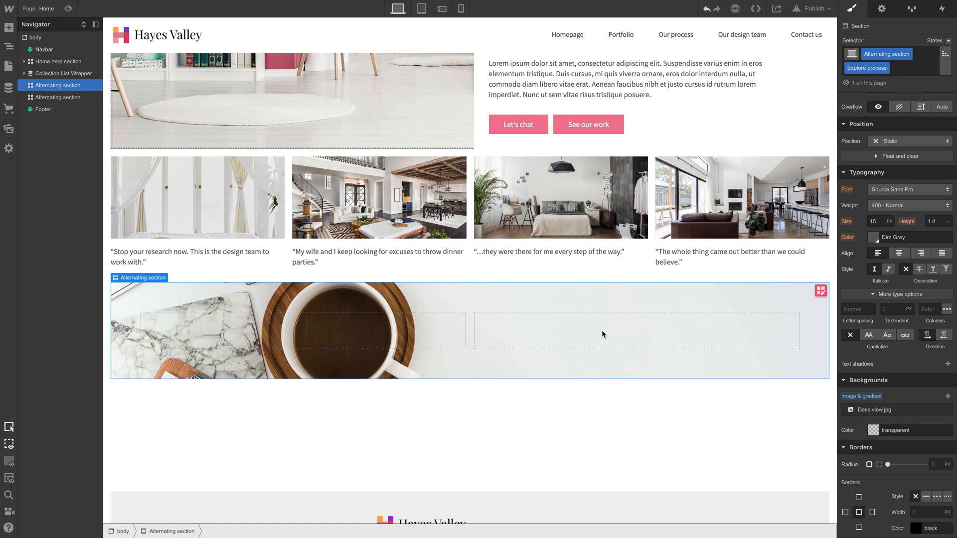
{"action": "scroll", "scroll_direction": "down", "scroll_amount": 3}
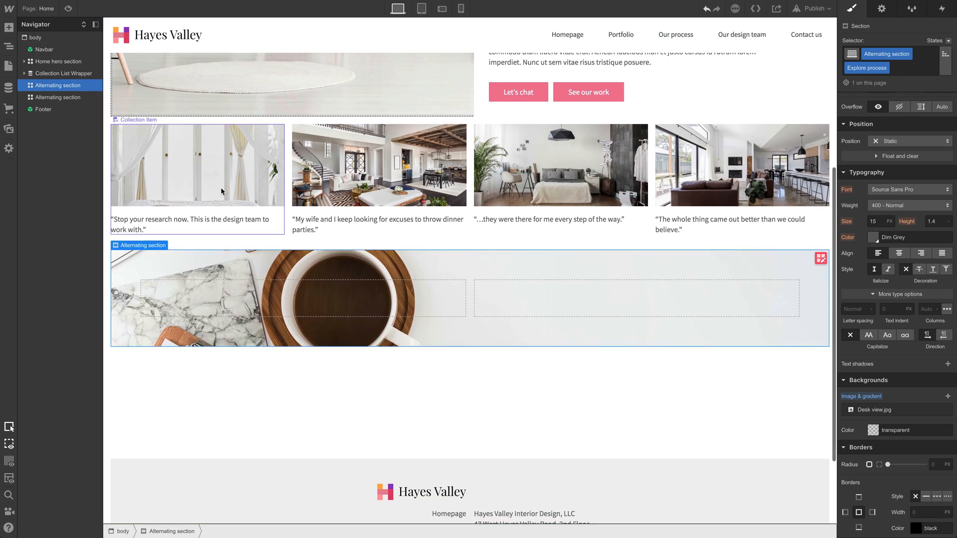
Add an H2 heading reading 'Our process' into the right-hand block
{"action": "left_click", "coordinate": [9, 28]}
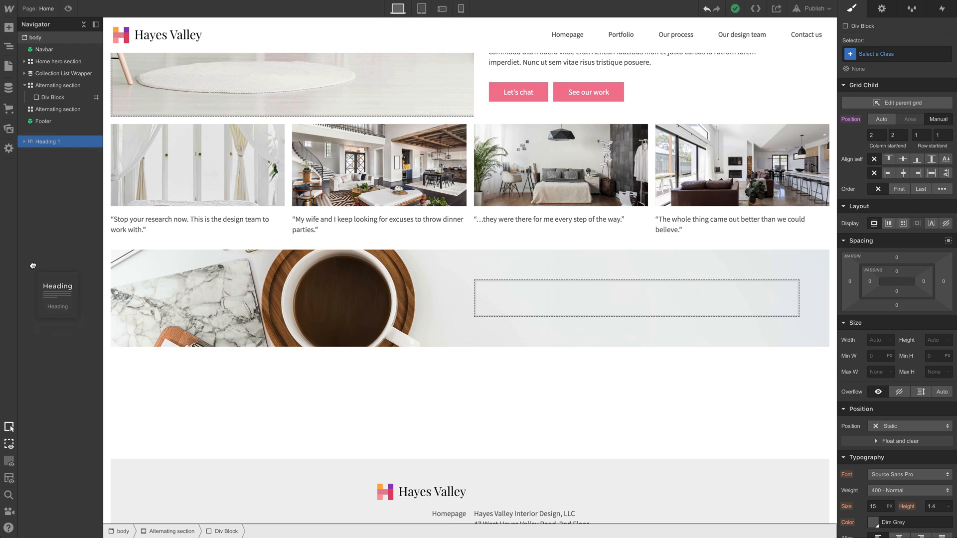
{"action": "left_click", "coordinate": [52, 96]}
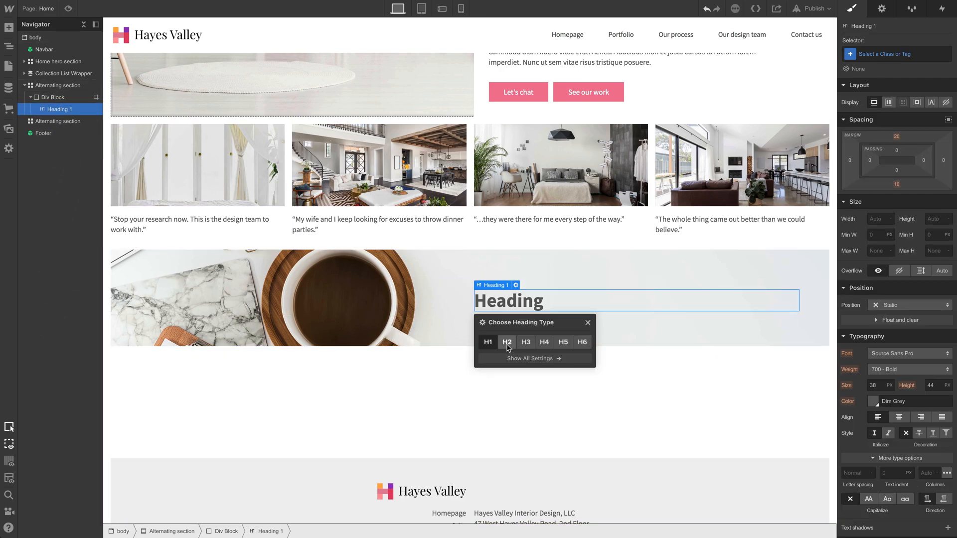
{"action": "left_click", "coordinate": [507, 342]}
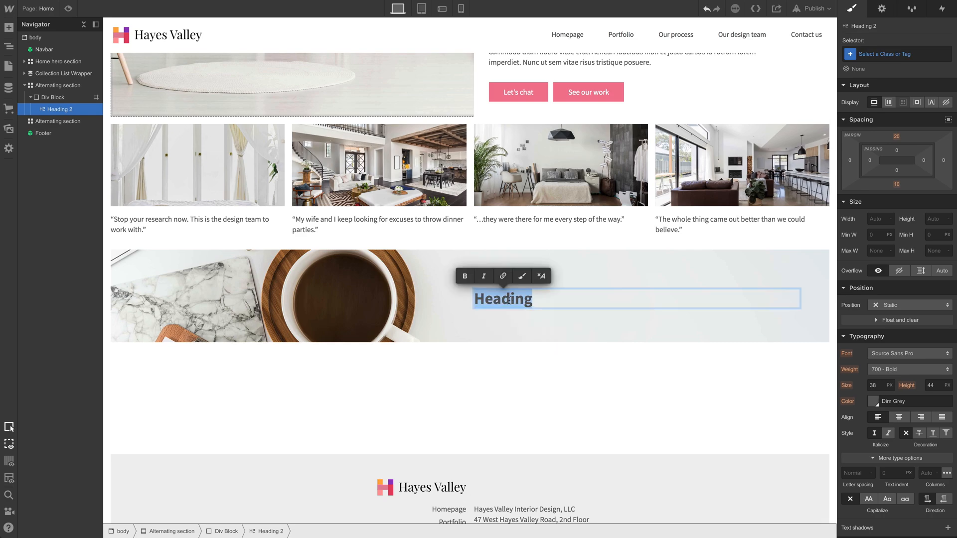
{"action": "type", "text": "Our pr"}
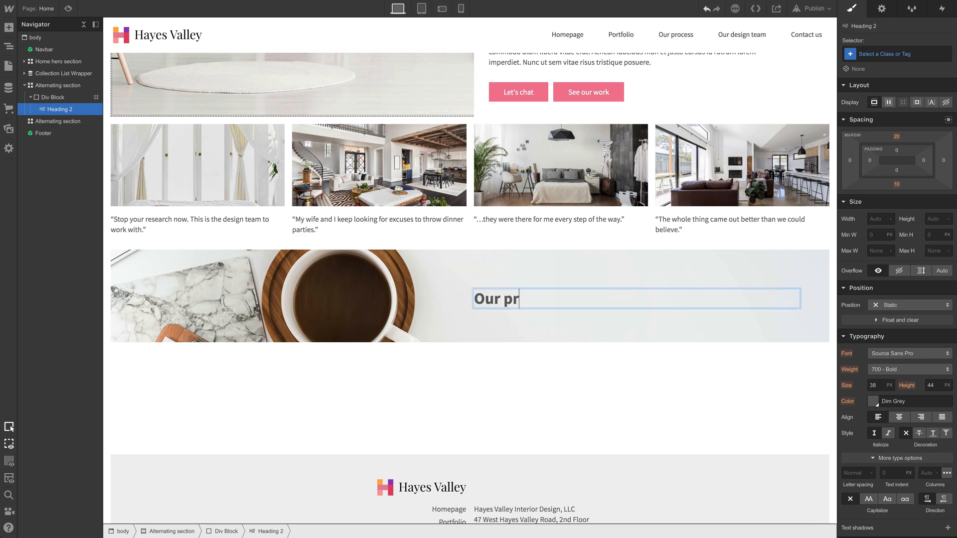
{"action": "type", "text": "oces"}
{"action": "left_click", "coordinate": [897, 54]}
{"action": "type", "text": "head"}
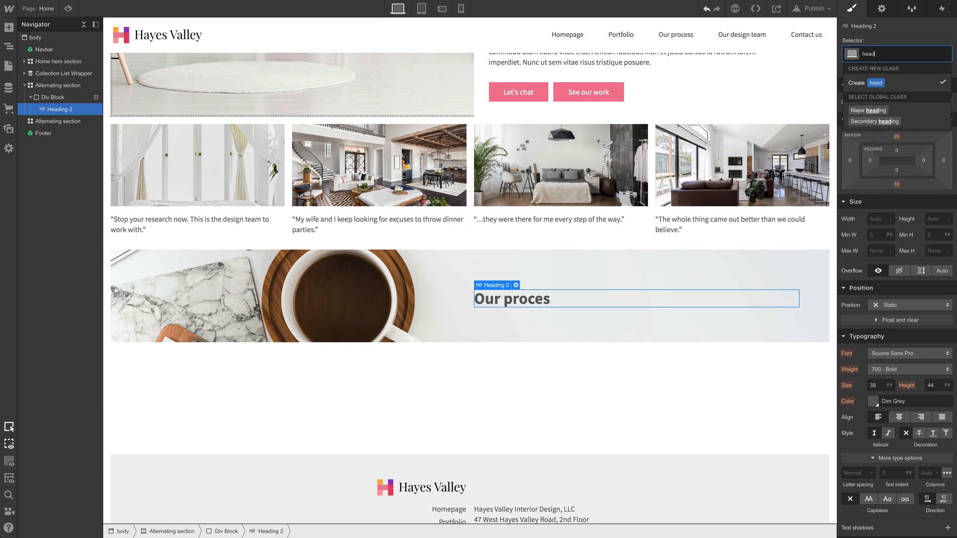
Style the heading with the Major heading class and the Darker combo class so it is black
{"action": "left_click", "coordinate": [875, 121]}
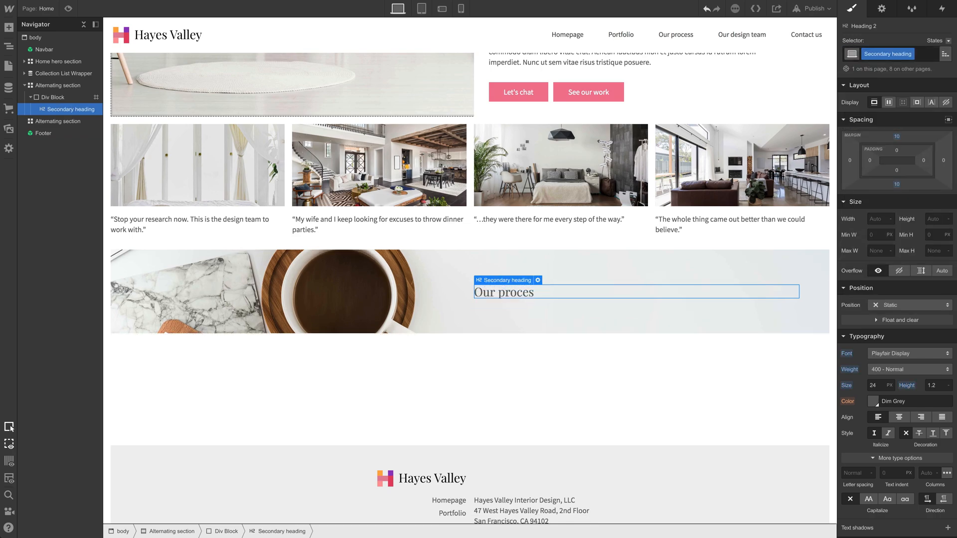
{"action": "mouse_move", "coordinate": [552, 290]}
{"action": "type", "text": "majo"}
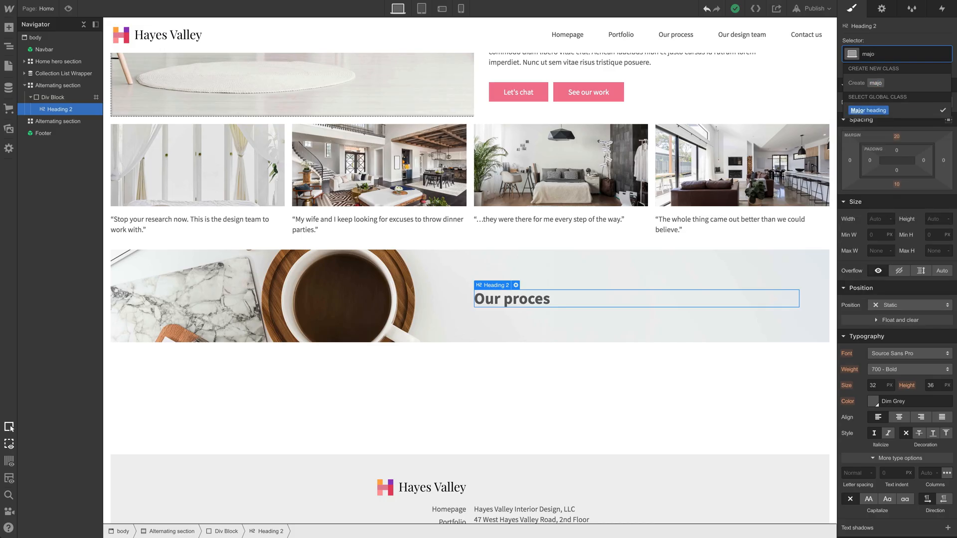
{"action": "left_click", "coordinate": [868, 111]}
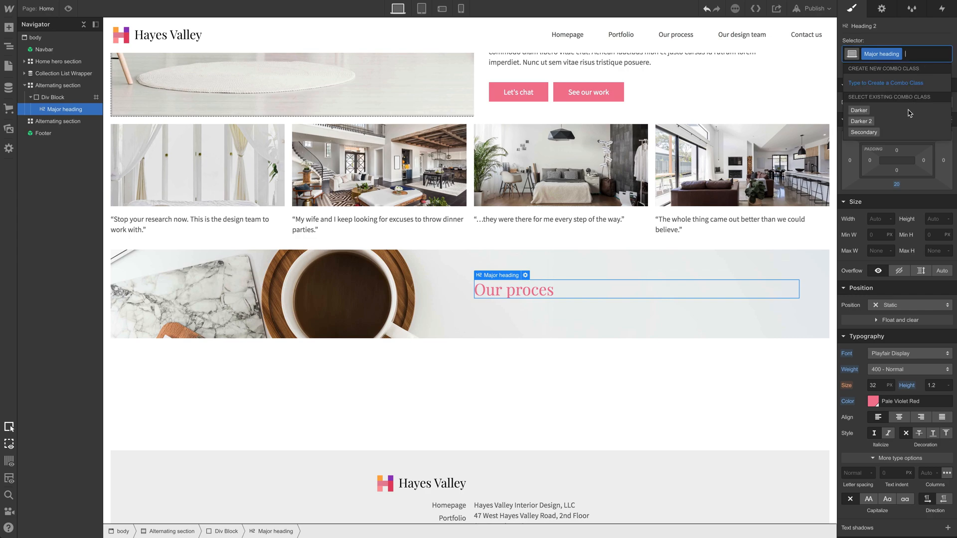
{"action": "left_click", "coordinate": [858, 110]}
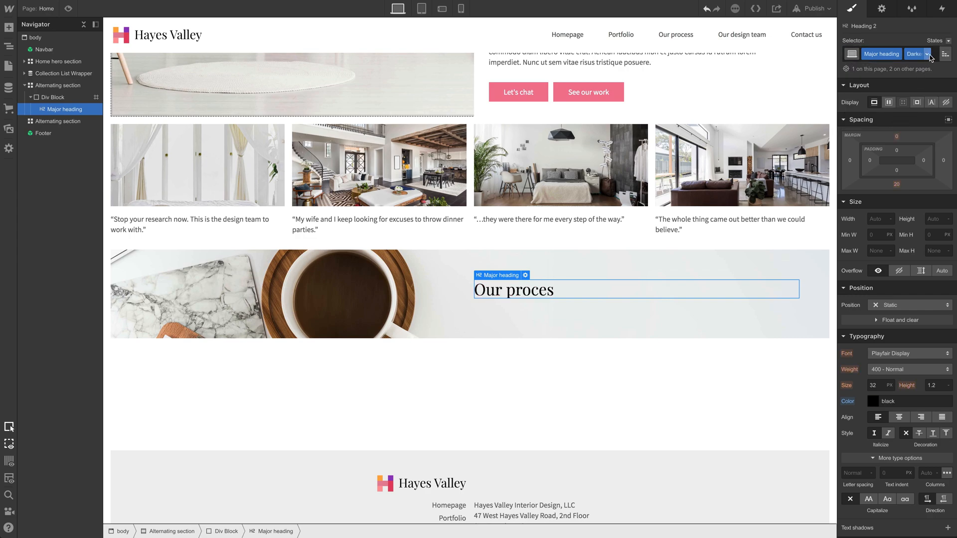
{"action": "left_click", "coordinate": [927, 54]}
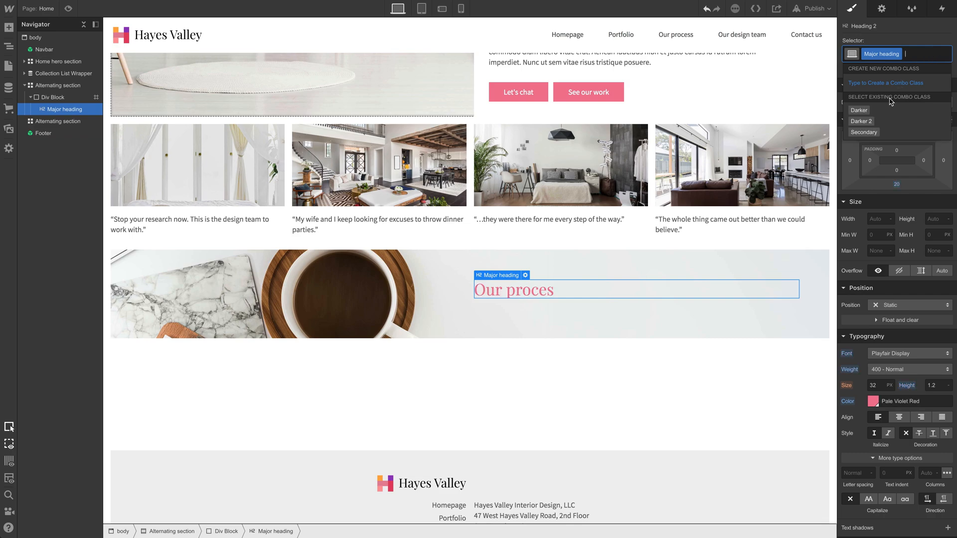
{"action": "left_click", "coordinate": [858, 109]}
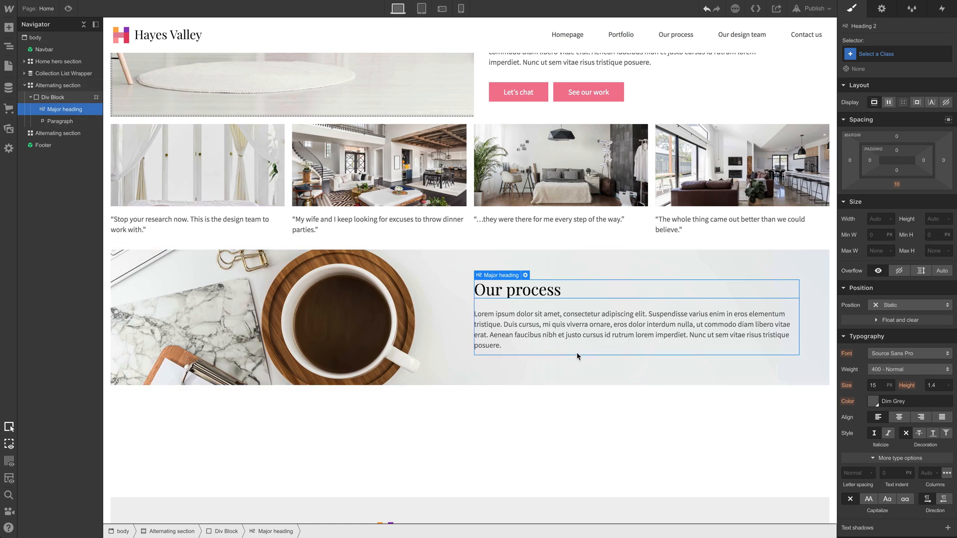
{"action": "mouse_move", "coordinate": [522, 92]}
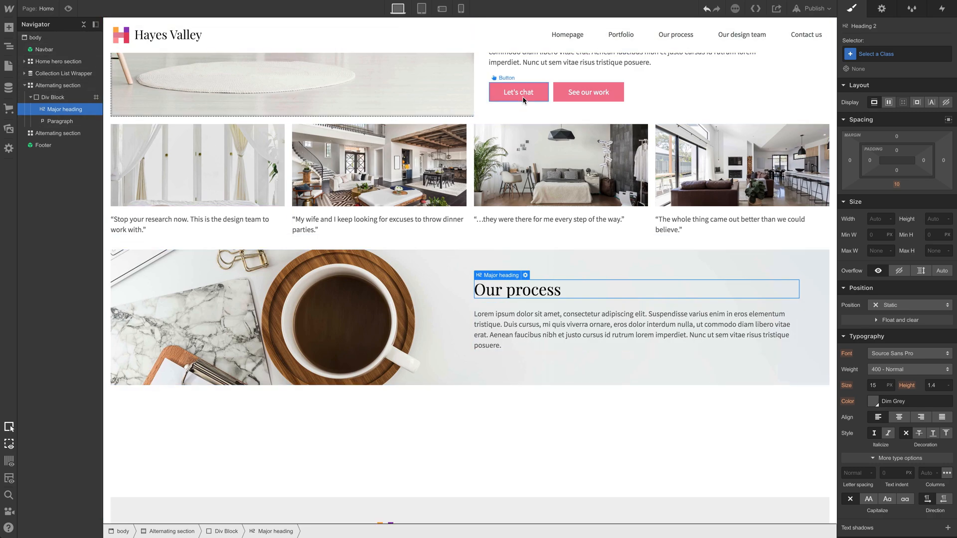
Copy the Let's chat button below the paragraph with a Secondary combo class and dark fill
{"action": "left_click", "coordinate": [517, 91]}
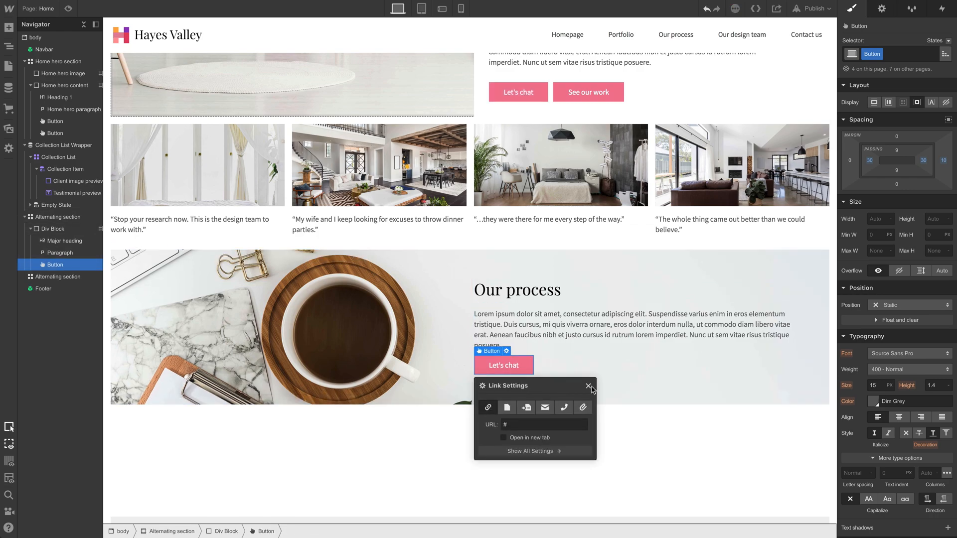
{"action": "left_click", "coordinate": [588, 387]}
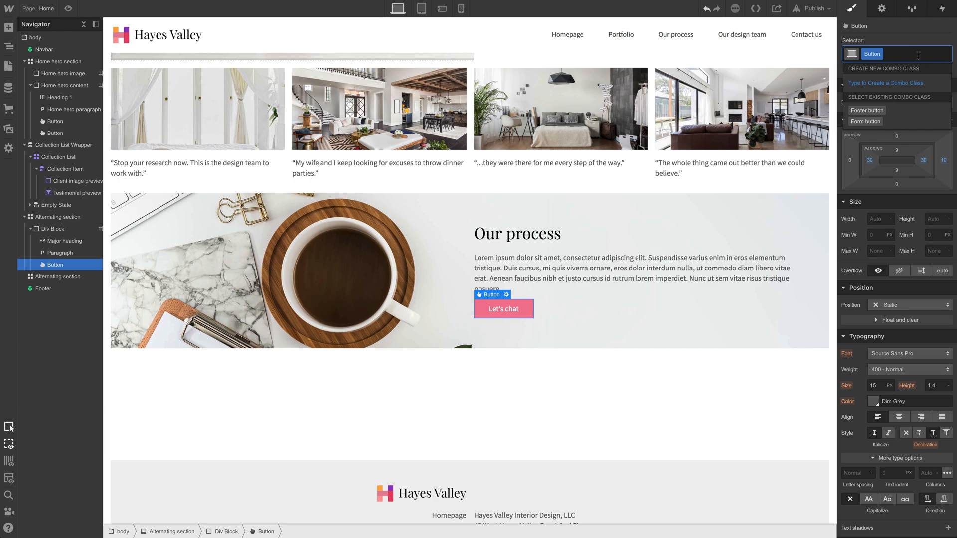
{"action": "type", "text": "Secondary"}
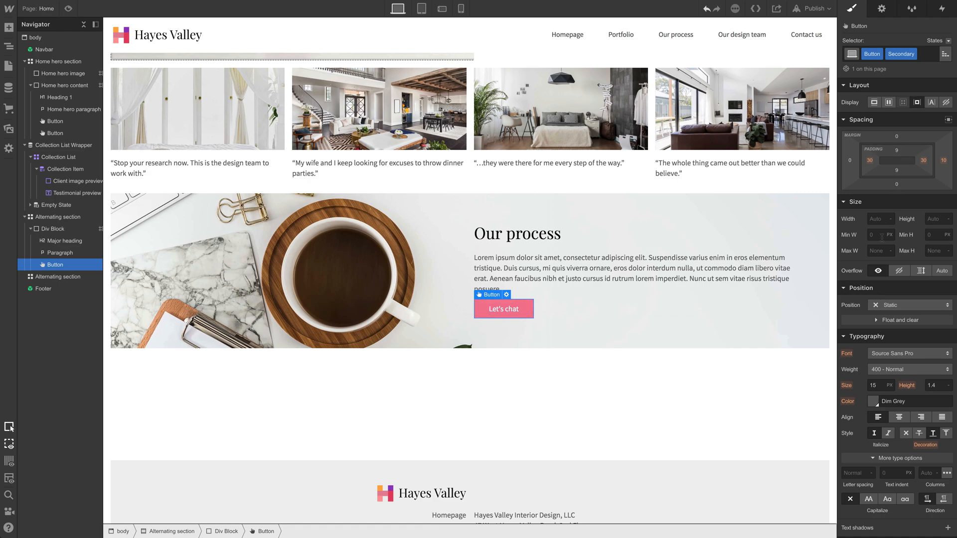
{"action": "scroll", "scroll_direction": "down", "scroll_amount": 3}
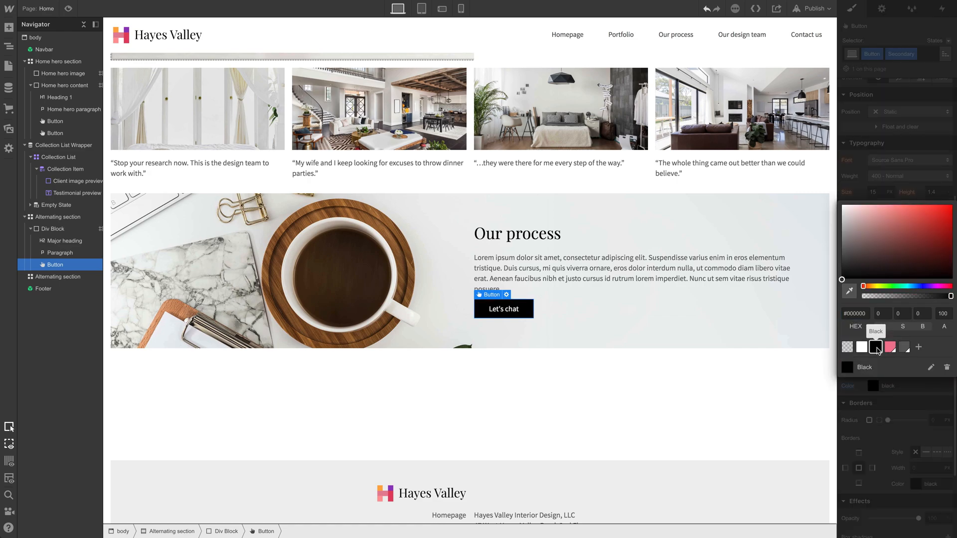
{"action": "left_click", "coordinate": [904, 347]}
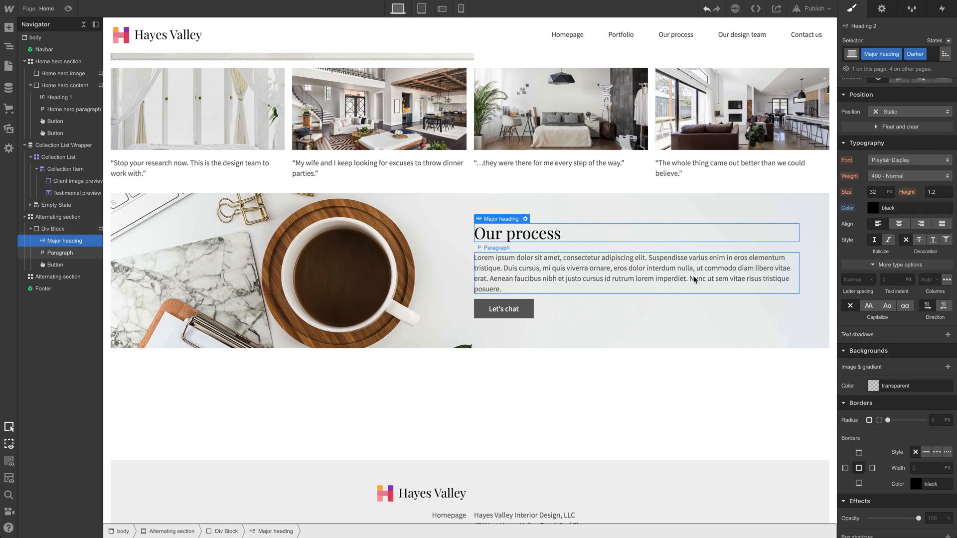
Relabel the button 'Explore our process' and link it to a site page
{"action": "left_click", "coordinate": [59, 252]}
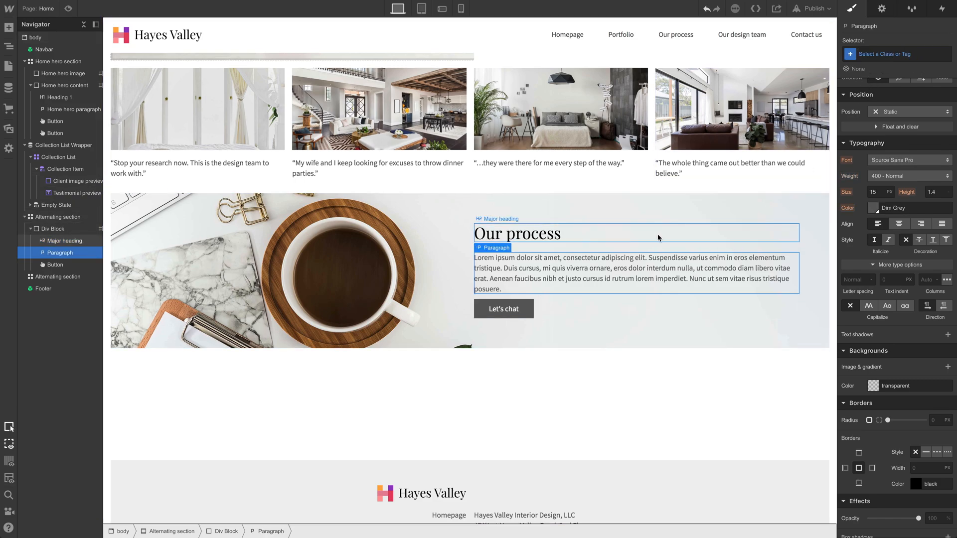
{"action": "left_click", "coordinate": [503, 308]}
{"action": "type", "text": "ER"}
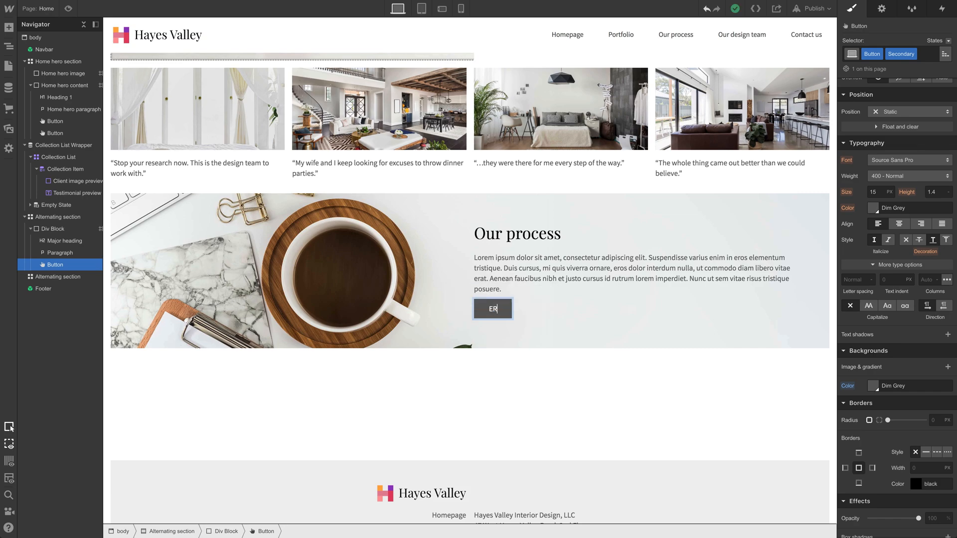
{"action": "type", "text": "Explore our process"}
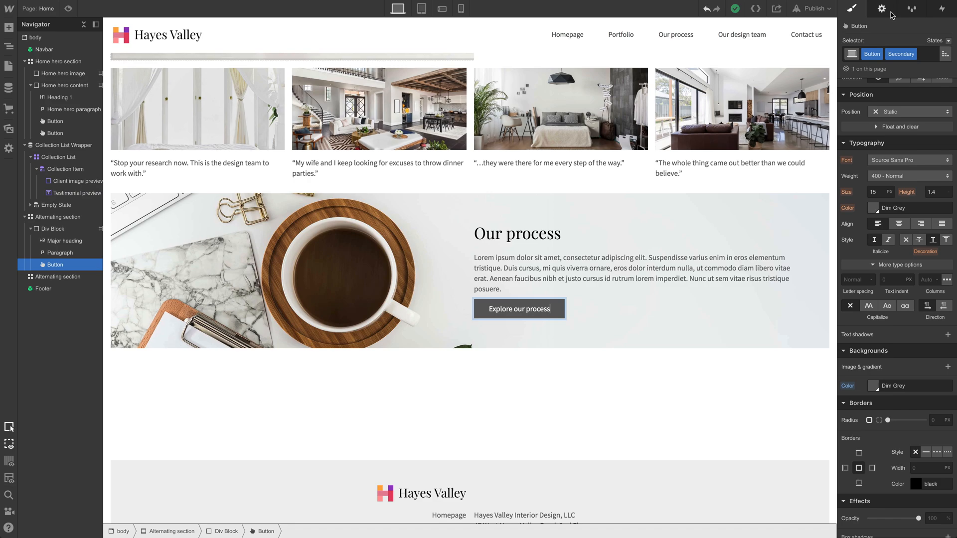
{"action": "left_click", "coordinate": [880, 9]}
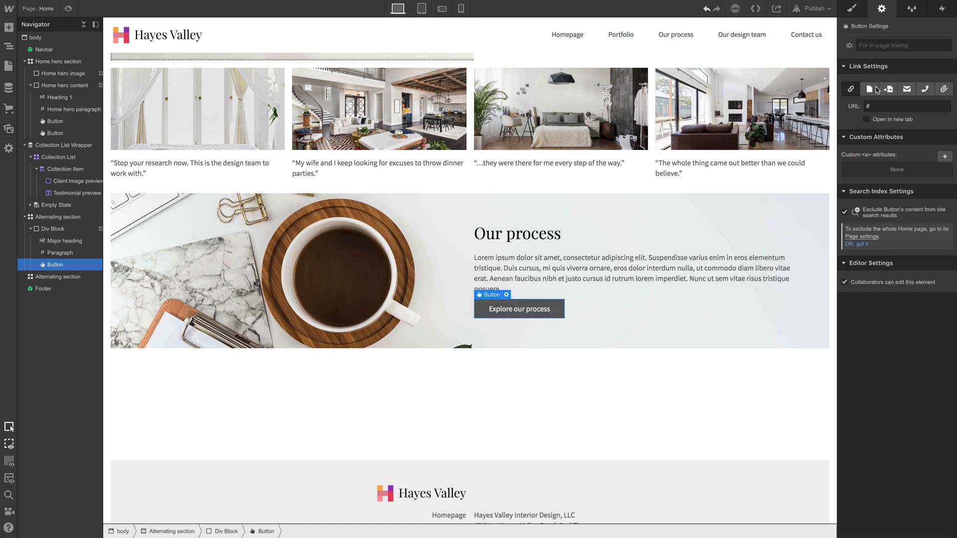
{"action": "left_click", "coordinate": [869, 89]}
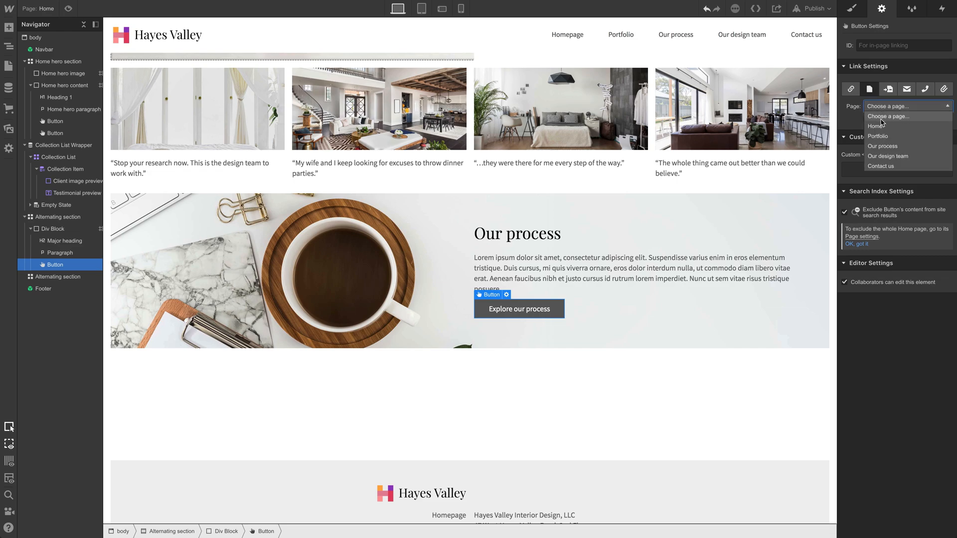
{"action": "left_click", "coordinate": [883, 145]}
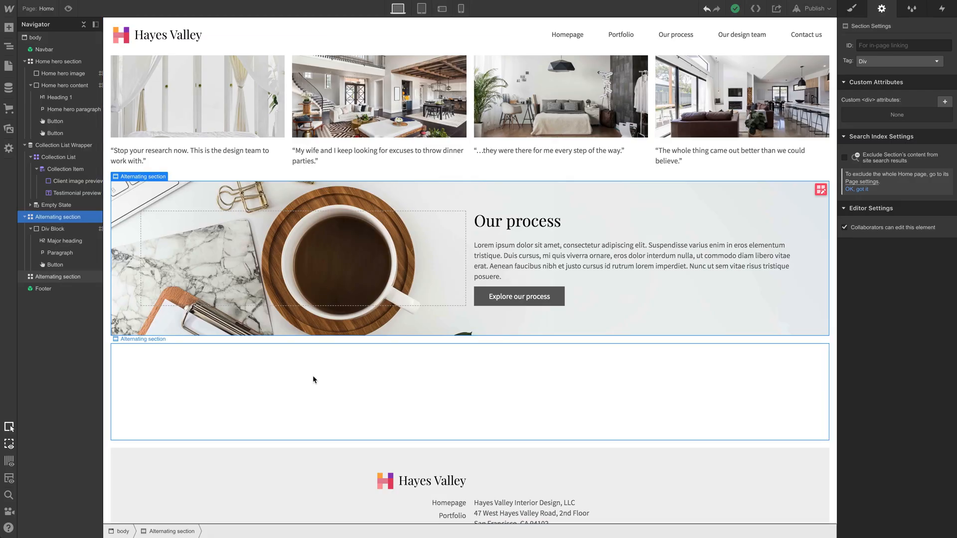
Add the Meet our team combo class to the lower section and remove its background image
{"action": "left_click", "coordinate": [59, 277]}
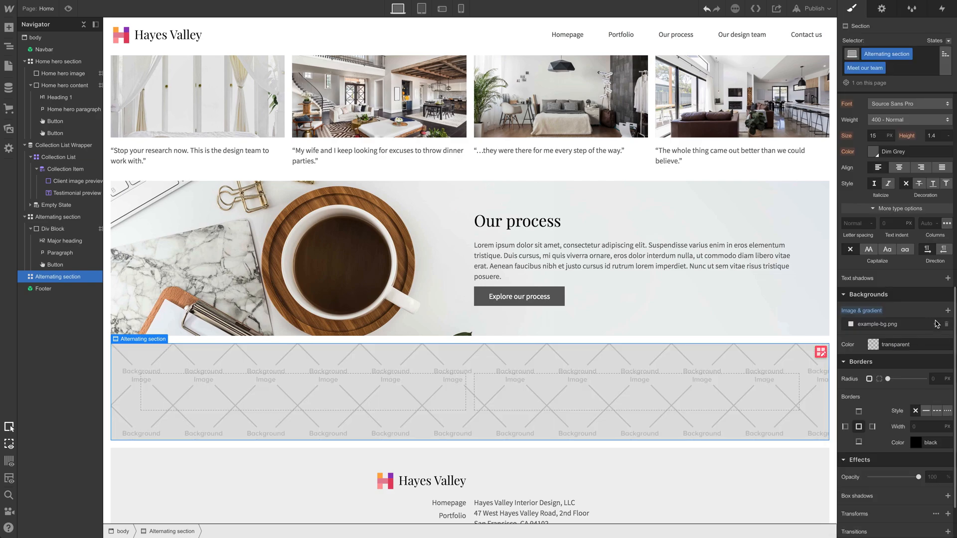
{"action": "left_click", "coordinate": [875, 344]}
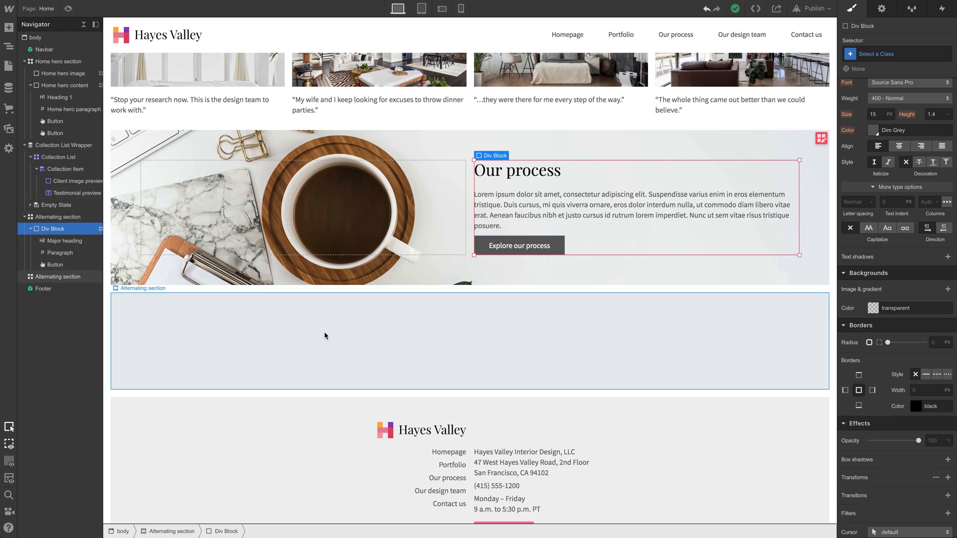
Paste the text block into the second section with heading and button reading 'Meet our team'
{"action": "left_click", "coordinate": [60, 276]}
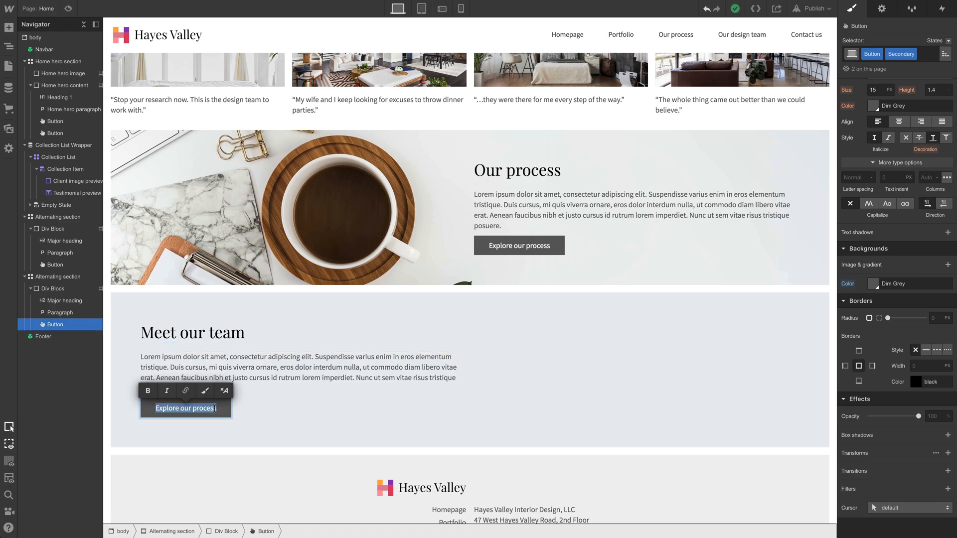
{"action": "type", "text": "Meet our team"}
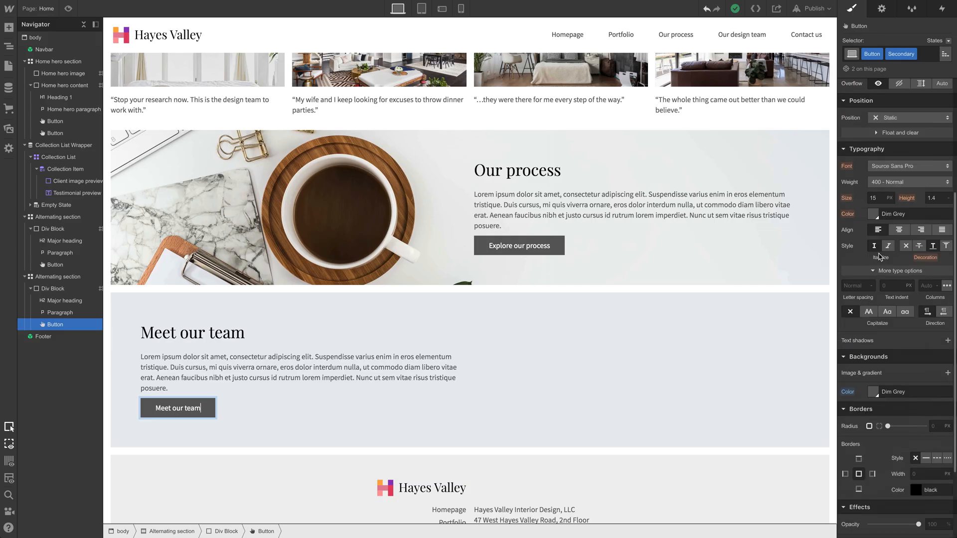
{"action": "left_click", "coordinate": [59, 276]}
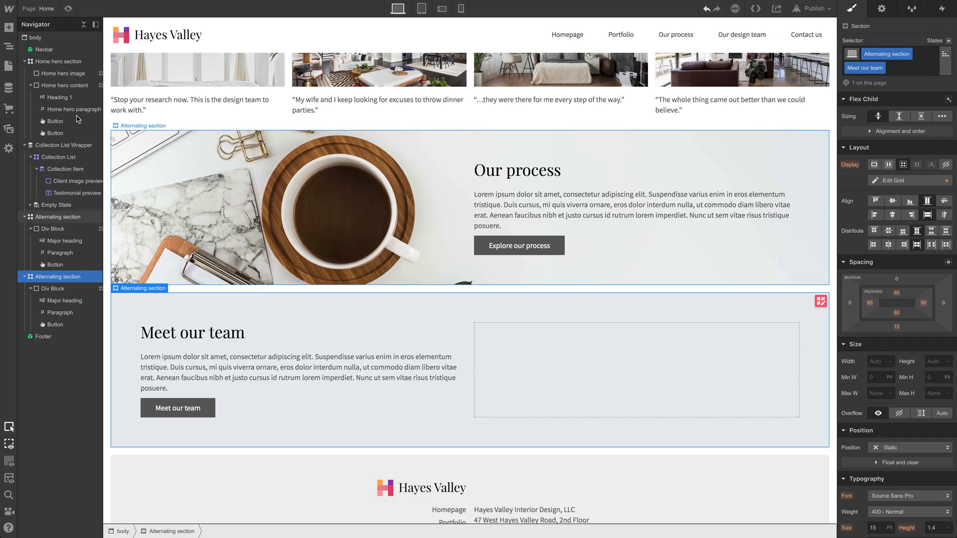
Add a Collection List bound to the Team members collection in the Meet our team section
{"action": "left_click", "coordinate": [9, 48]}
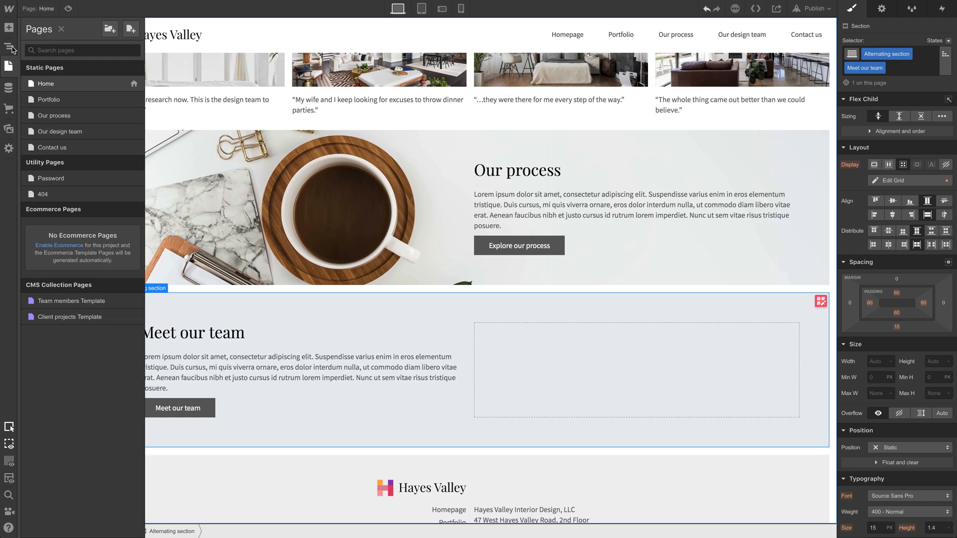
{"action": "left_click", "coordinate": [9, 28]}
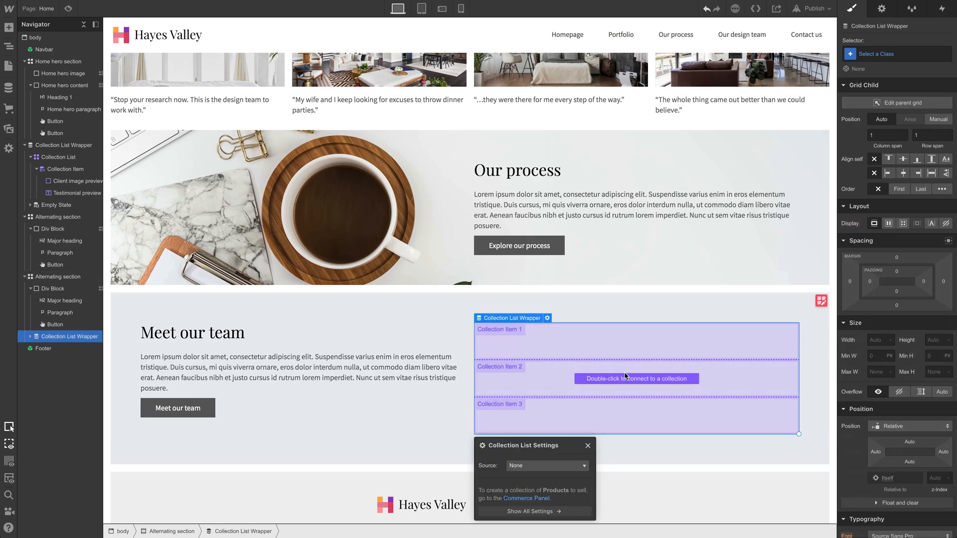
{"action": "left_click", "coordinate": [545, 466]}
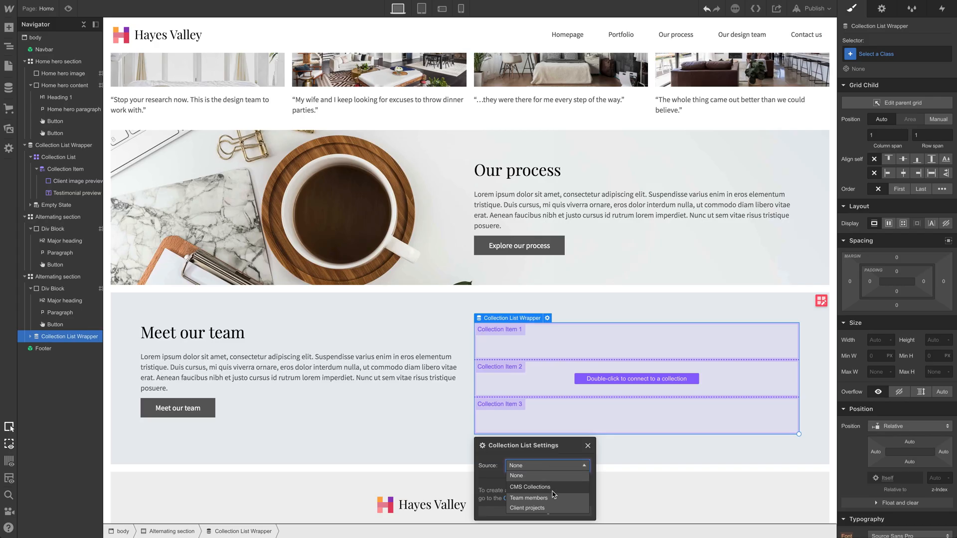
{"action": "left_click", "coordinate": [529, 498]}
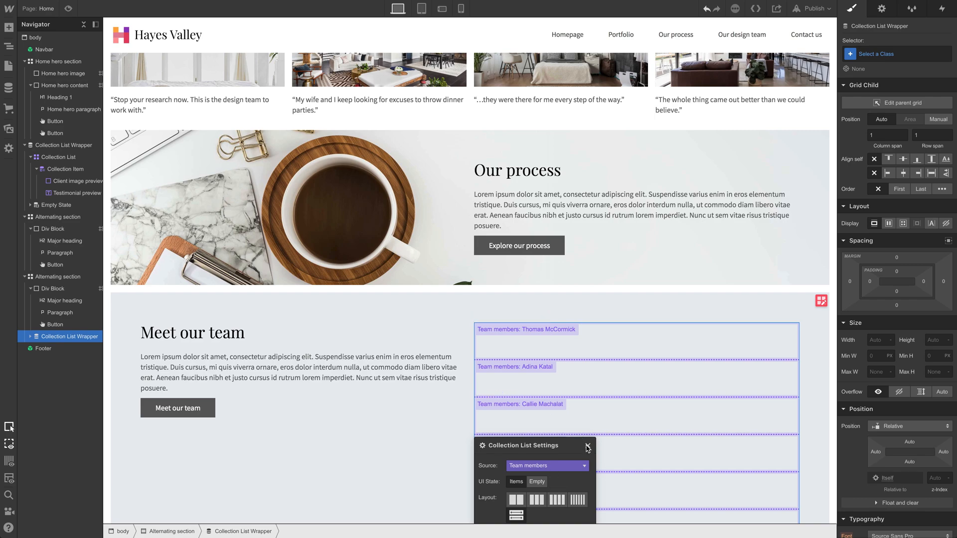
{"action": "left_click", "coordinate": [589, 446]}
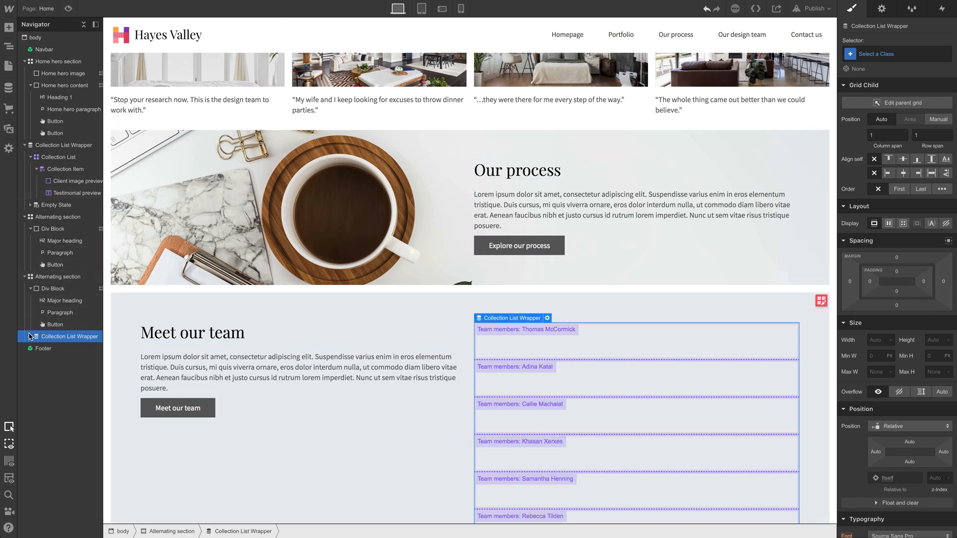
Set the collection list Display to Grid with two columns
{"action": "left_click", "coordinate": [64, 348]}
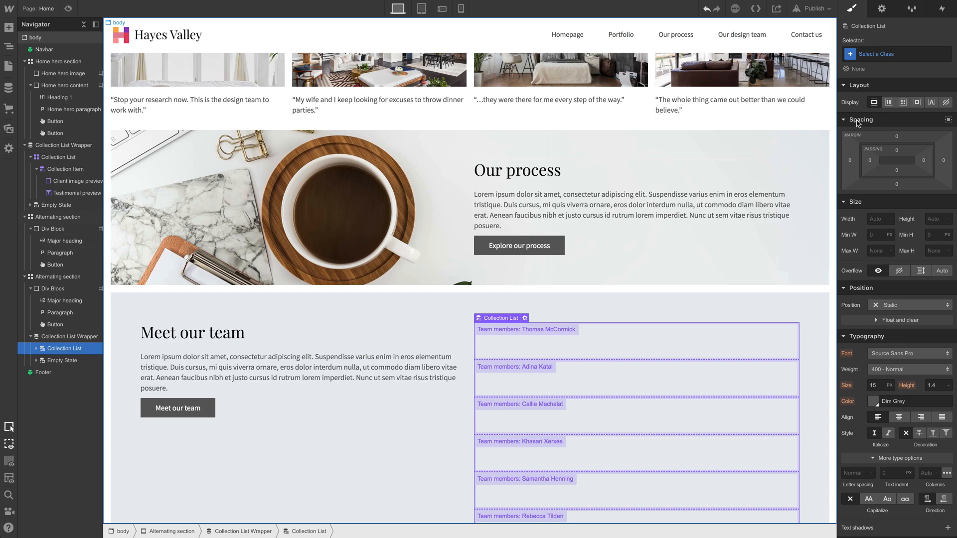
{"action": "left_click", "coordinate": [905, 101]}
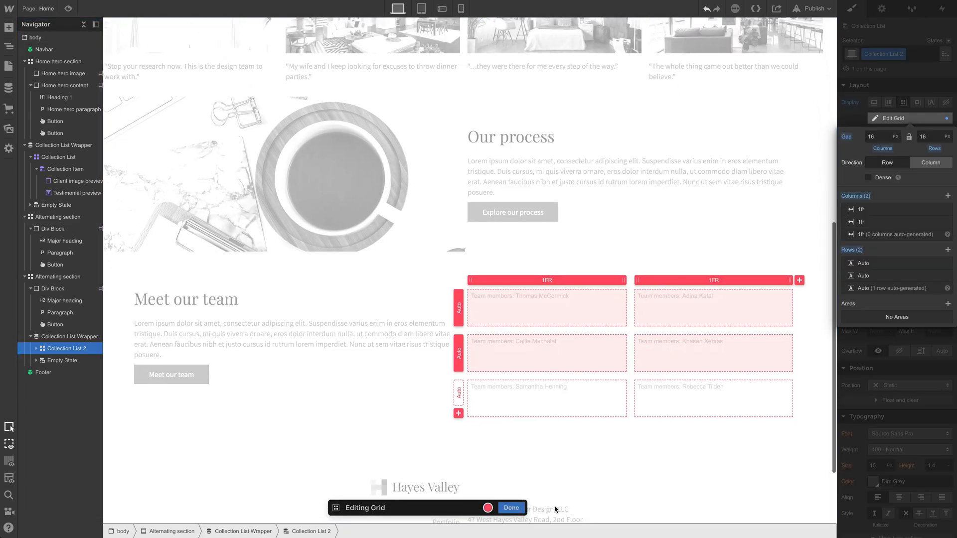
{"action": "left_click", "coordinate": [510, 508]}
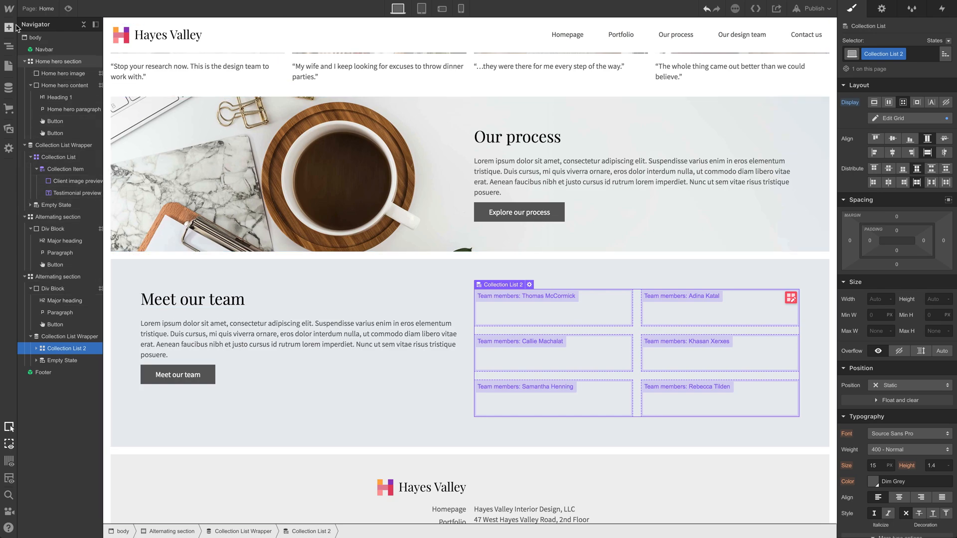
Add an Image inside each Collection Item bound to the team member photo field
{"action": "left_click", "coordinate": [9, 28]}
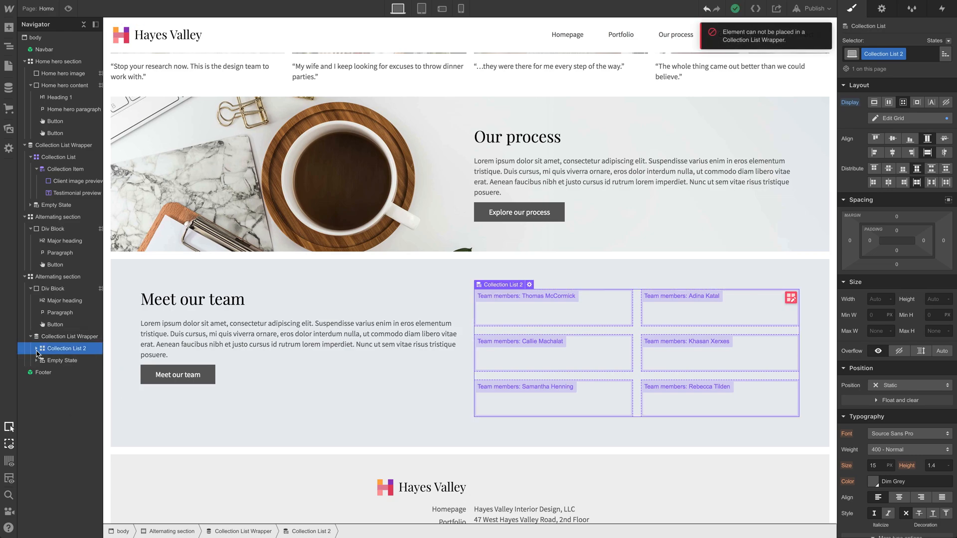
{"action": "left_click", "coordinate": [71, 361]}
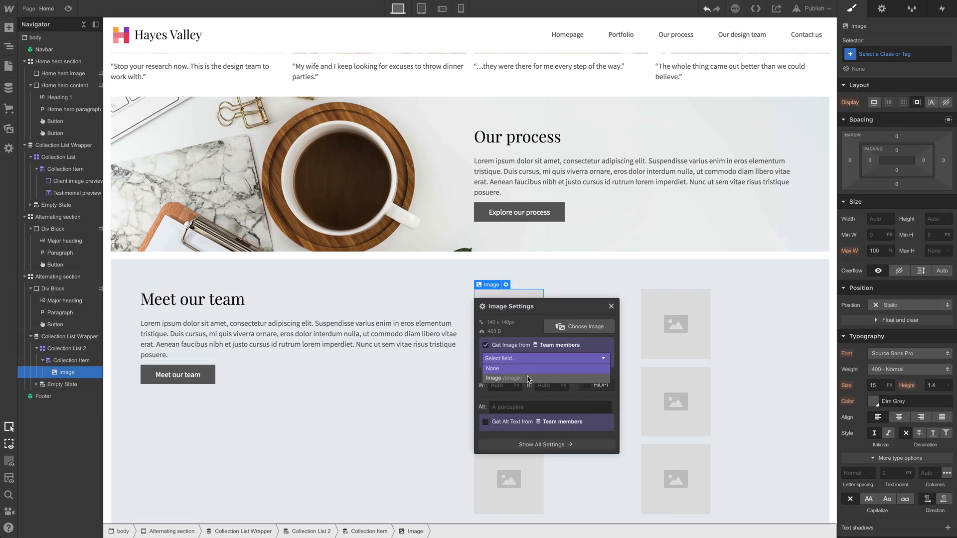
{"action": "left_click", "coordinate": [503, 378]}
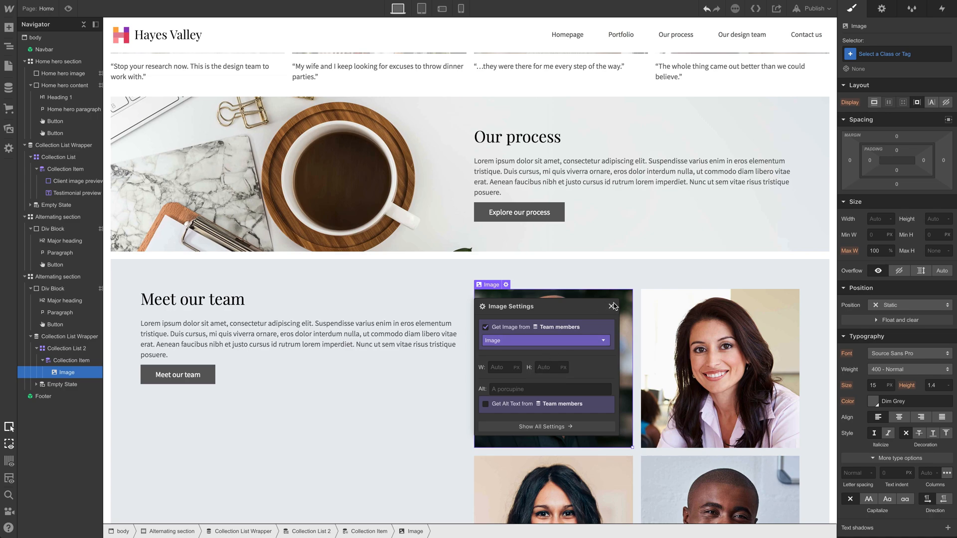
{"action": "left_click", "coordinate": [613, 305]}
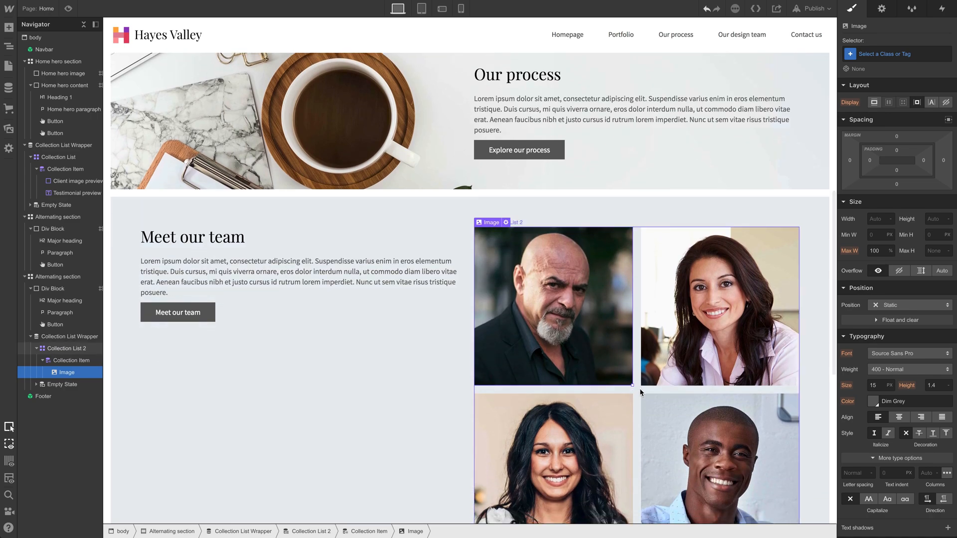
Give the photo grid a third column and rename the list class Team member preview
{"action": "left_click", "coordinate": [64, 348]}
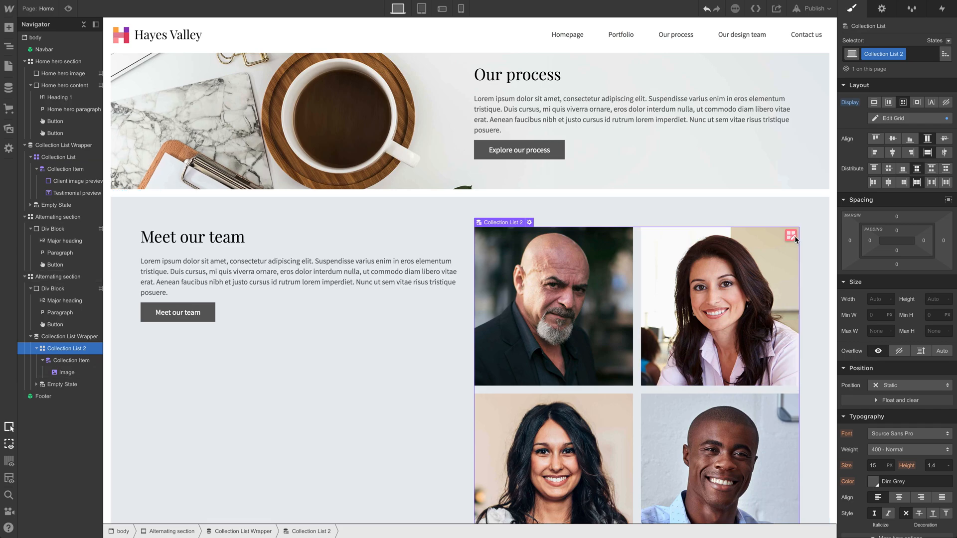
{"action": "left_click", "coordinate": [909, 118]}
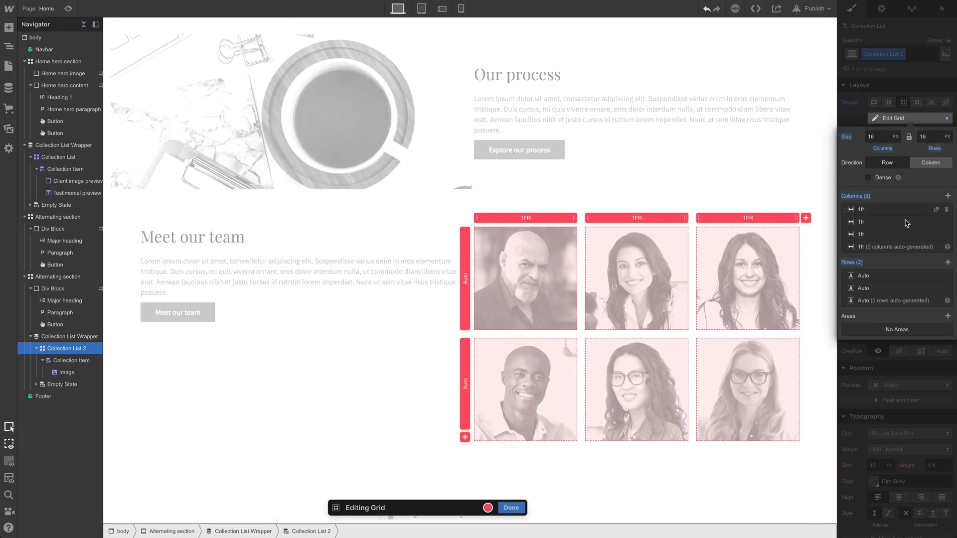
{"action": "left_click", "coordinate": [510, 507]}
{"action": "type", "text": "Team member preview"}
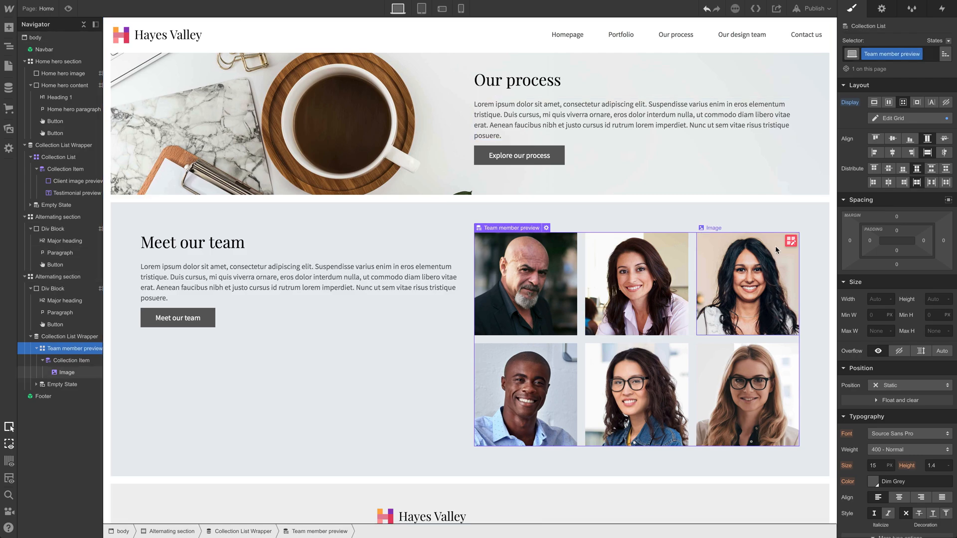
Try a grid gap change, then remove the padding around the Team member preview grid
{"action": "left_click", "coordinate": [909, 117]}
{"action": "type", "text": "60"}
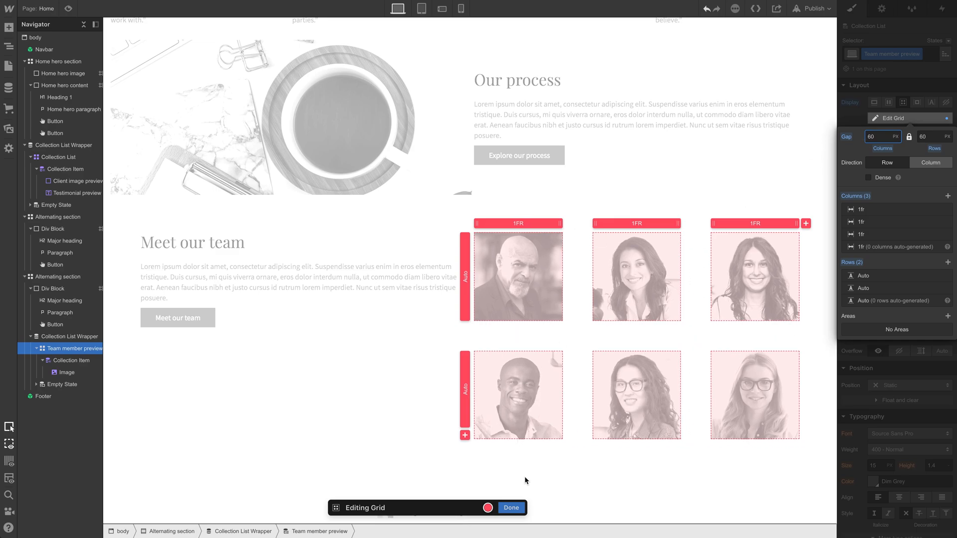
{"action": "left_click", "coordinate": [511, 507]}
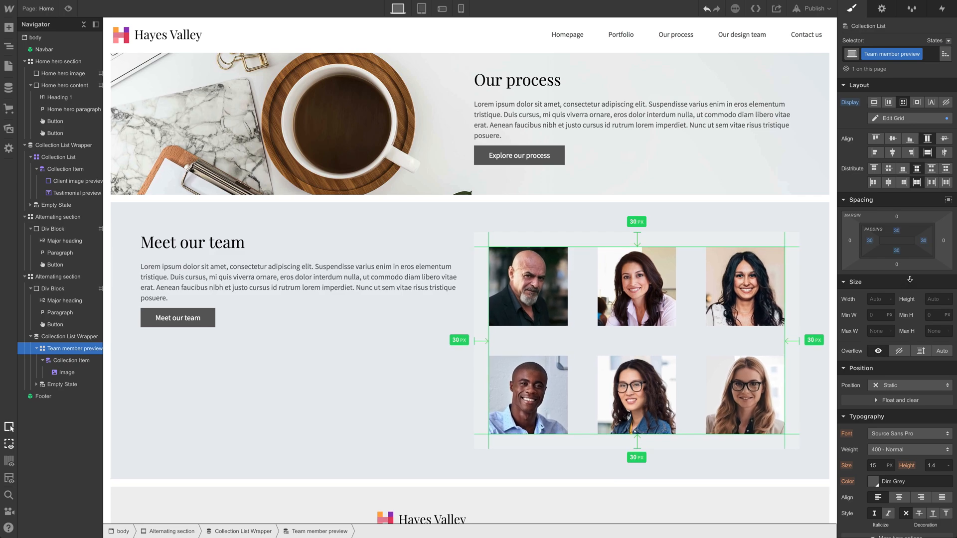
{"action": "left_click", "coordinate": [745, 286]}
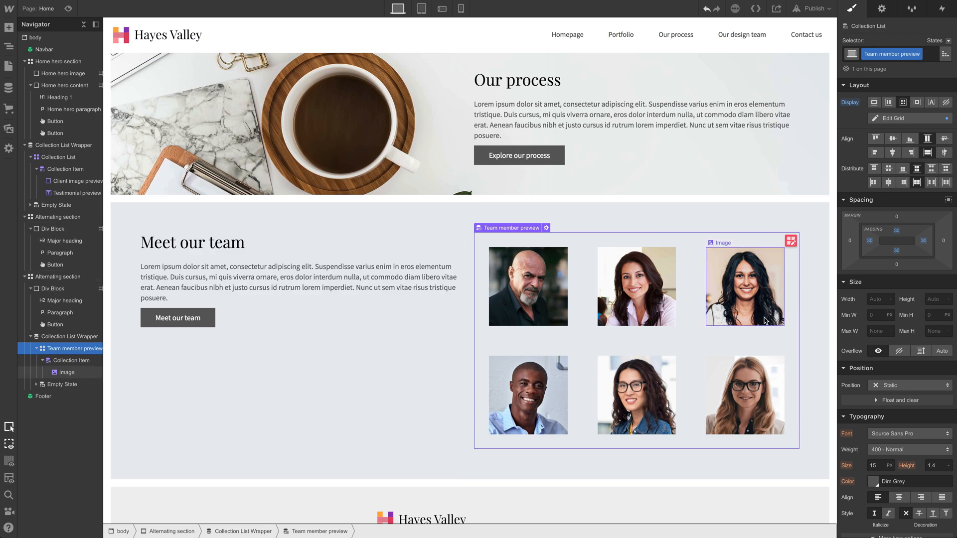
{"action": "left_click", "coordinate": [66, 276]}
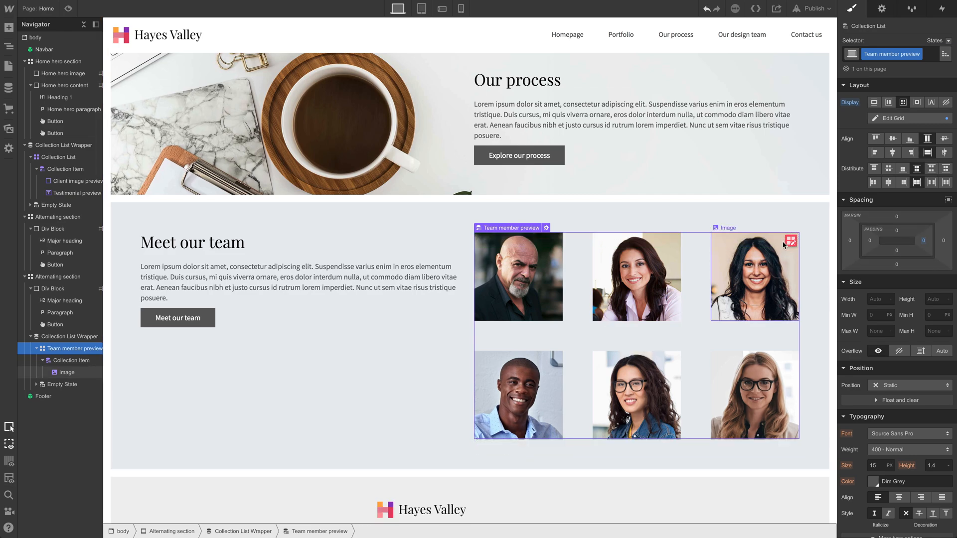
Reselect the team member photo grid and set its Edit Grid gap to 30 px
{"action": "left_click", "coordinate": [894, 118]}
{"action": "type", "text": "90"}
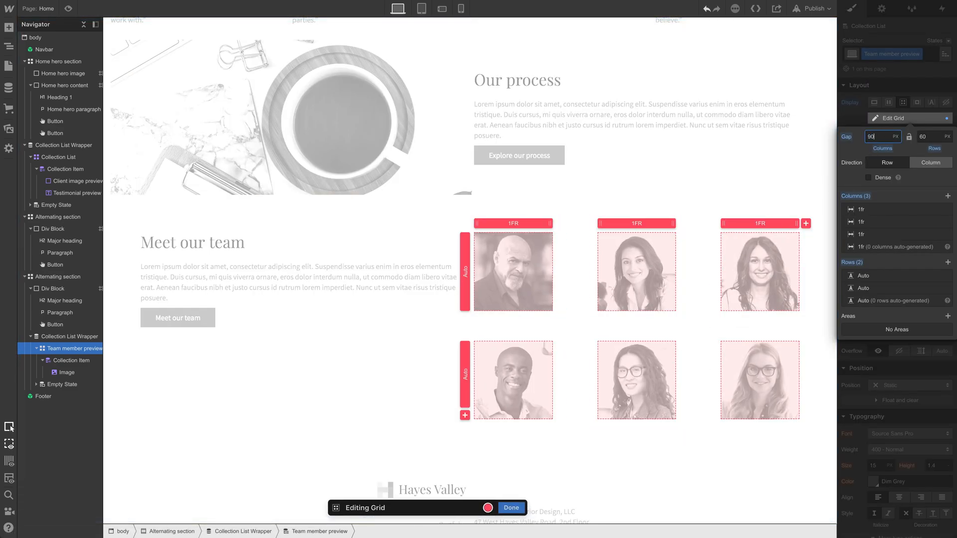
{"action": "left_click", "coordinate": [510, 507]}
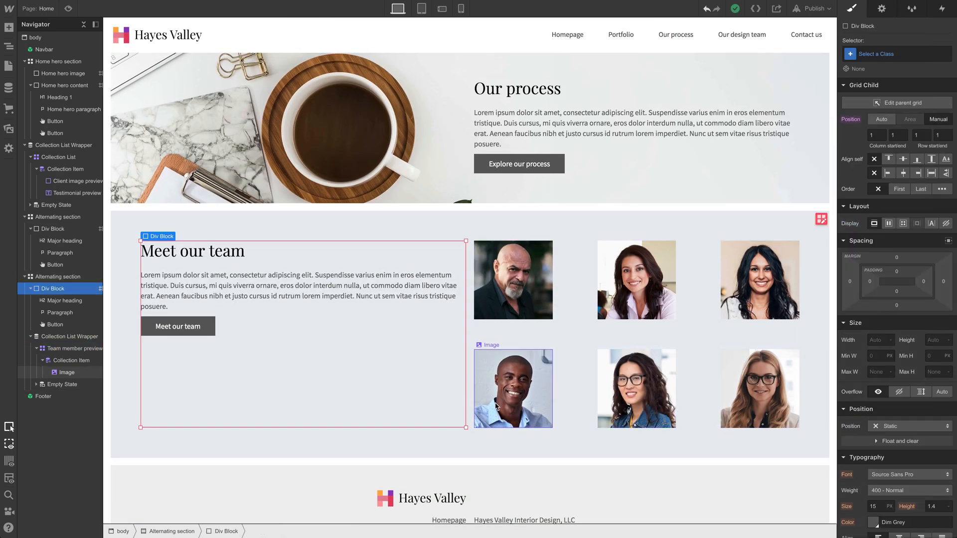
{"action": "left_click", "coordinate": [72, 349]}
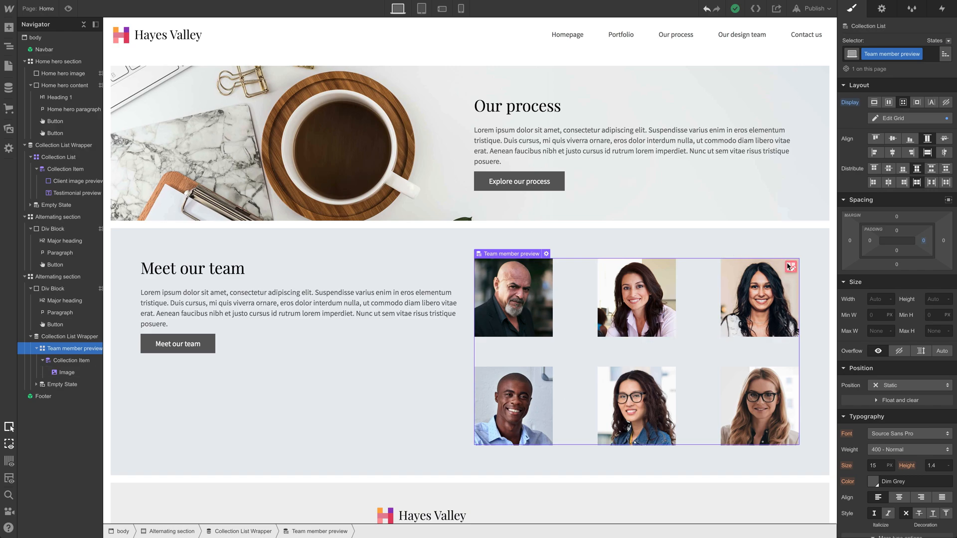
{"action": "left_click", "coordinate": [892, 117]}
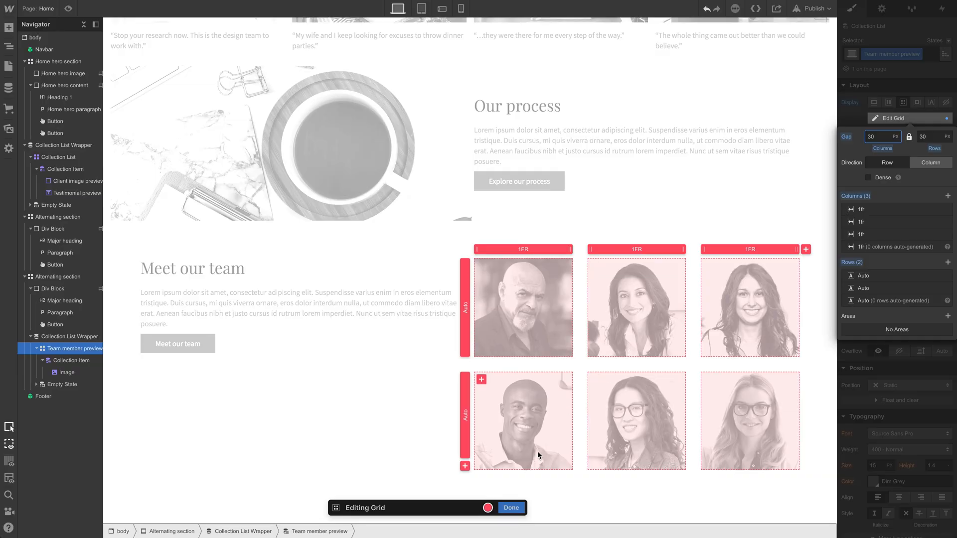
Class both text Div Blocks 'Page preview' and set them to vertical flex layout
{"action": "left_click", "coordinate": [510, 507]}
{"action": "type", "text": "S"}
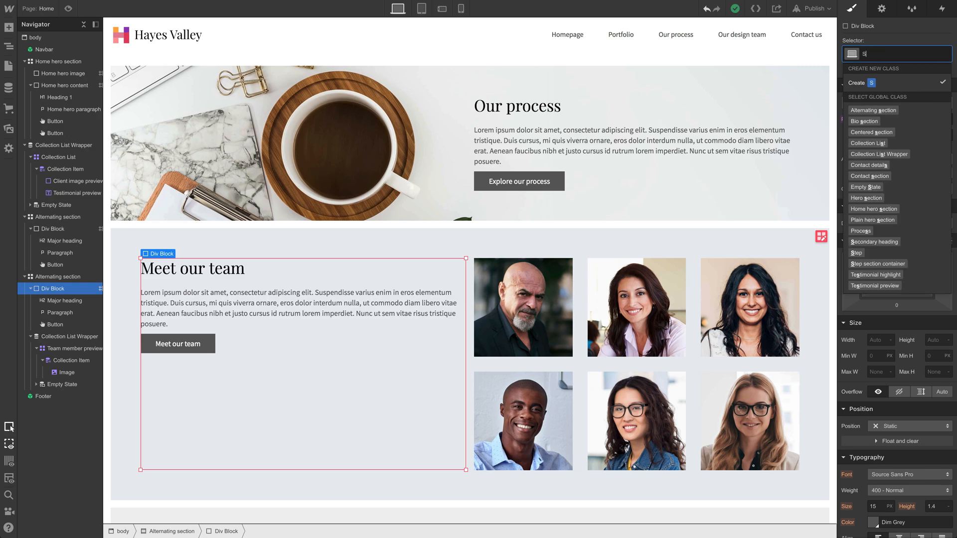
{"action": "type", "text": "Page preview"}
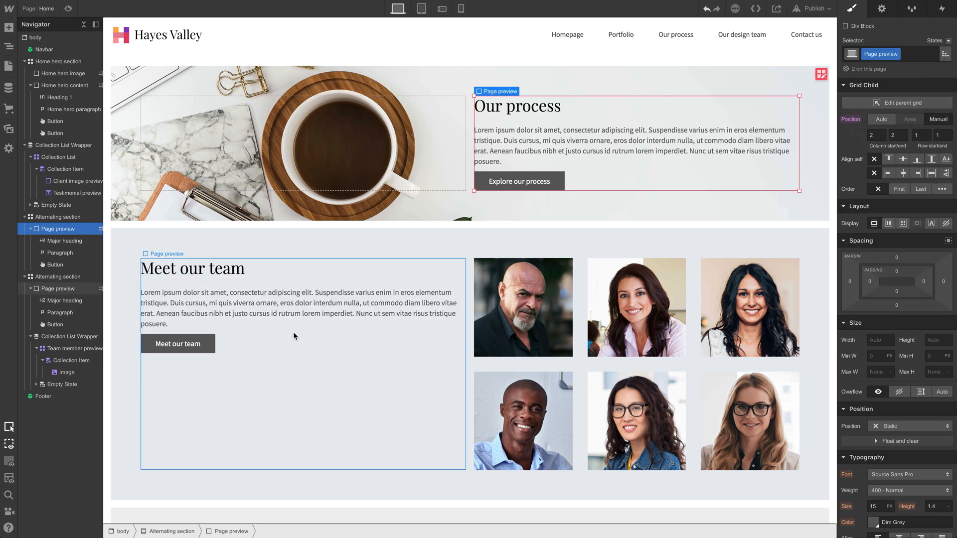
{"action": "left_click", "coordinate": [523, 308]}
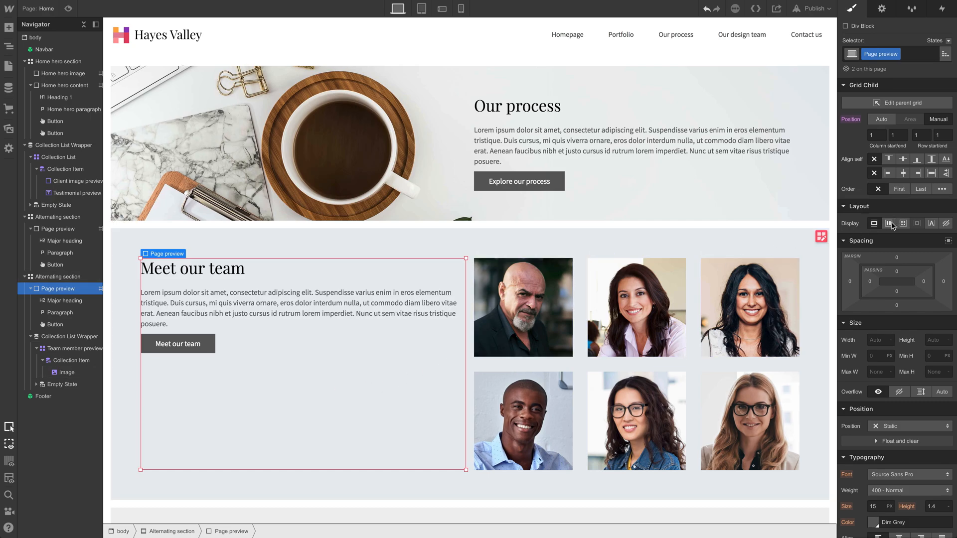
{"action": "left_click", "coordinate": [888, 222]}
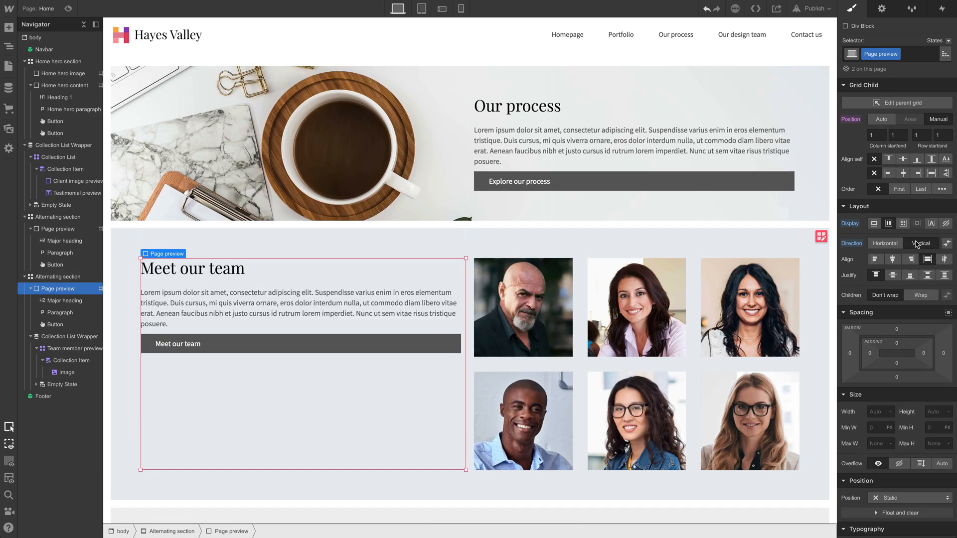
{"action": "left_click", "coordinate": [892, 260]}
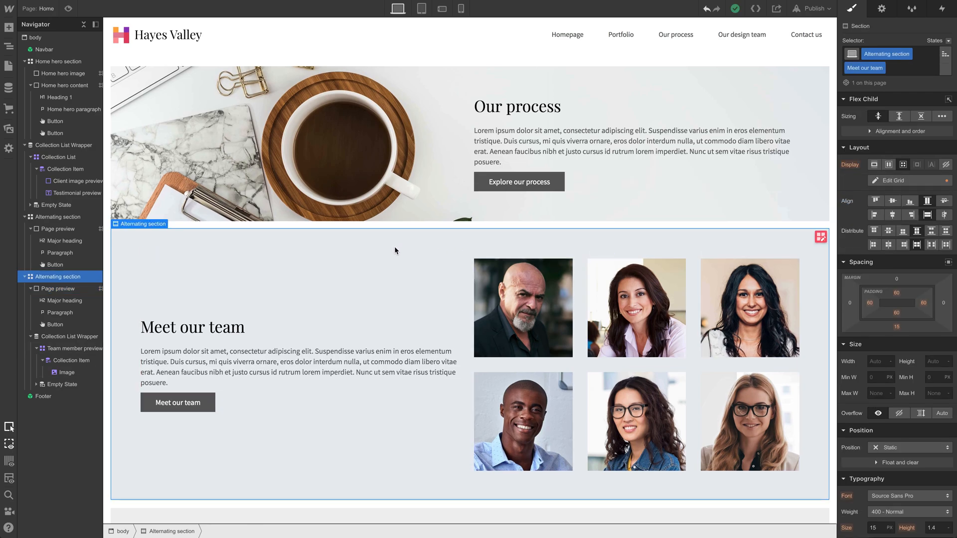
Set the Meet our team button's Page link to Our design team, then return to the home hero
{"action": "scroll", "scroll_direction": "down", "scroll_amount": 3}
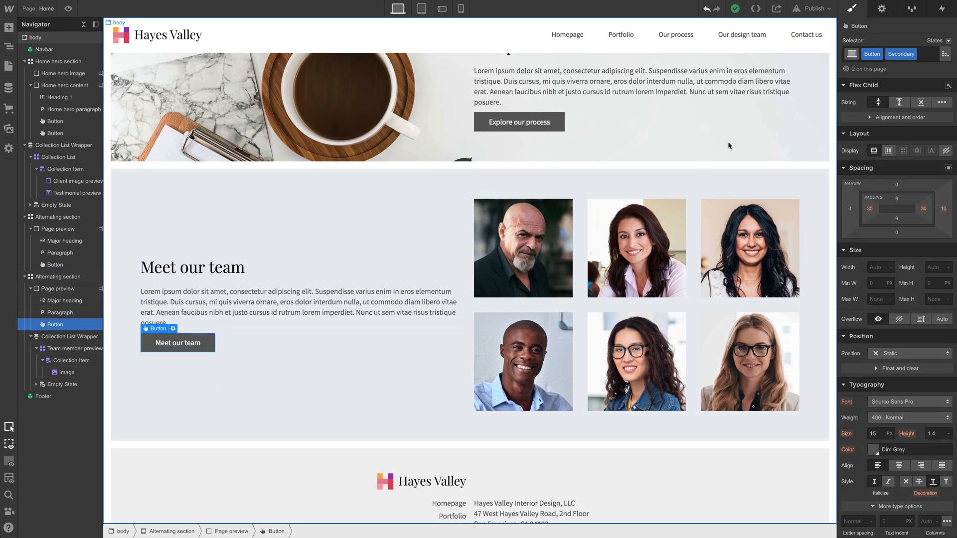
{"action": "left_click", "coordinate": [881, 9]}
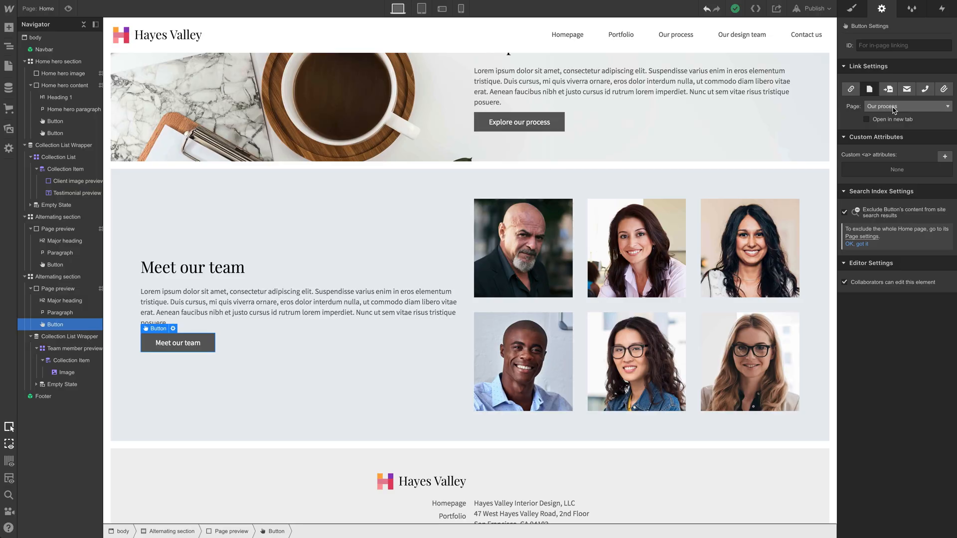
{"action": "left_click", "coordinate": [908, 106]}
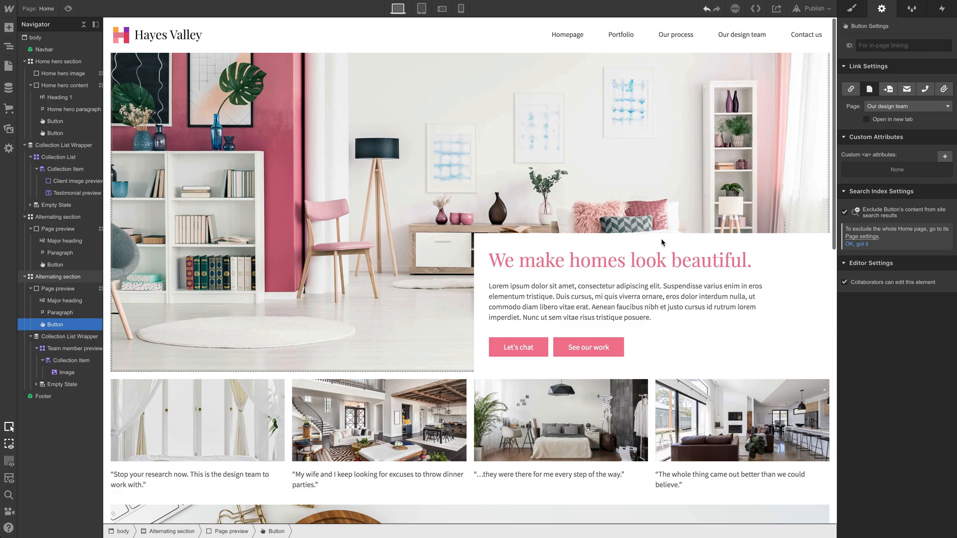
{"action": "left_click", "coordinate": [64, 73]}
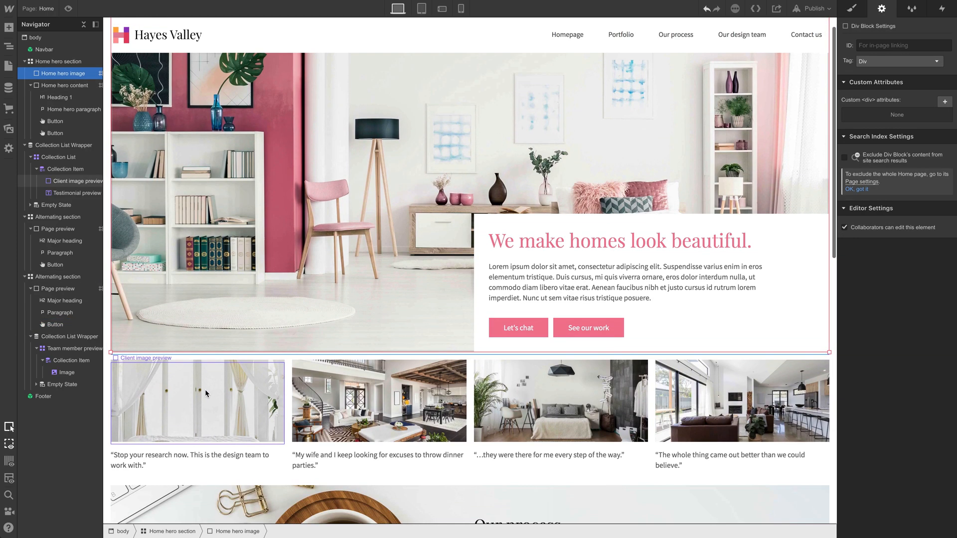
{"action": "scroll", "scroll_direction": "down", "scroll_amount": 3}
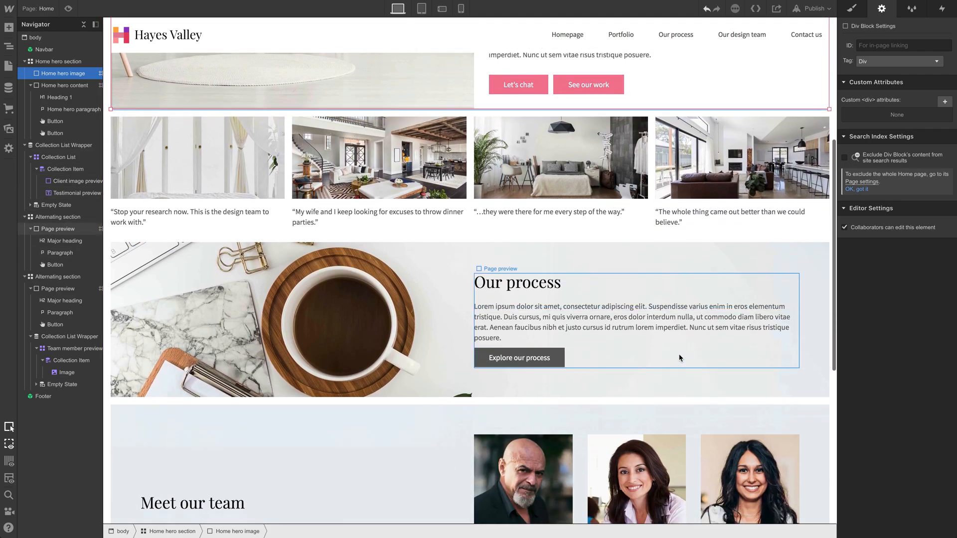
{"action": "scroll", "scroll_direction": "down", "scroll_amount": 3}
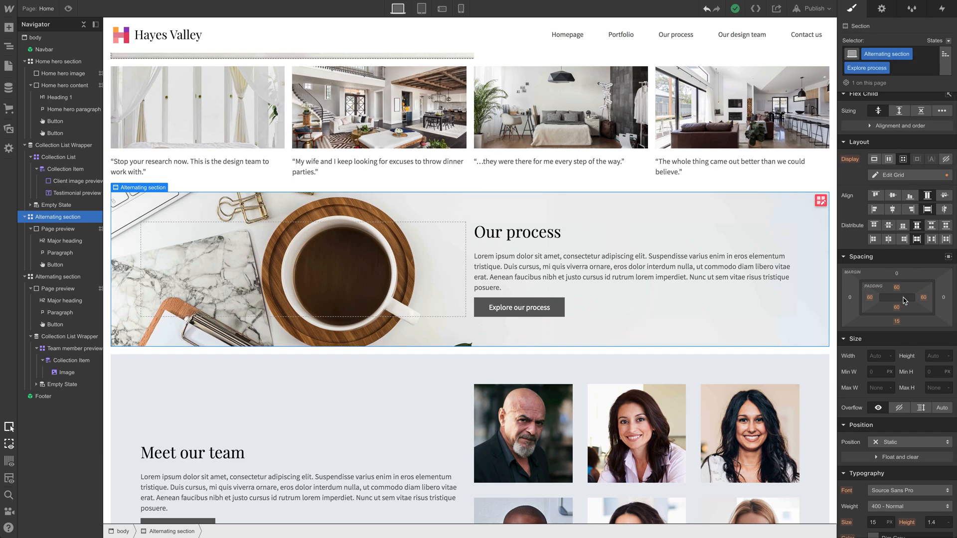
{"action": "mouse_move", "coordinate": [904, 295]}
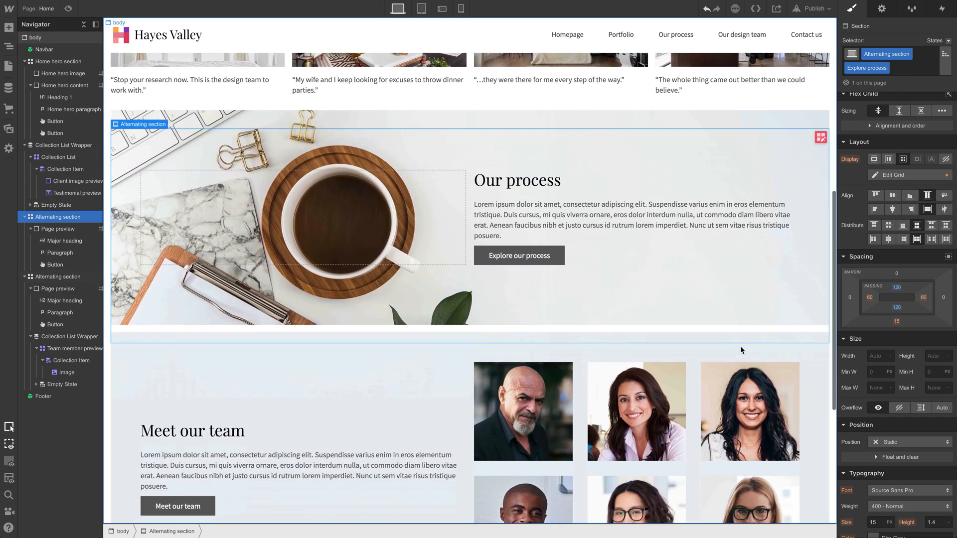
{"action": "scroll", "scroll_direction": "down", "scroll_amount": 3}
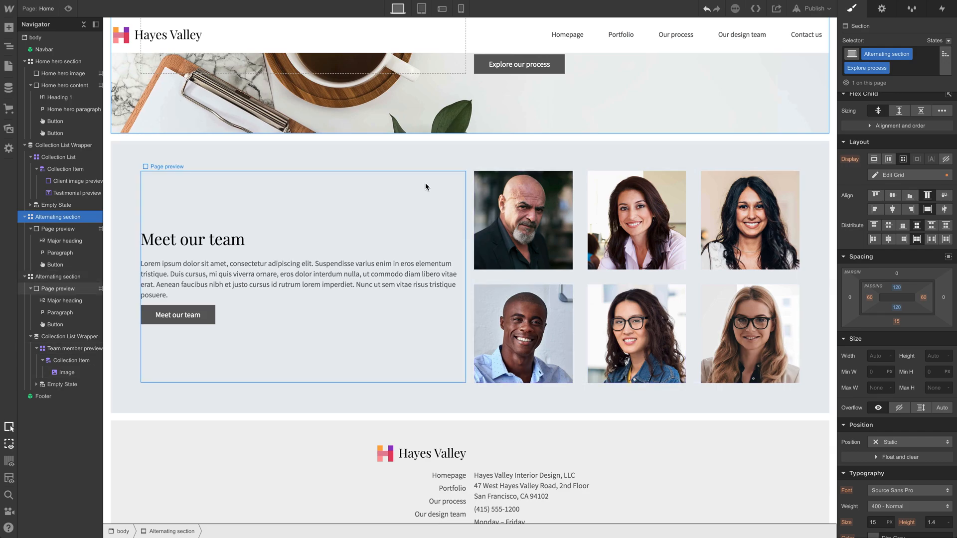
{"action": "scroll", "scroll_direction": "up", "scroll_amount": 3}
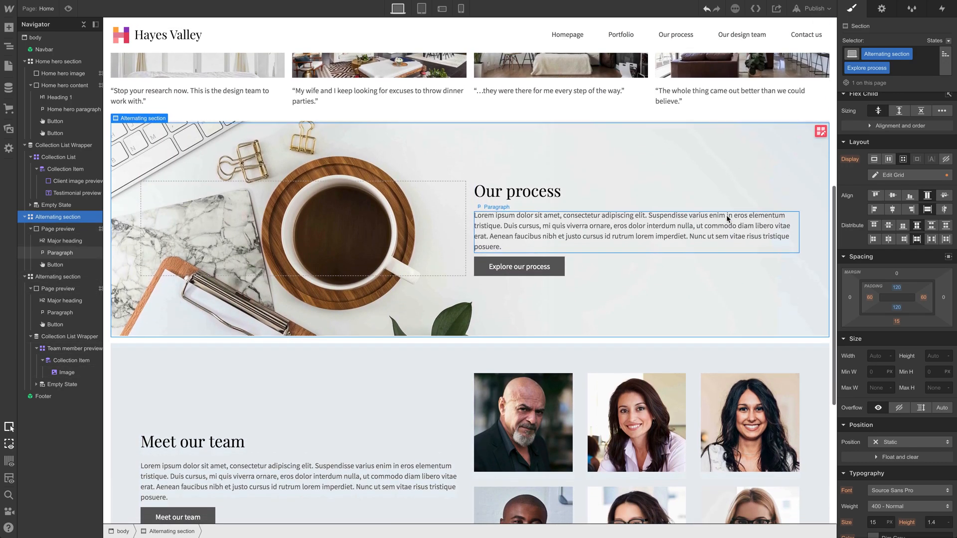
{"action": "scroll", "scroll_direction": "down", "scroll_amount": 3}
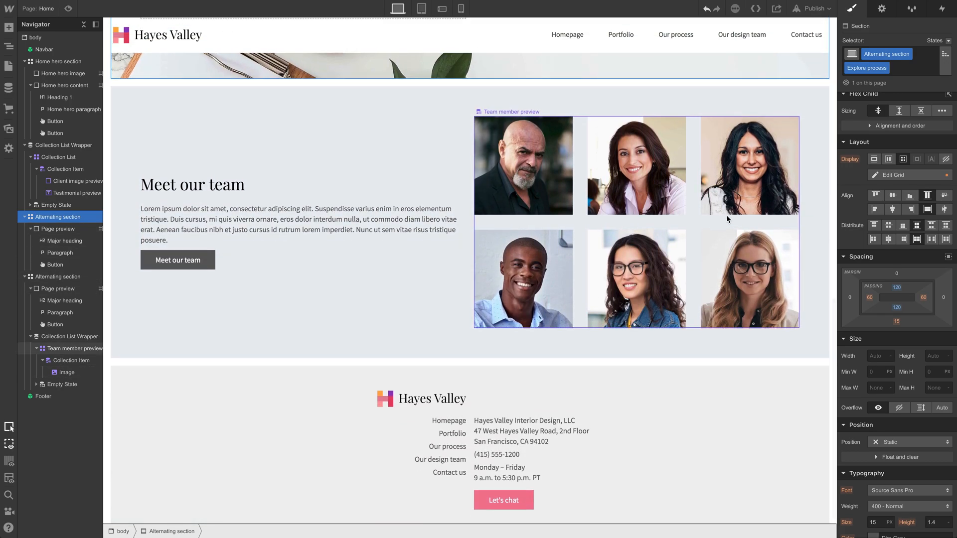
{"action": "left_click", "coordinate": [9, 66]}
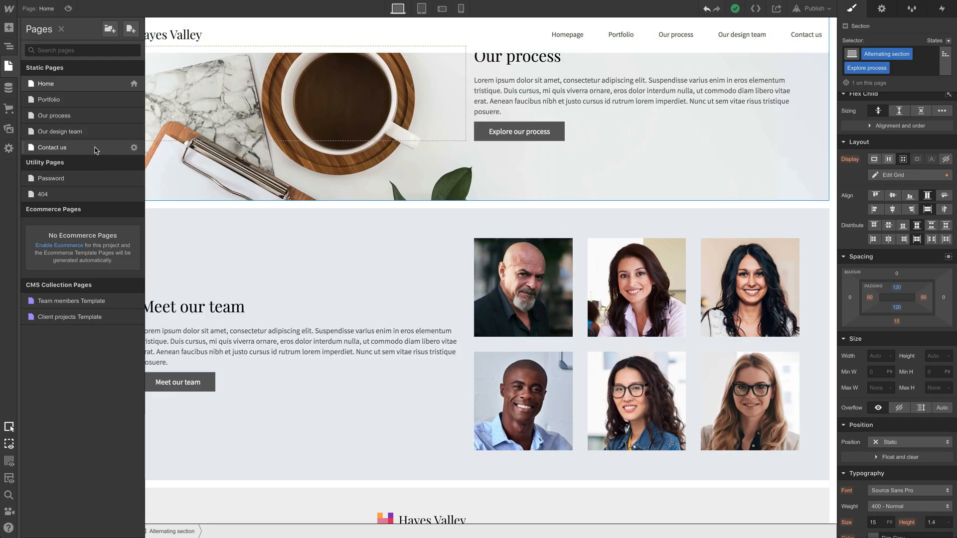
On Contact us, convert the Form Block into a symbol named 'Contact form'
{"action": "left_click", "coordinate": [52, 147]}
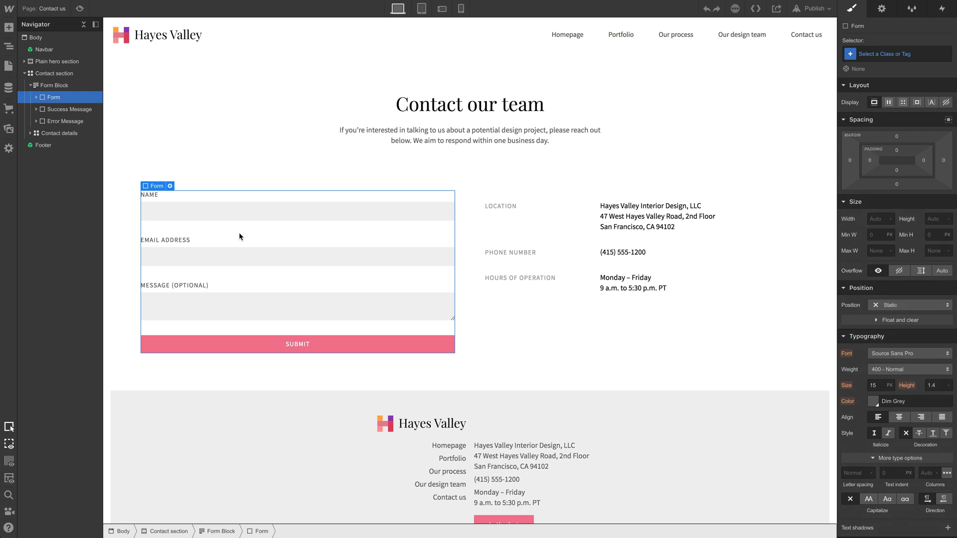
{"action": "left_click", "coordinate": [56, 84]}
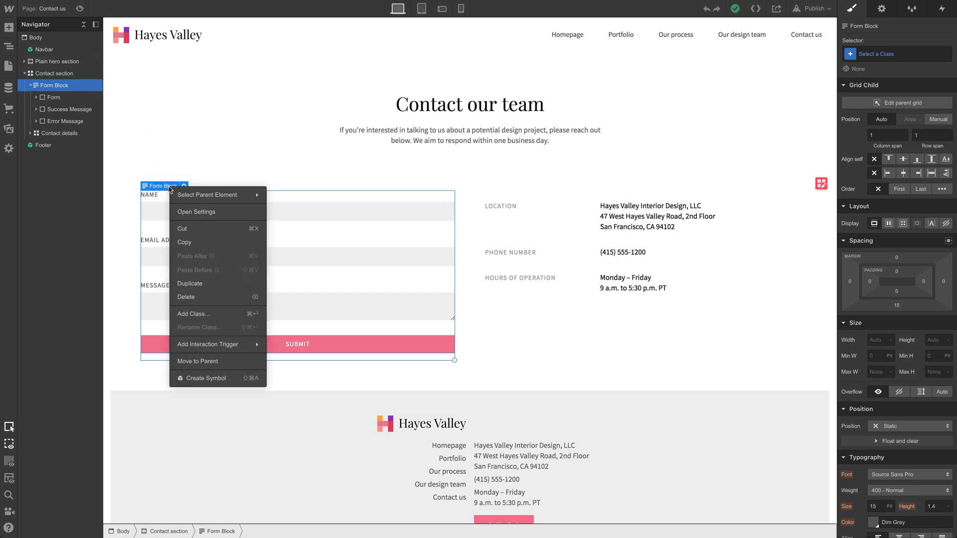
{"action": "left_click", "coordinate": [204, 378]}
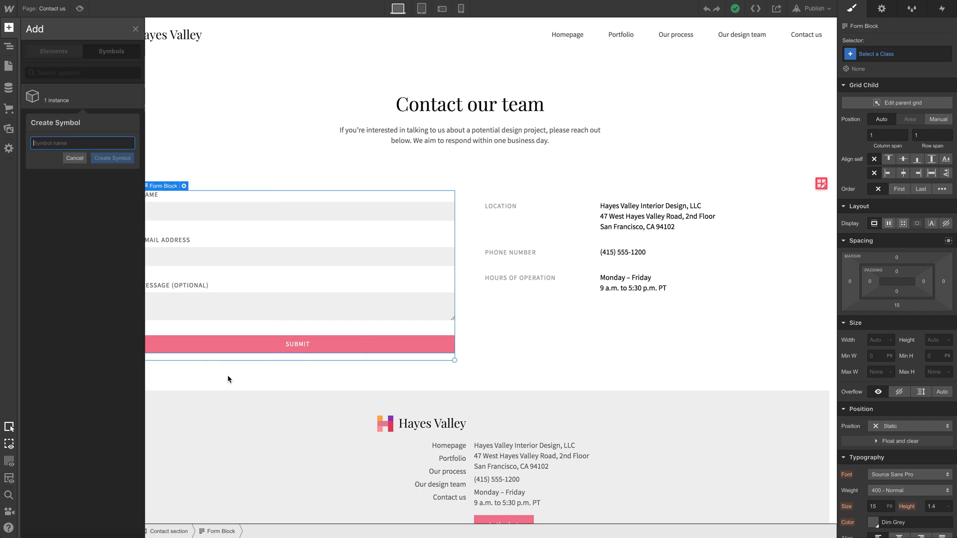
{"action": "type", "text": "Contac"}
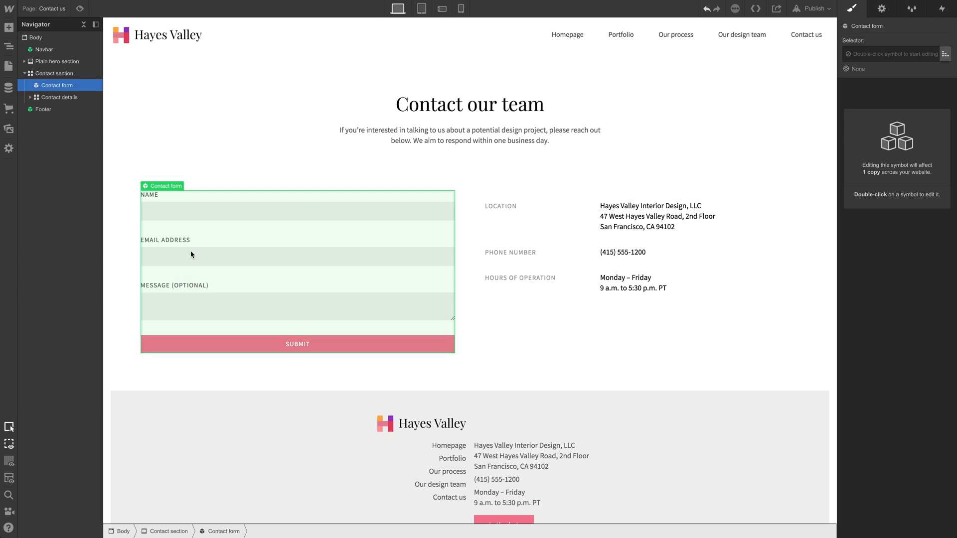
{"action": "left_click", "coordinate": [9, 66]}
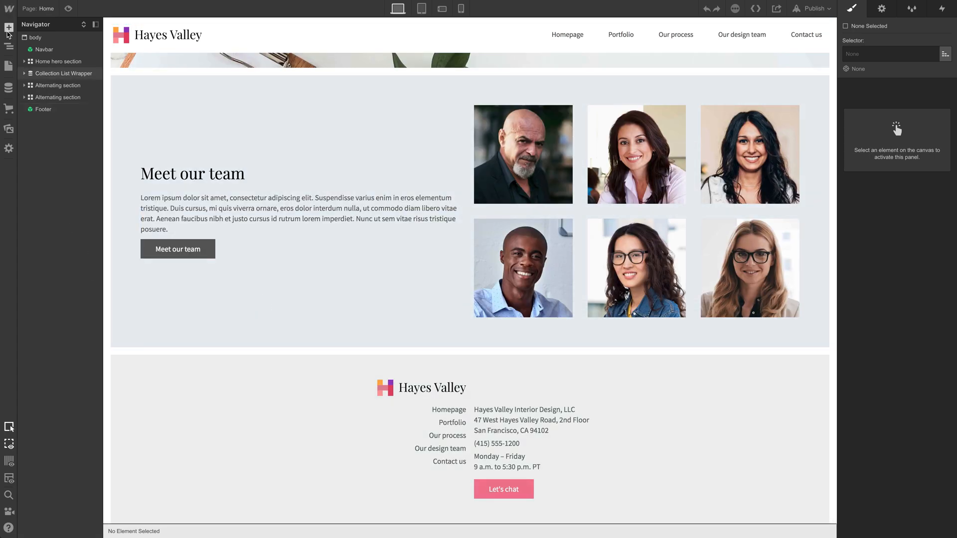
Drop the Contact form symbol onto the Home page above the Footer with a new Section
{"action": "left_click", "coordinate": [9, 28]}
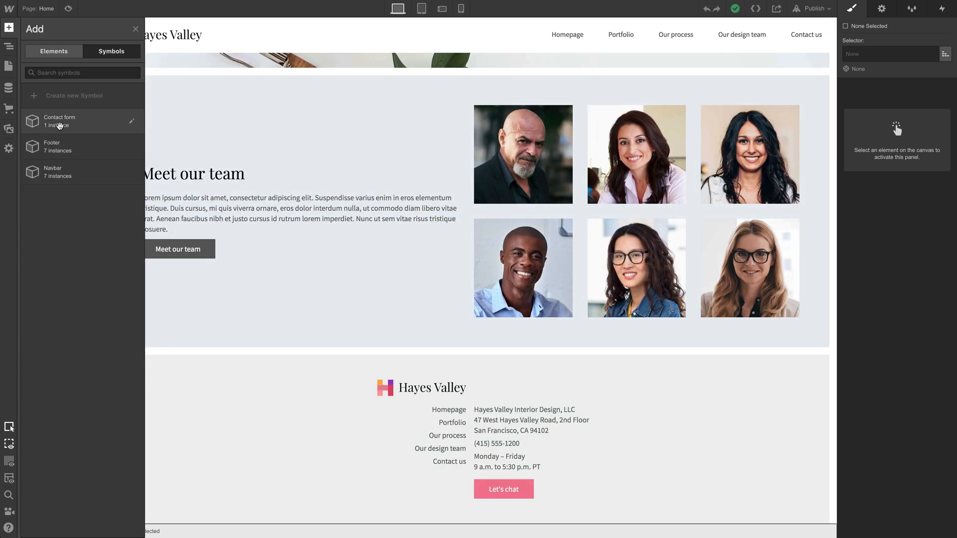
{"action": "left_click", "coordinate": [59, 120]}
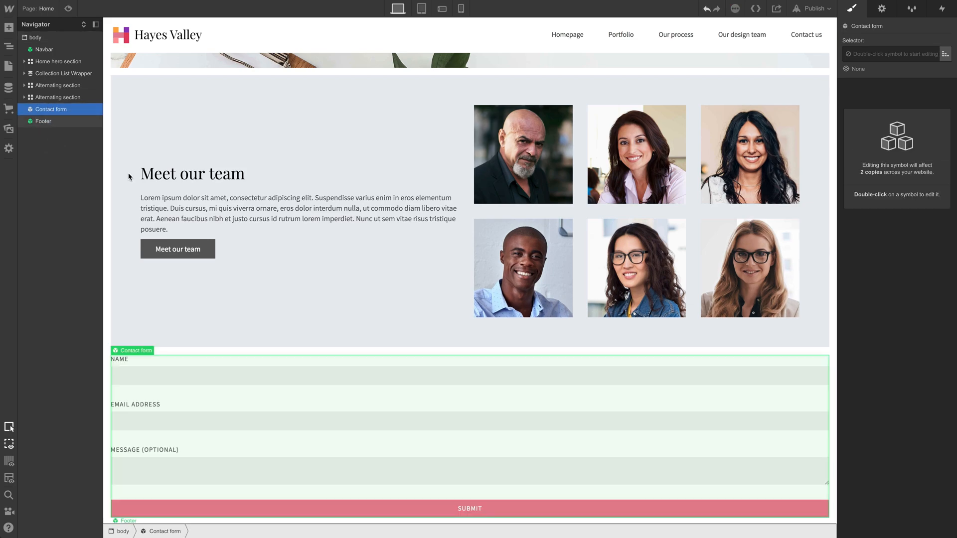
{"action": "scroll", "scroll_direction": "down", "scroll_amount": 3}
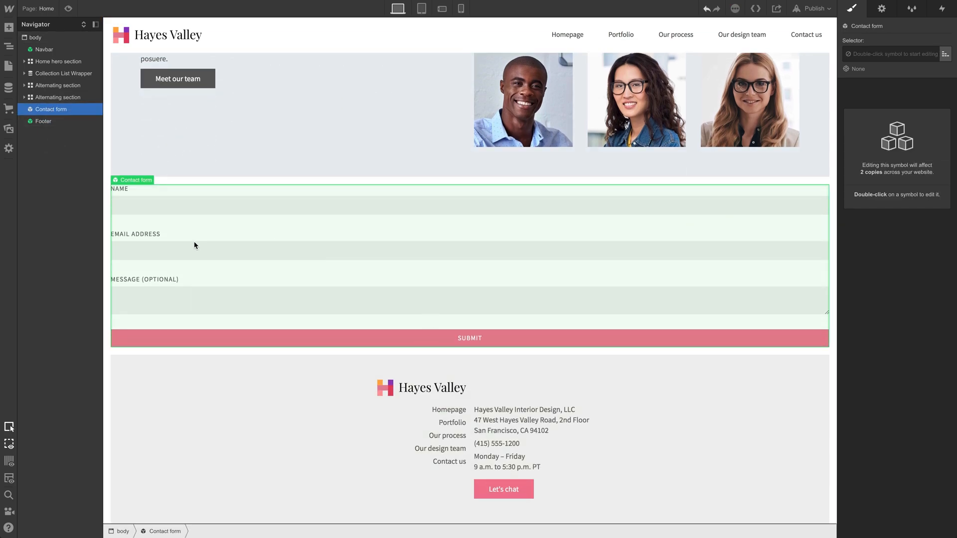
{"action": "mouse_move", "coordinate": [98, 232]}
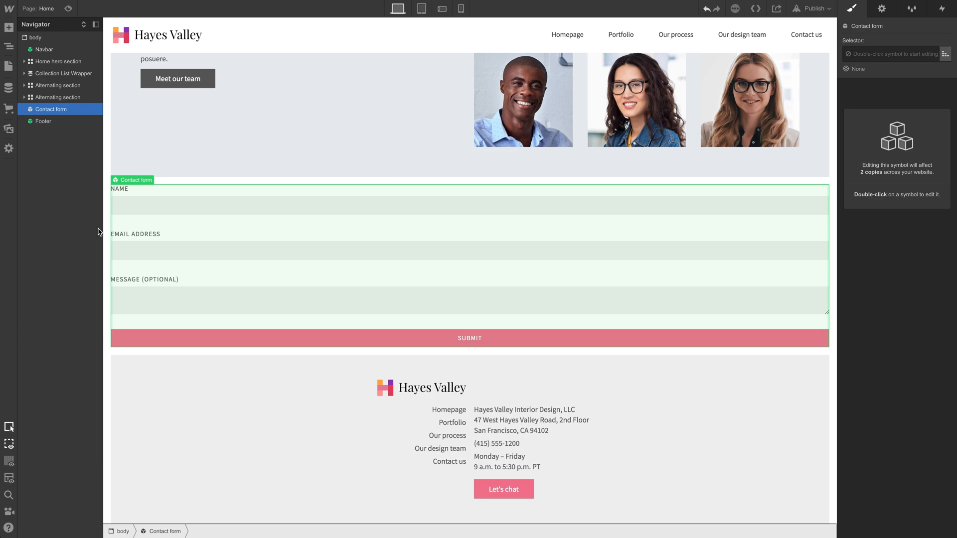
{"action": "mouse_move", "coordinate": [35, 36]}
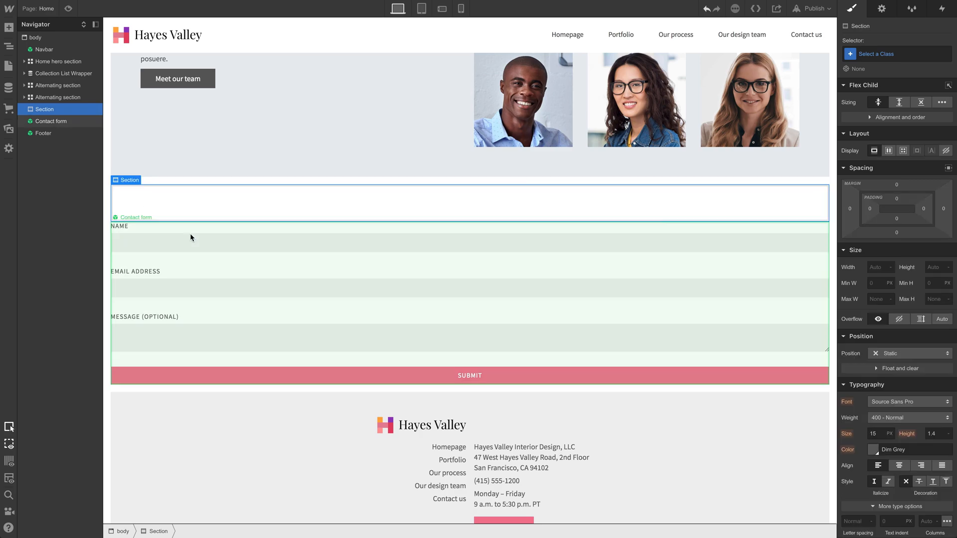
Nest the Contact form in the Section, class it 'Contact form holder' with 25% side padding
{"action": "left_click", "coordinate": [51, 121]}
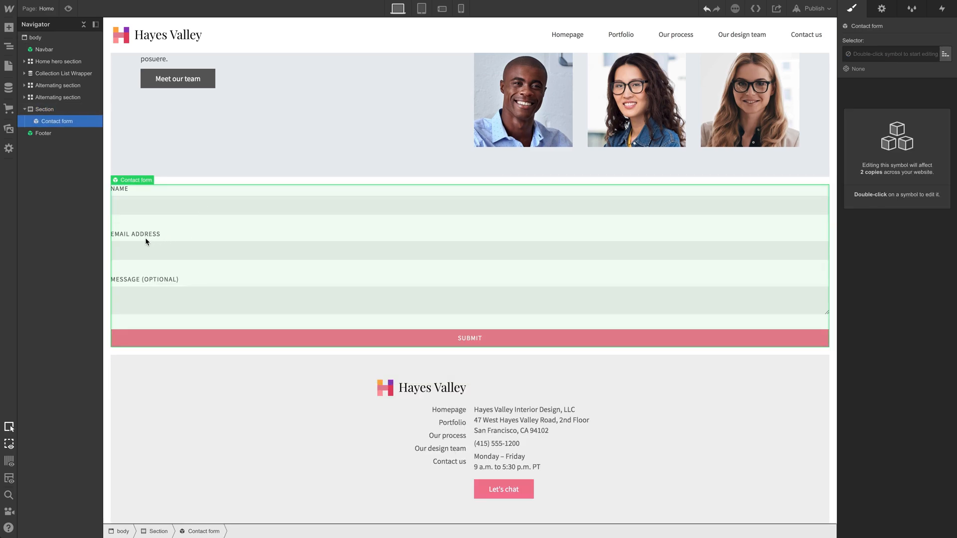
{"action": "left_click", "coordinate": [44, 108]}
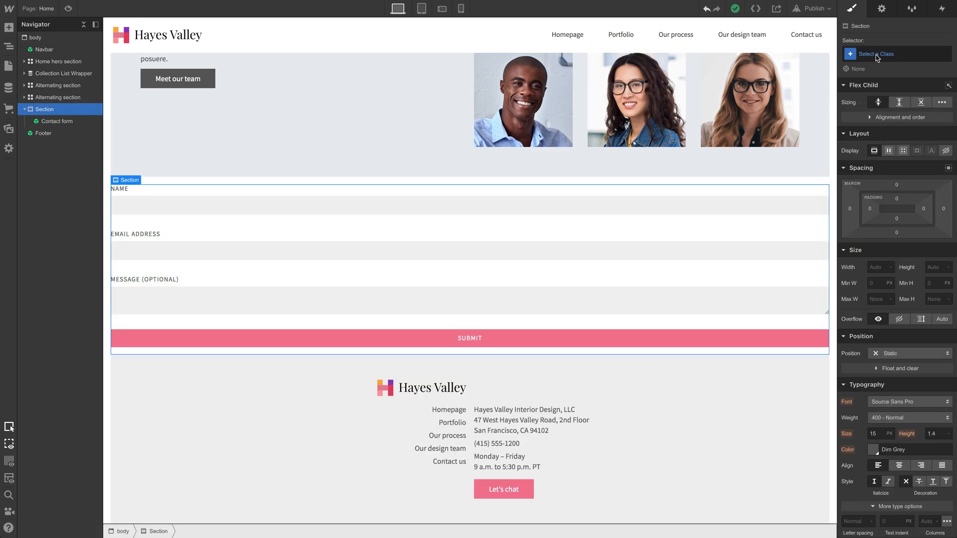
{"action": "type", "text": "Contact form holder"}
{"action": "left_click", "coordinate": [870, 209]}
{"action": "type", "text": "25"}
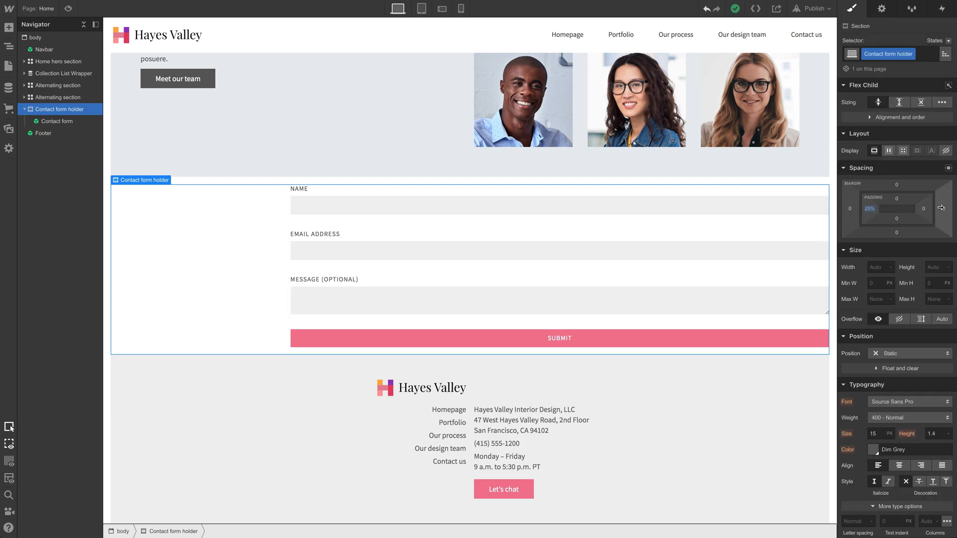
{"action": "left_click", "coordinate": [942, 207]}
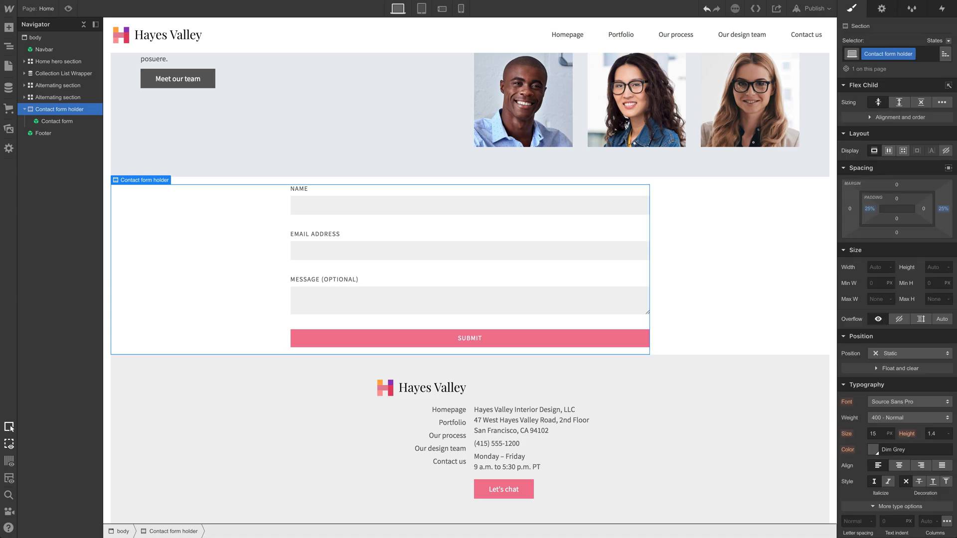
Give the Contact form holder 80 top and bottom padding, previewing the centred form
{"action": "left_click", "coordinate": [35, 37]}
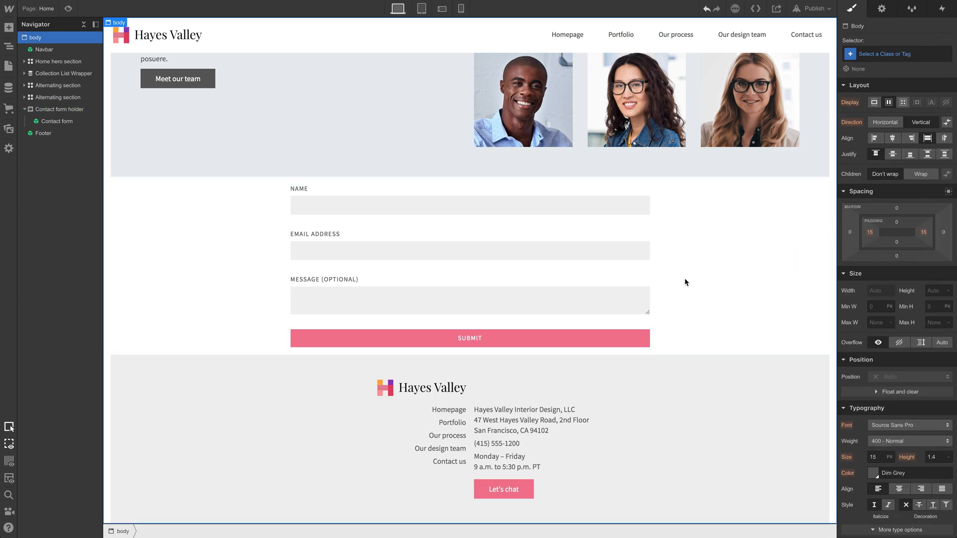
{"action": "left_click", "coordinate": [58, 108]}
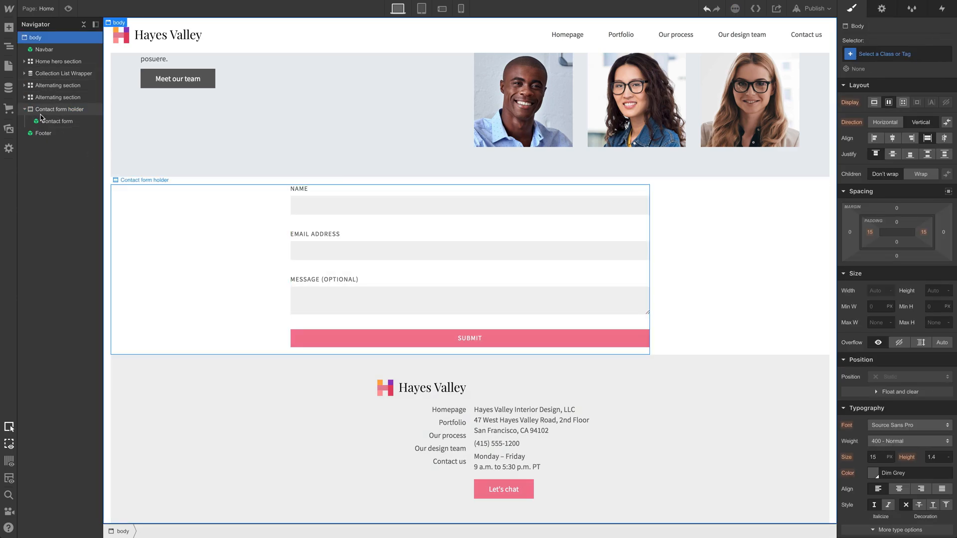
{"action": "left_click", "coordinate": [59, 109]}
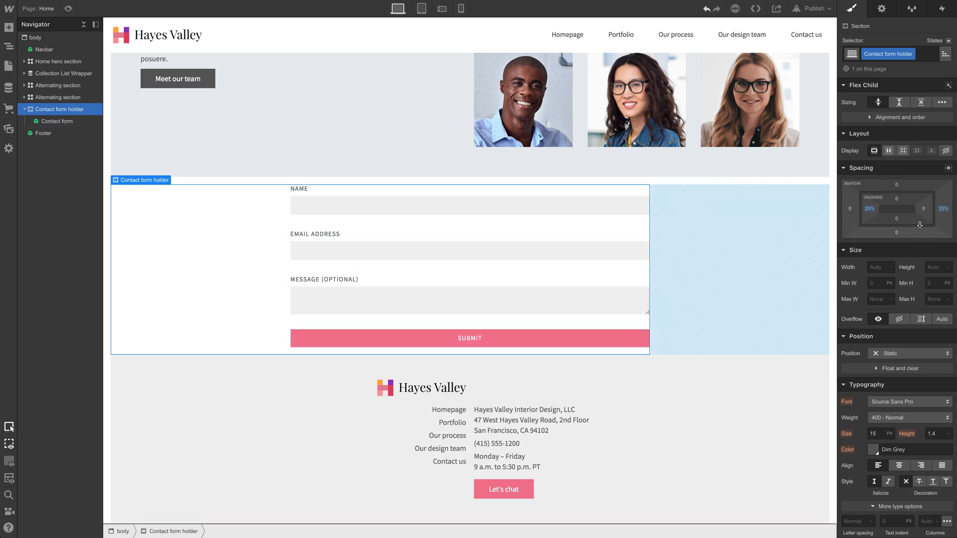
{"action": "mouse_move", "coordinate": [908, 202]}
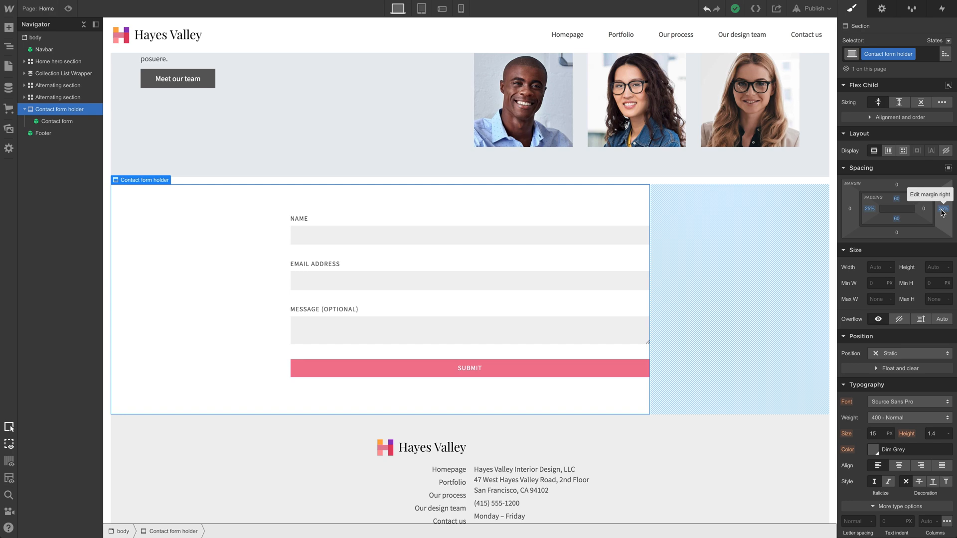
{"action": "left_click", "coordinate": [941, 209]}
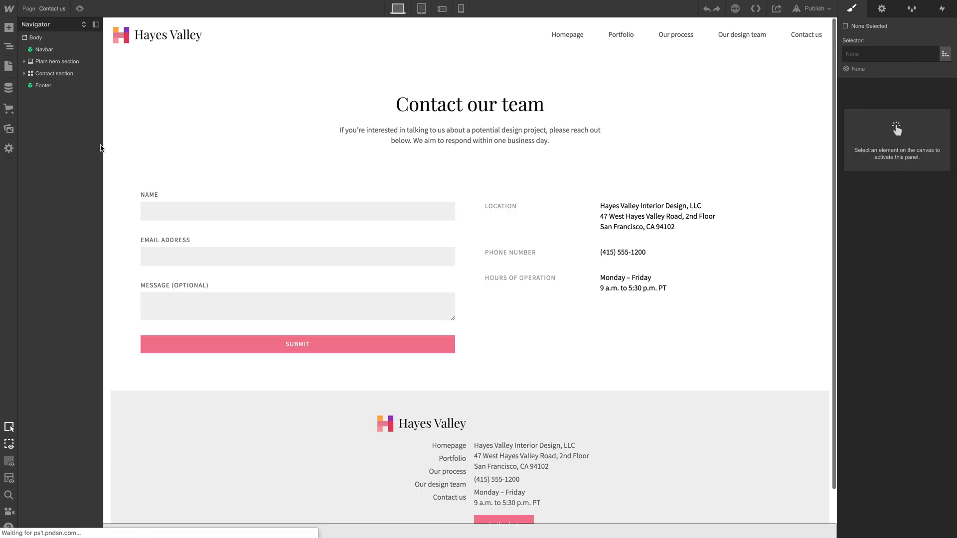
Bring the Contact our team hero section onto the Home page beside the footer
{"action": "left_click", "coordinate": [56, 60]}
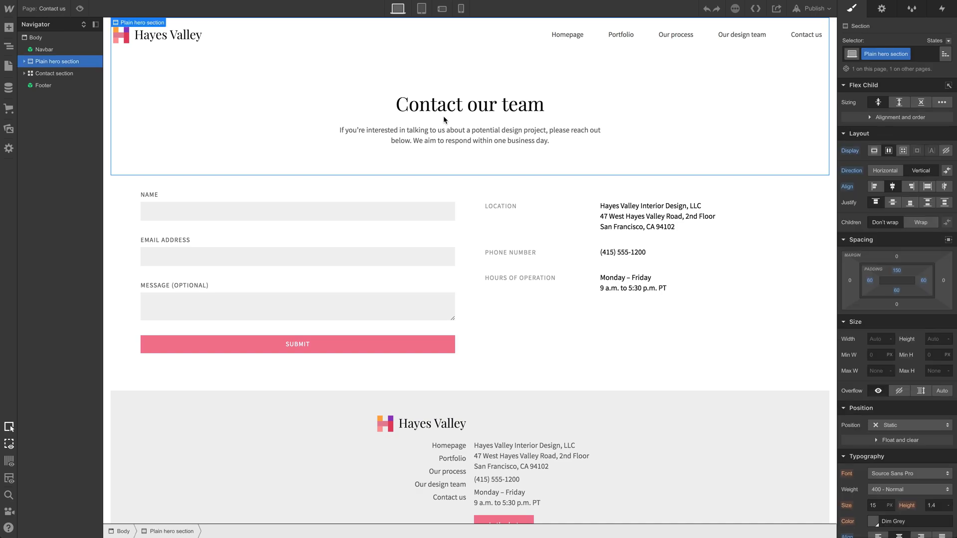
{"action": "left_click", "coordinate": [9, 66]}
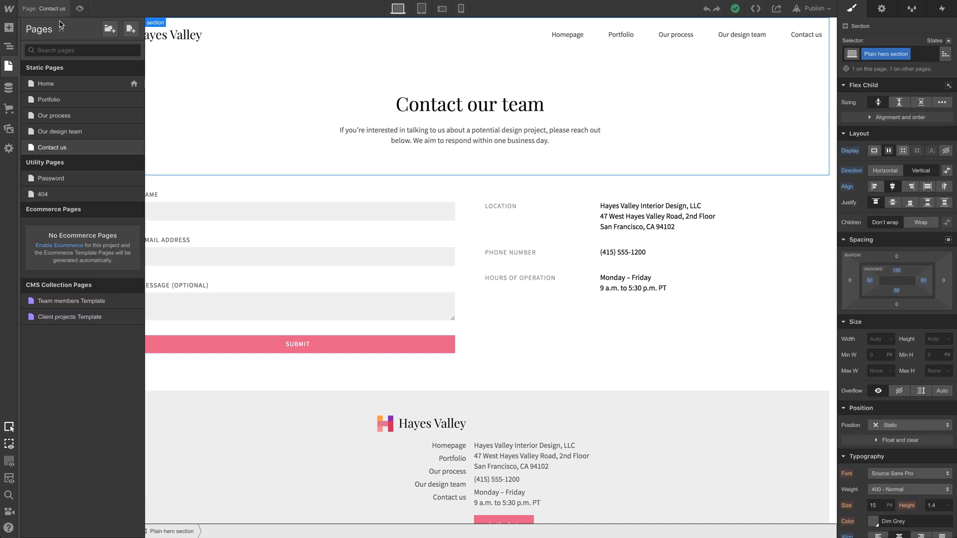
{"action": "left_click", "coordinate": [46, 84]}
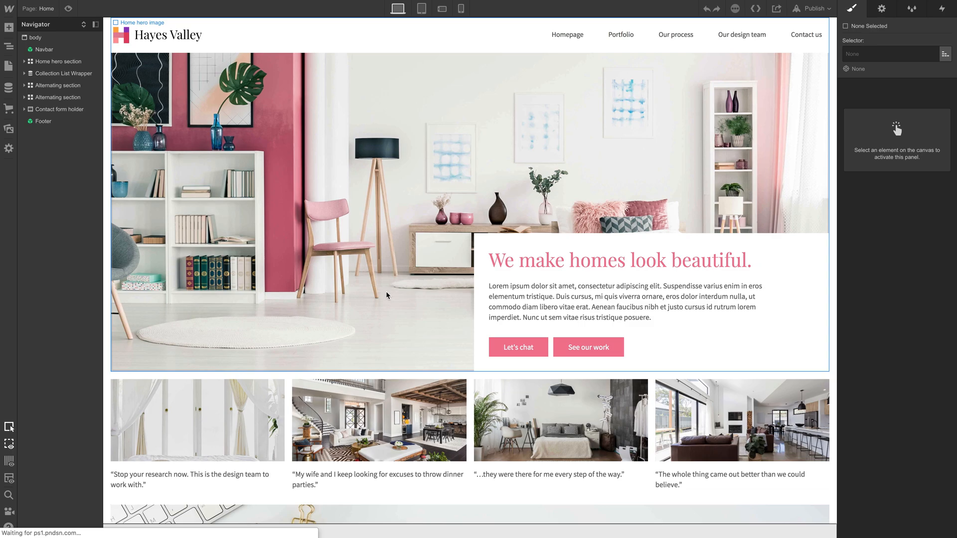
{"action": "left_click", "coordinate": [44, 120]}
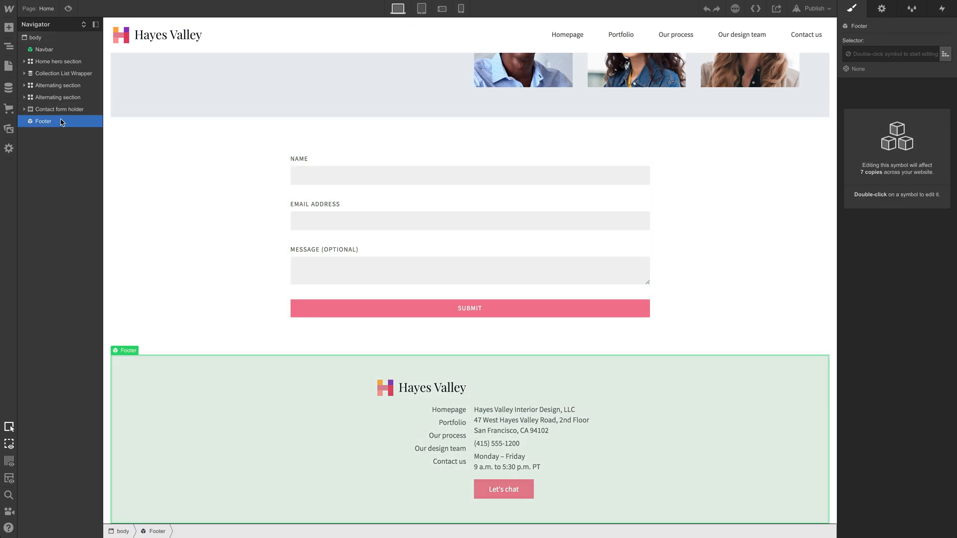
{"action": "left_click", "coordinate": [57, 118]}
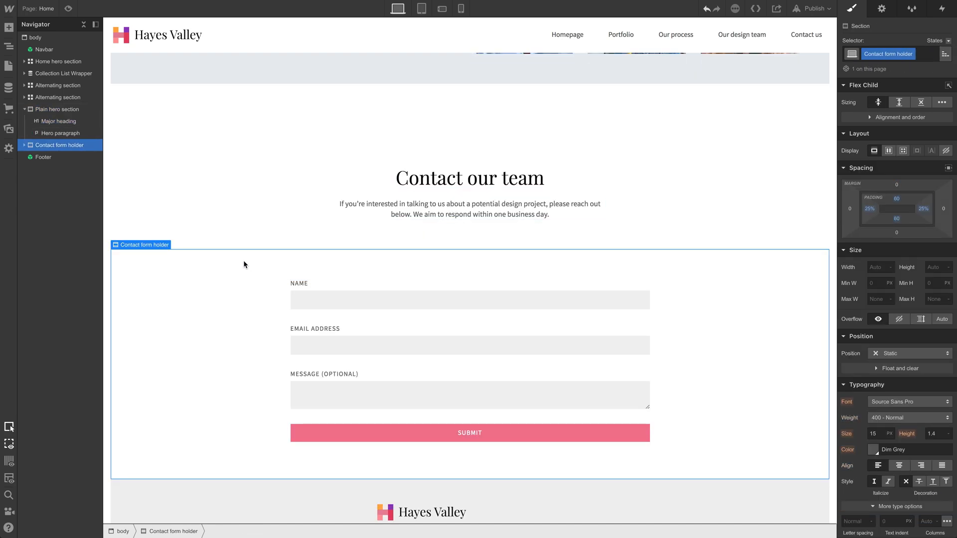
Move the heading and intro paragraph into Contact form holder and delete the Plain hero section
{"action": "left_click", "coordinate": [60, 133]}
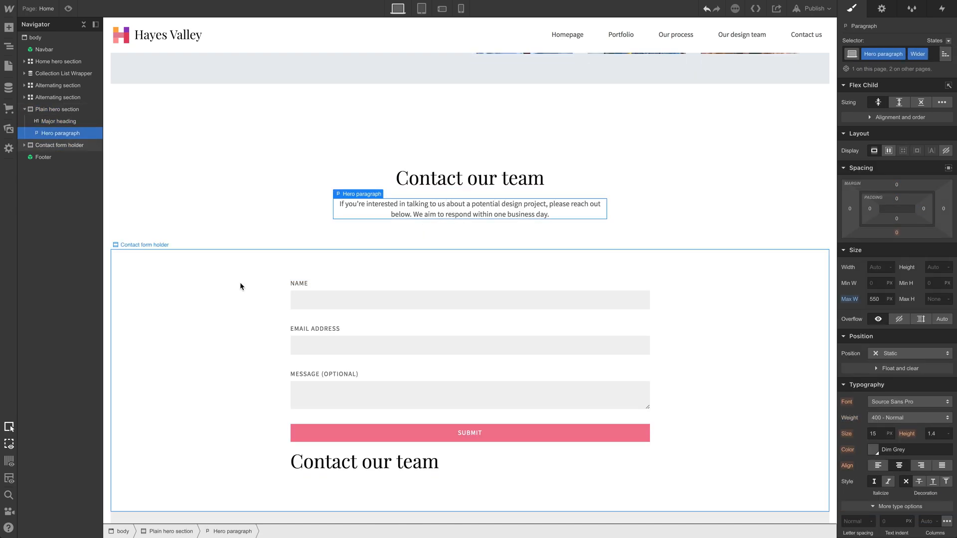
{"action": "left_click", "coordinate": [59, 145]}
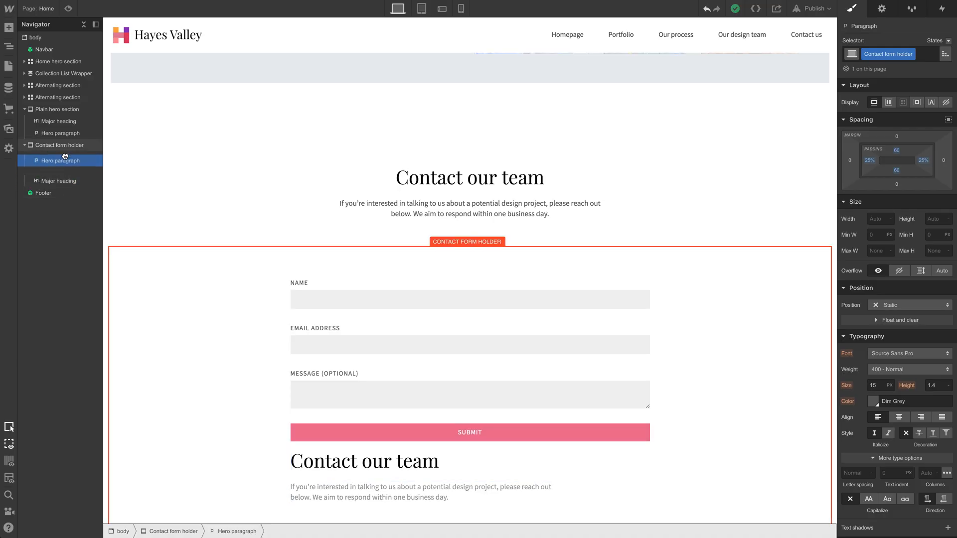
{"action": "left_click", "coordinate": [58, 156]}
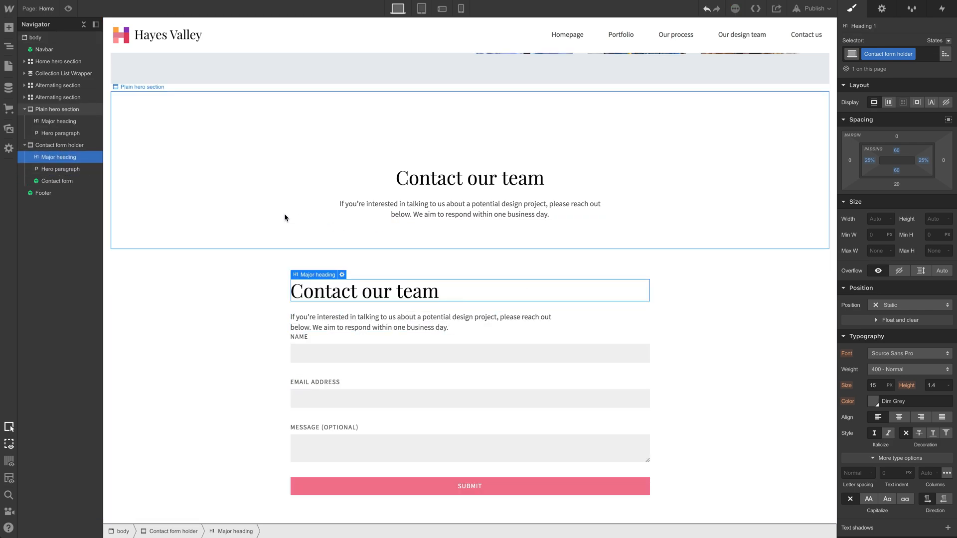
{"action": "left_click", "coordinate": [59, 109]}
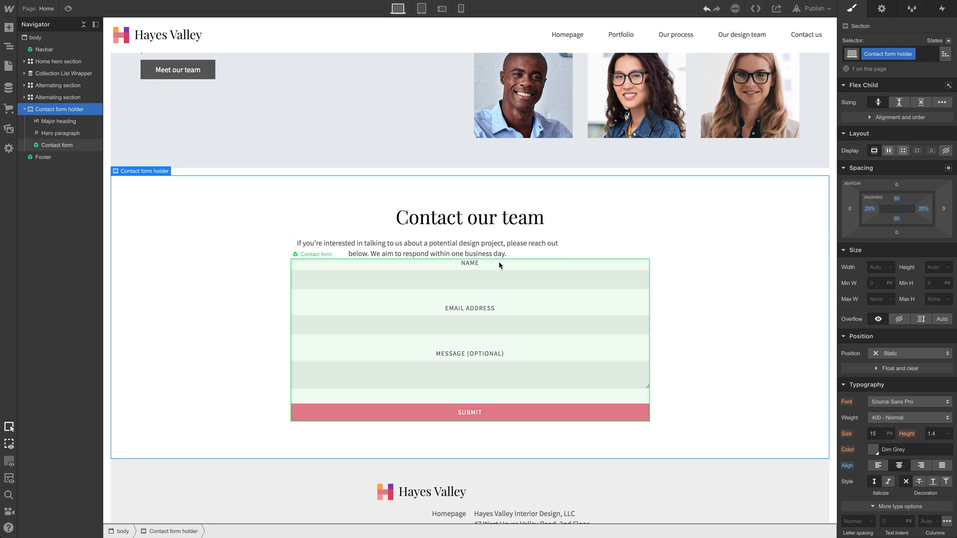
{"action": "left_click", "coordinate": [877, 465]}
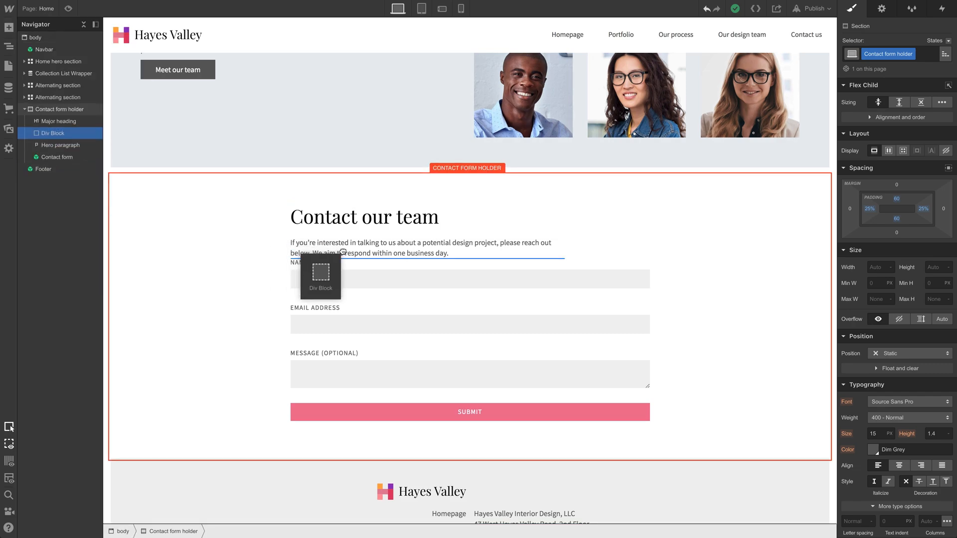
Add two Div Blocks, giving the one after Hero paragraph the Horizontal divider class
{"action": "left_click", "coordinate": [320, 275]}
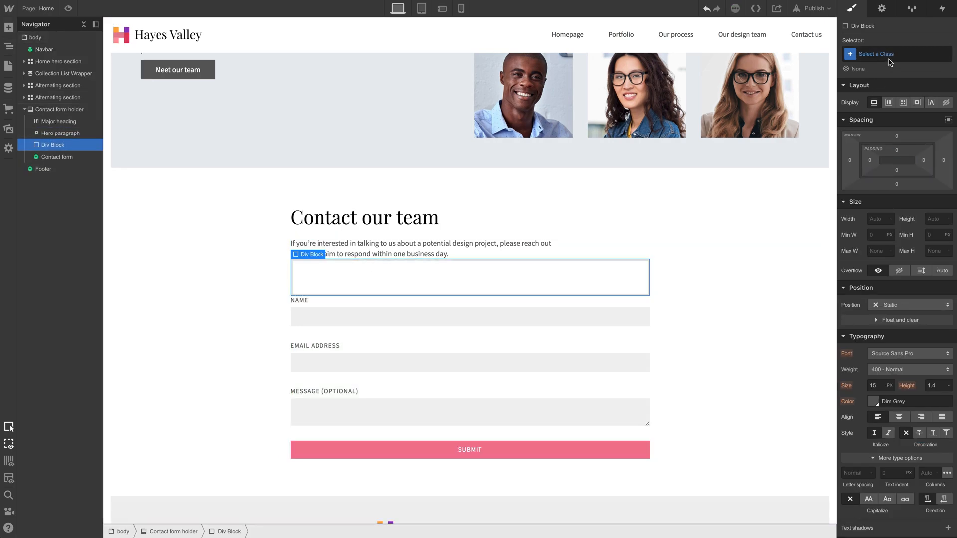
{"action": "type", "text": "horizontal divider"}
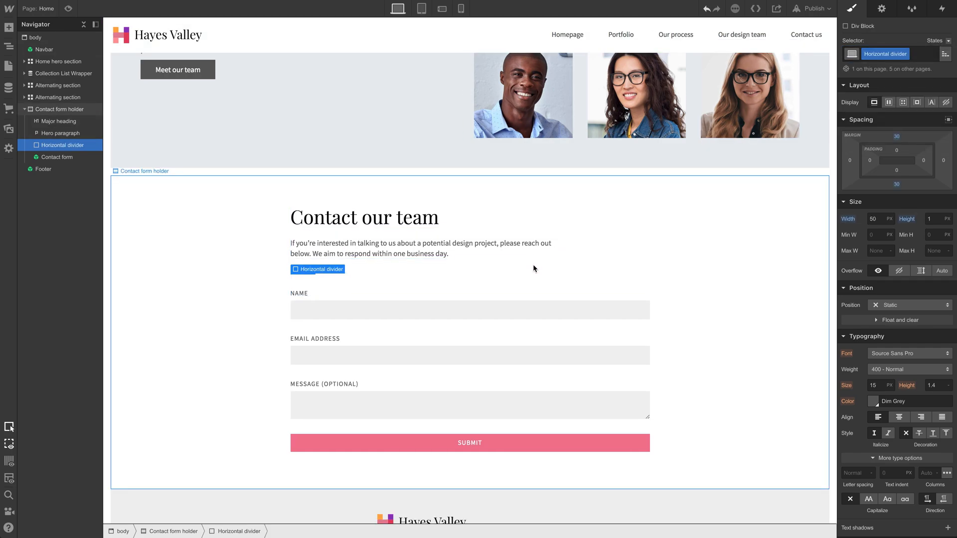
{"action": "left_click", "coordinate": [60, 109]}
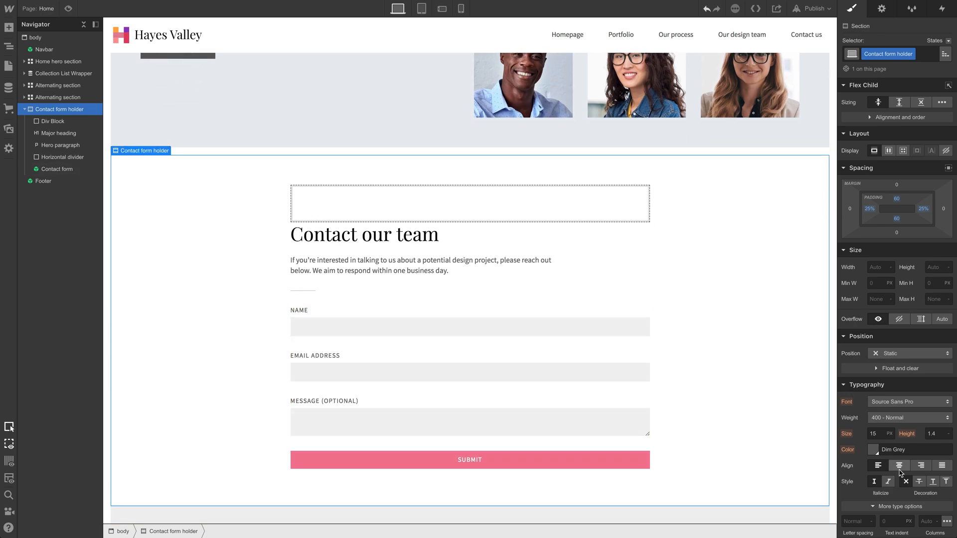
Class the empty block 'Center aligner' and move heading, paragraph and divider into it
{"action": "left_click", "coordinate": [888, 466]}
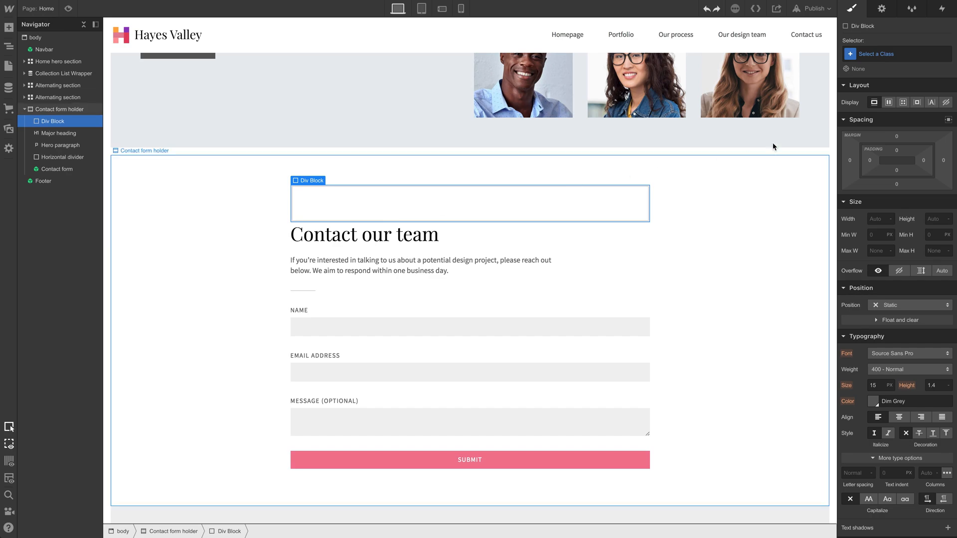
{"action": "left_click", "coordinate": [895, 53]}
{"action": "type", "text": "Center aligner"}
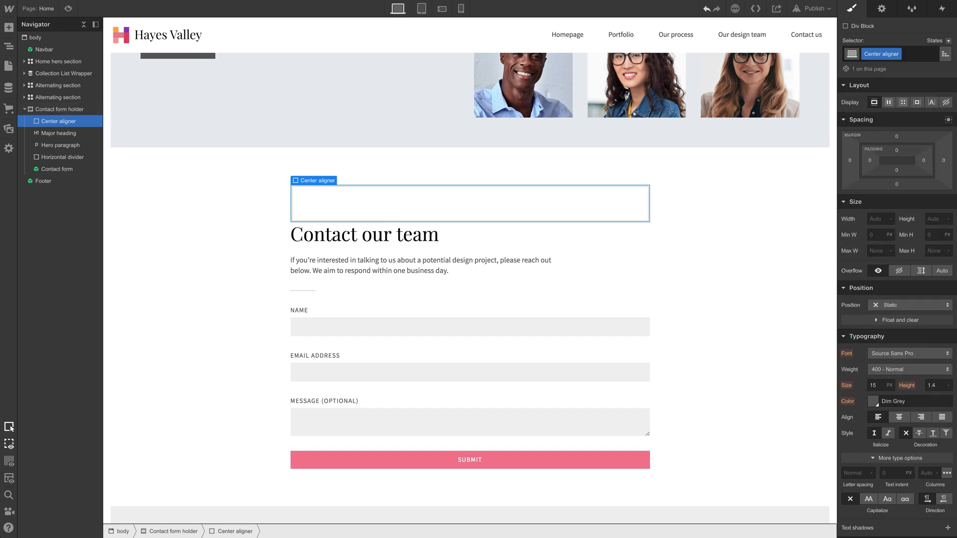
{"action": "left_click", "coordinate": [59, 132]}
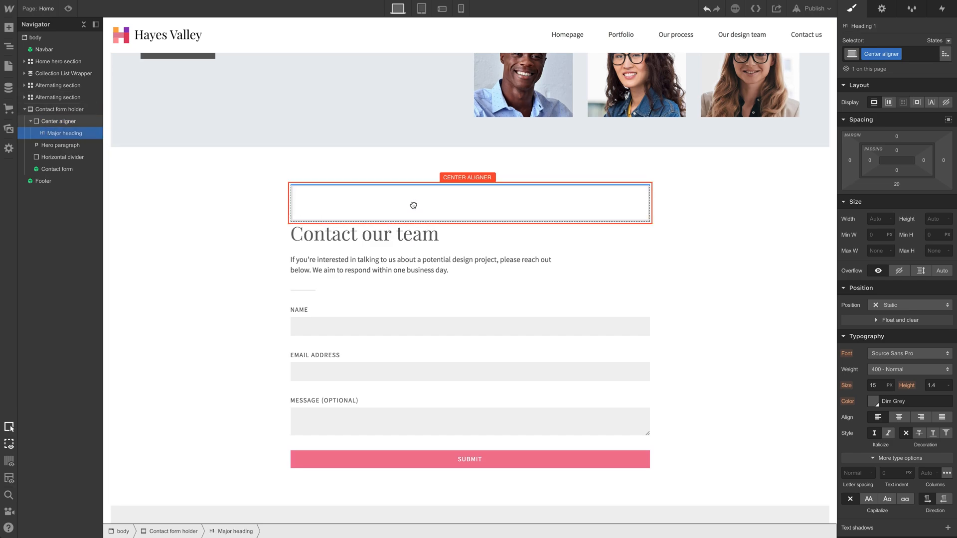
{"action": "left_click", "coordinate": [60, 133]}
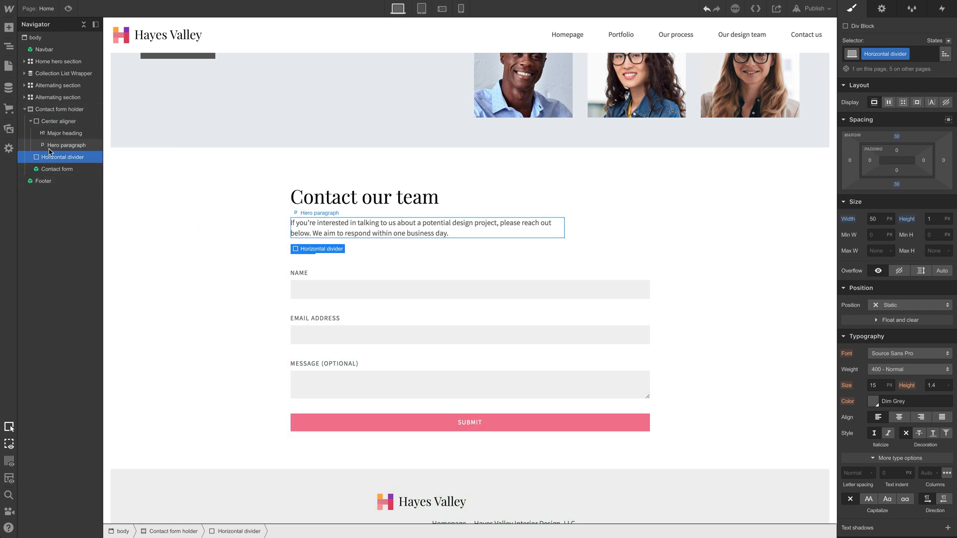
{"action": "left_click", "coordinate": [59, 121]}
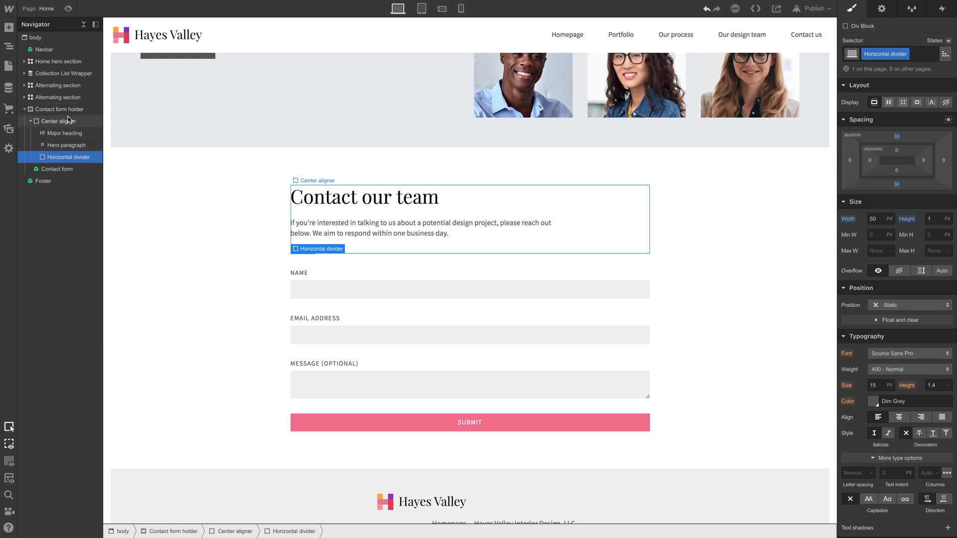
{"action": "left_click", "coordinate": [58, 121]}
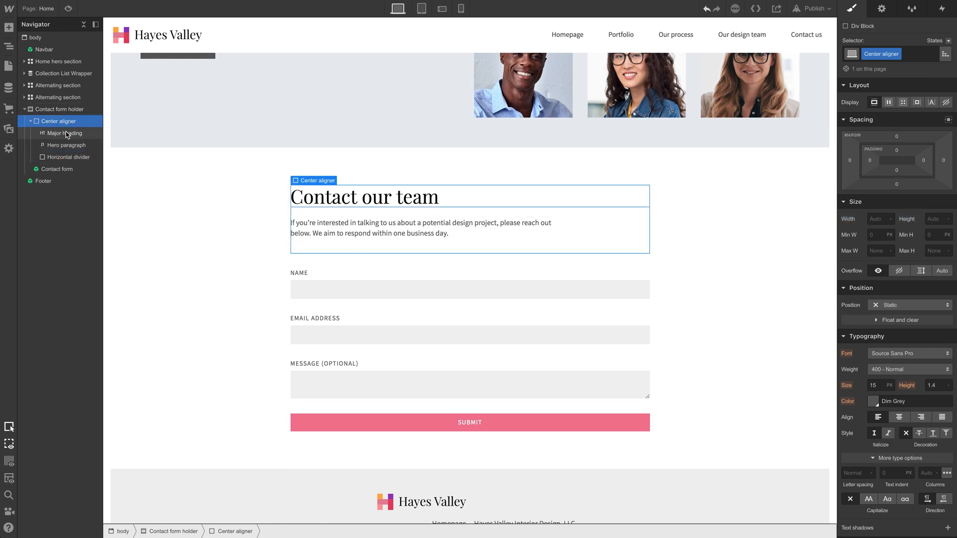
{"action": "left_click", "coordinate": [67, 157]}
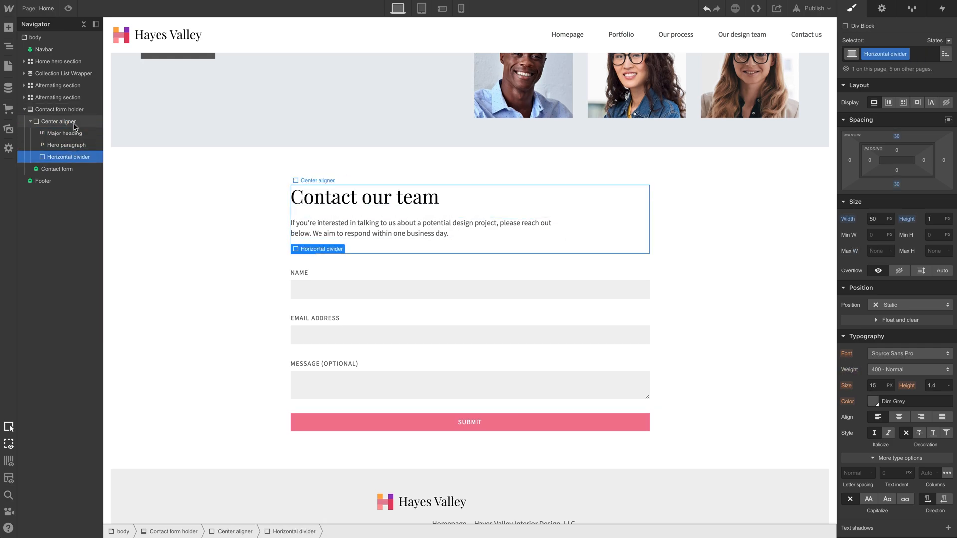
Make Center aligner a vertical flex with centred alignment and centred text
{"action": "left_click", "coordinate": [58, 121]}
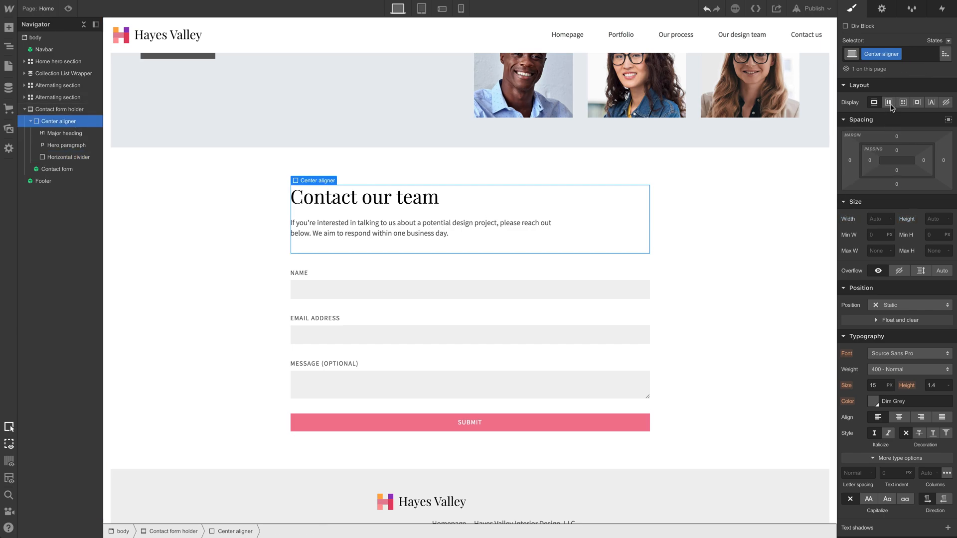
{"action": "left_click", "coordinate": [888, 102]}
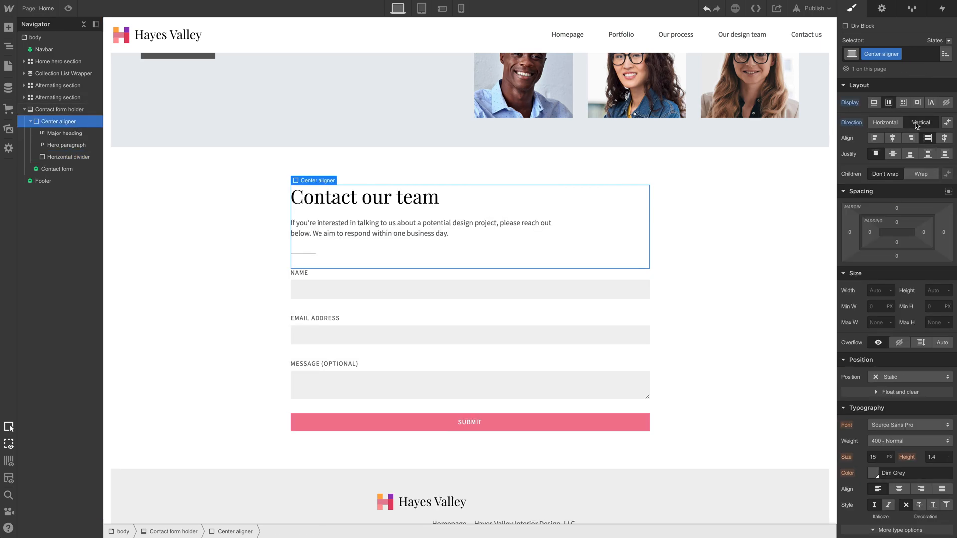
{"action": "left_click", "coordinate": [892, 138]}
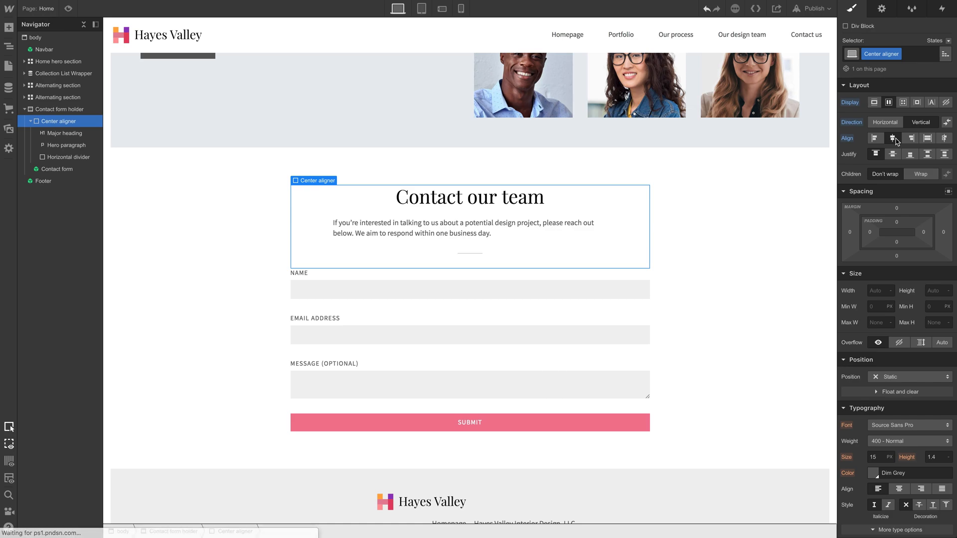
{"action": "mouse_move", "coordinate": [593, 259]}
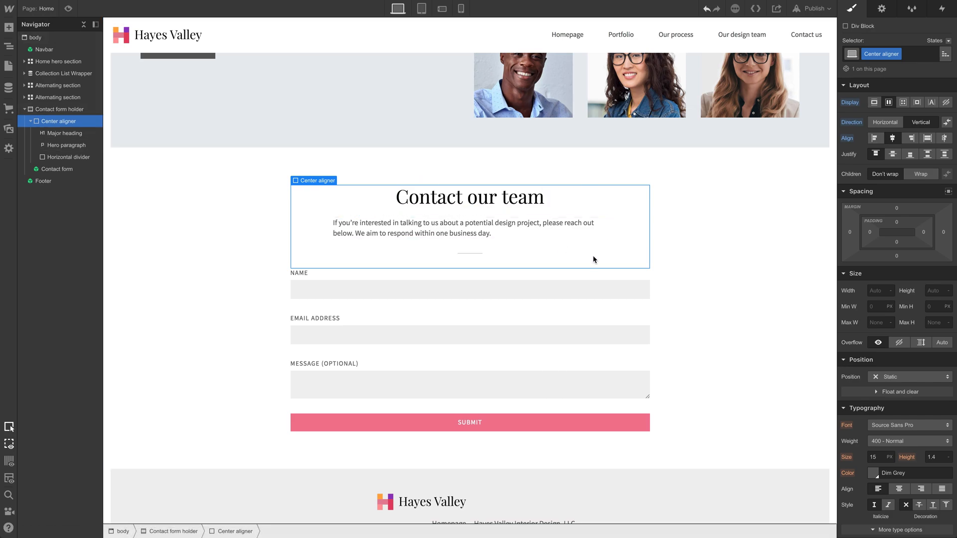
{"action": "mouse_move", "coordinate": [300, 186]}
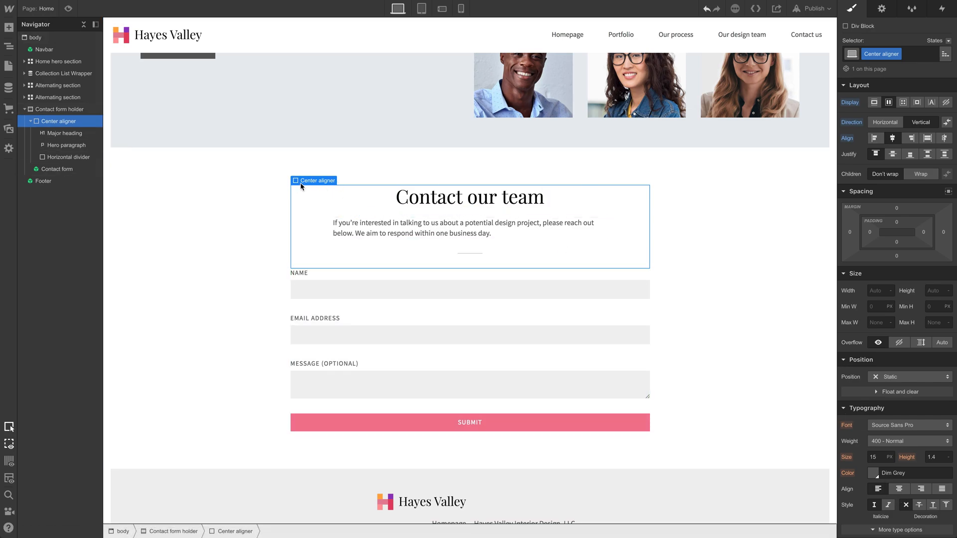
{"action": "left_click", "coordinate": [898, 488]}
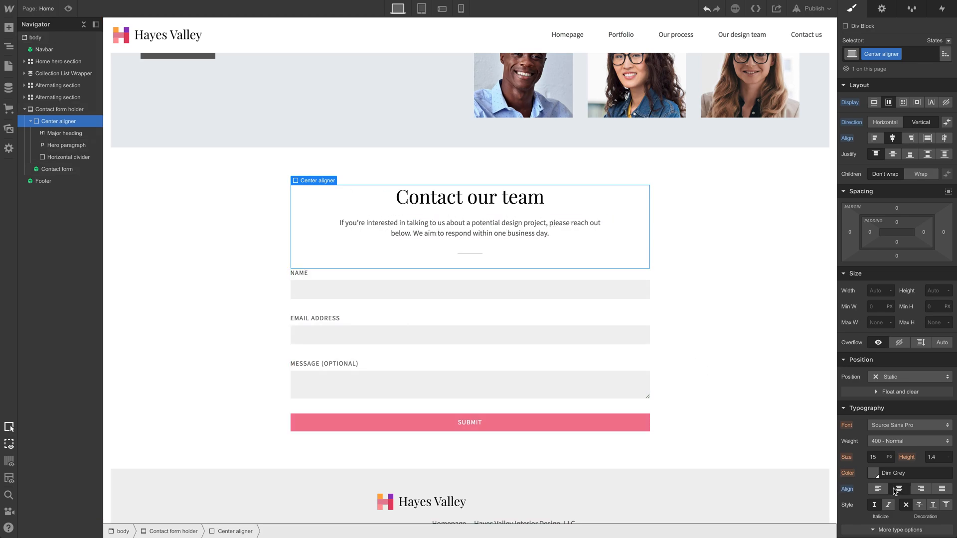
{"action": "left_click", "coordinate": [59, 110]}
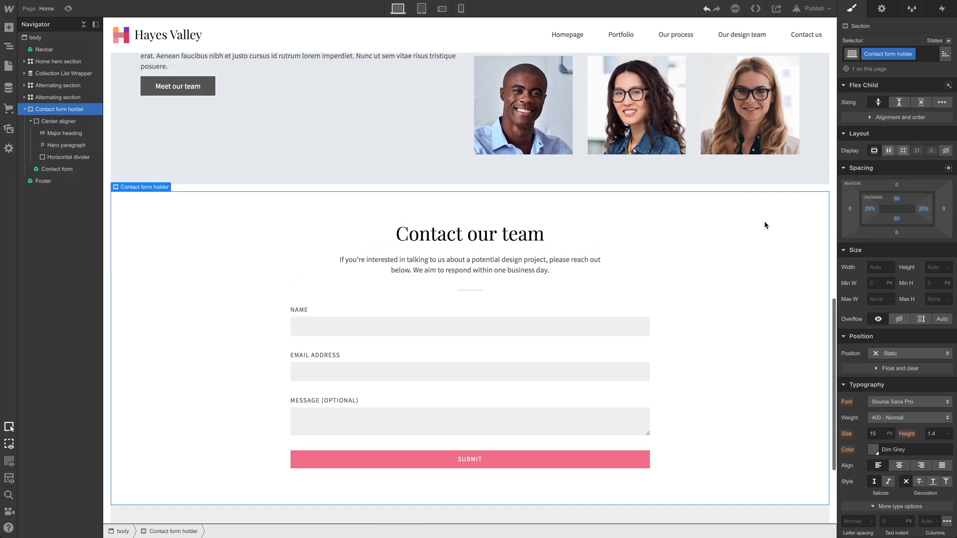
{"action": "scroll", "scroll_direction": "down", "scroll_amount": 3}
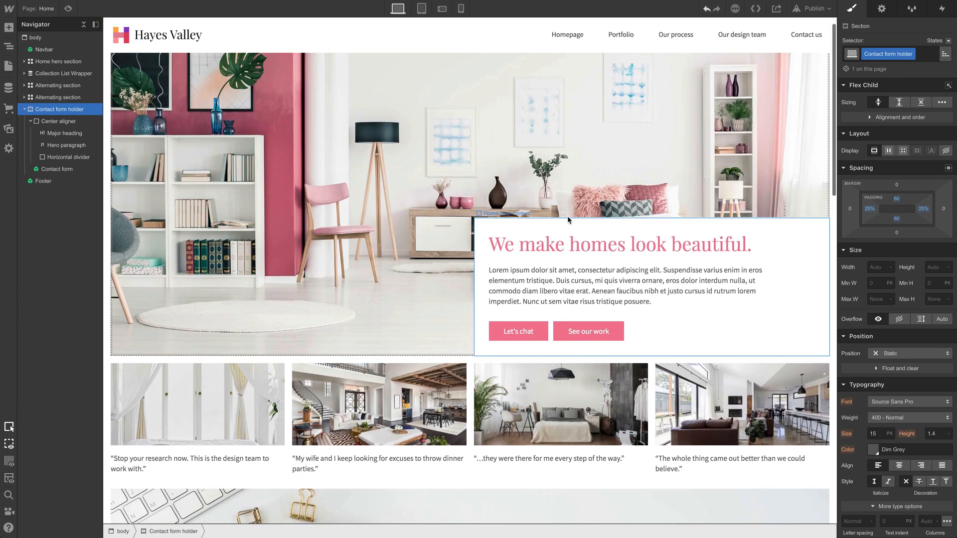
{"action": "scroll", "scroll_direction": "down", "scroll_amount": 3}
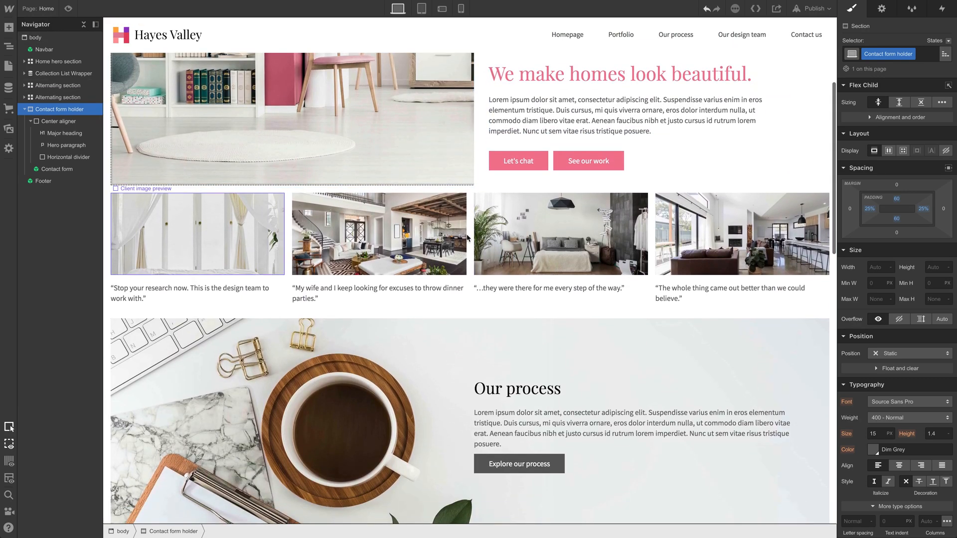
{"action": "scroll", "scroll_direction": "down", "scroll_amount": 3}
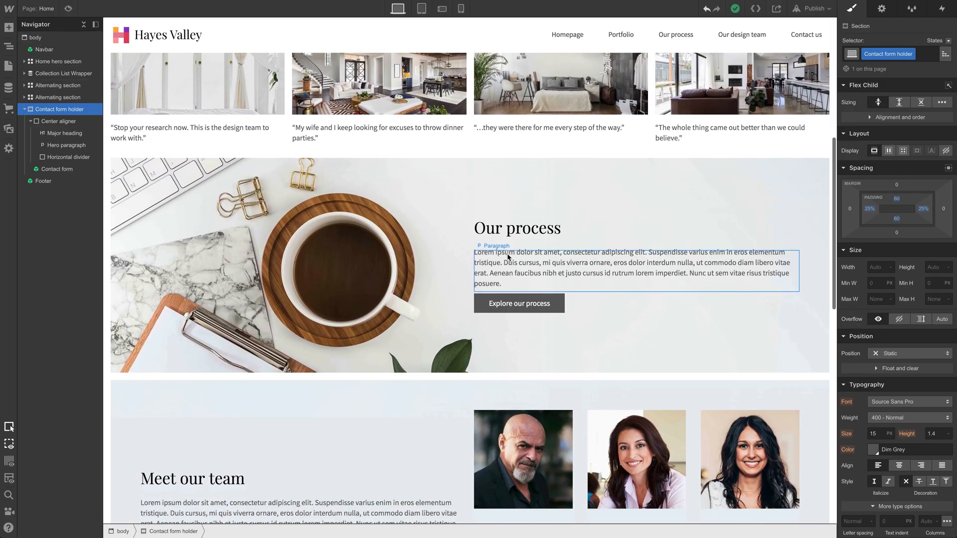
{"action": "scroll", "scroll_direction": "down", "scroll_amount": 3}
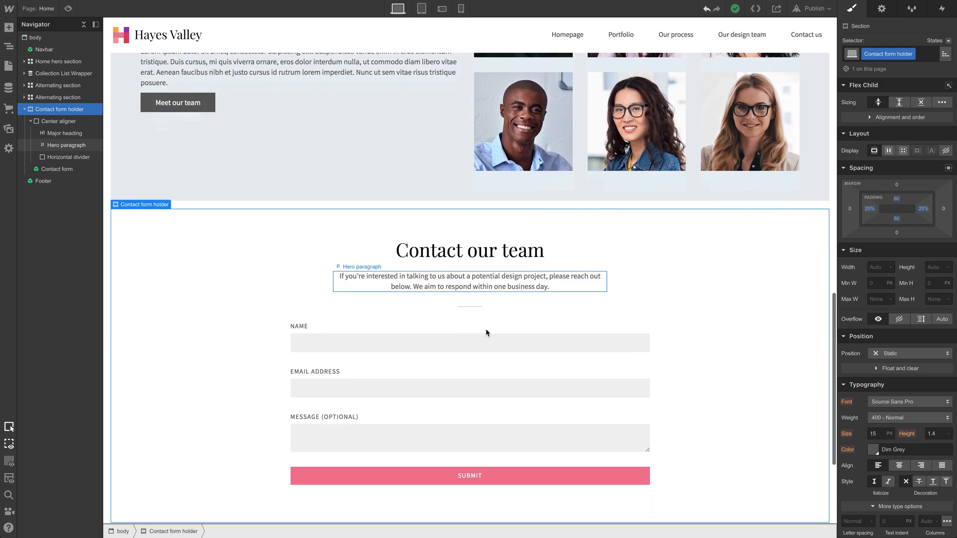
{"action": "left_click", "coordinate": [57, 170]}
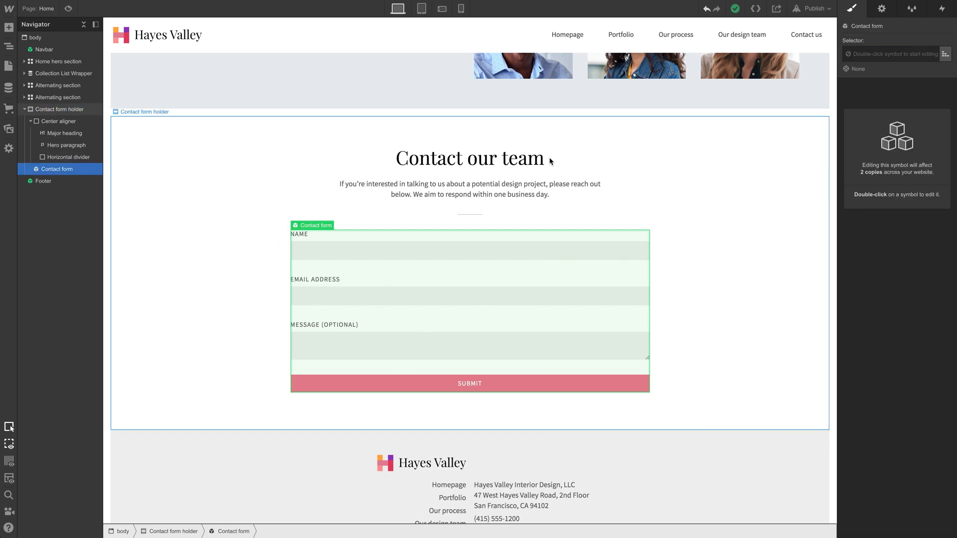
Unlink the homepage form from its symbol, then select the parent Contact form holder section
{"action": "right_click", "coordinate": [485, 290]}
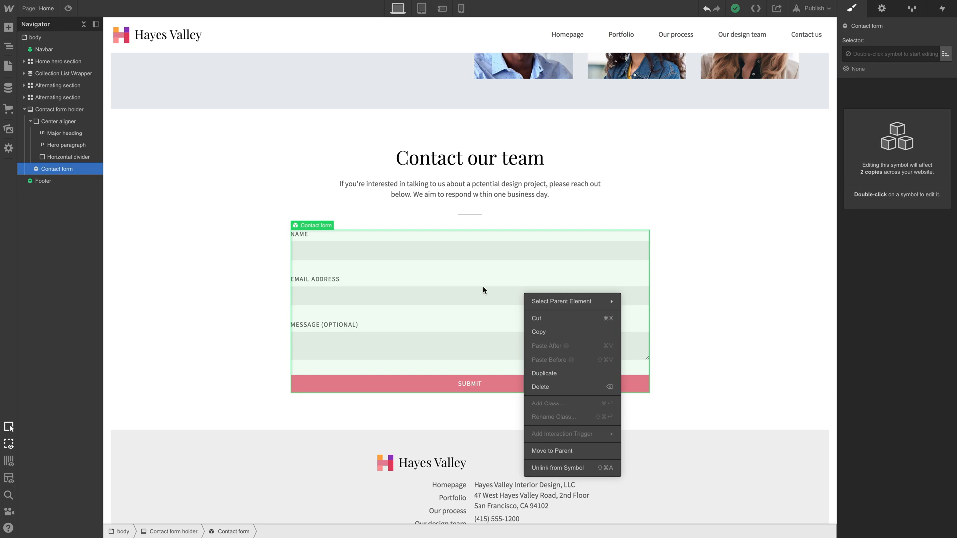
{"action": "mouse_move", "coordinate": [502, 298]}
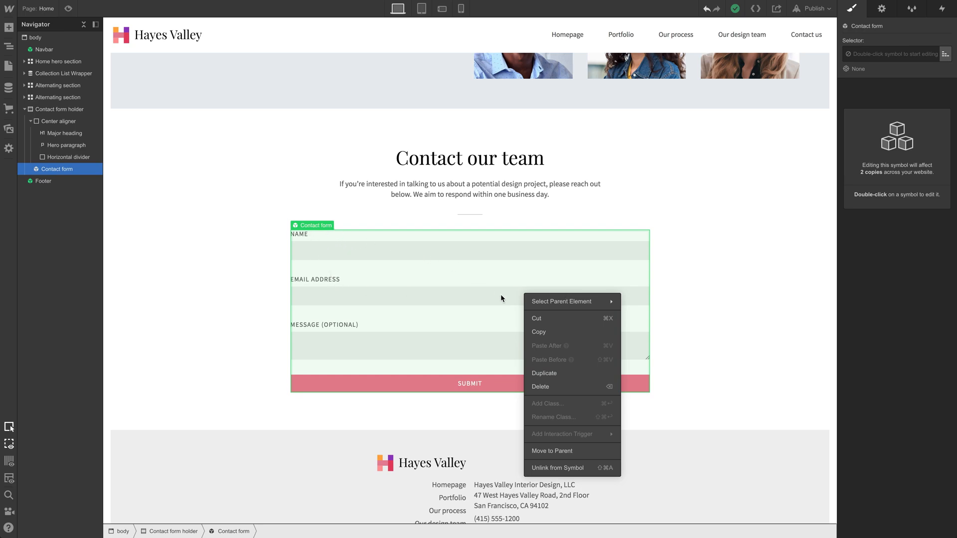
{"action": "left_click", "coordinate": [558, 468]}
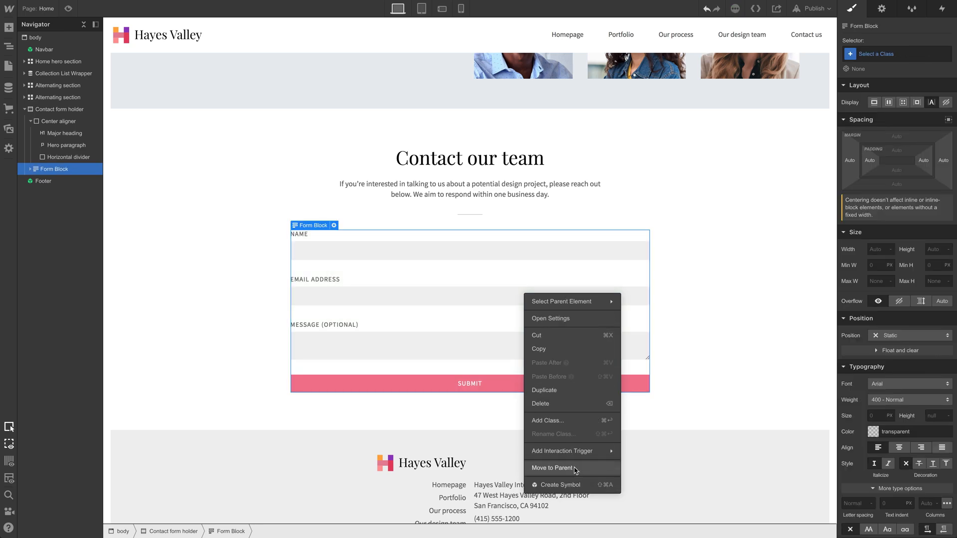
{"action": "left_click", "coordinate": [579, 221]}
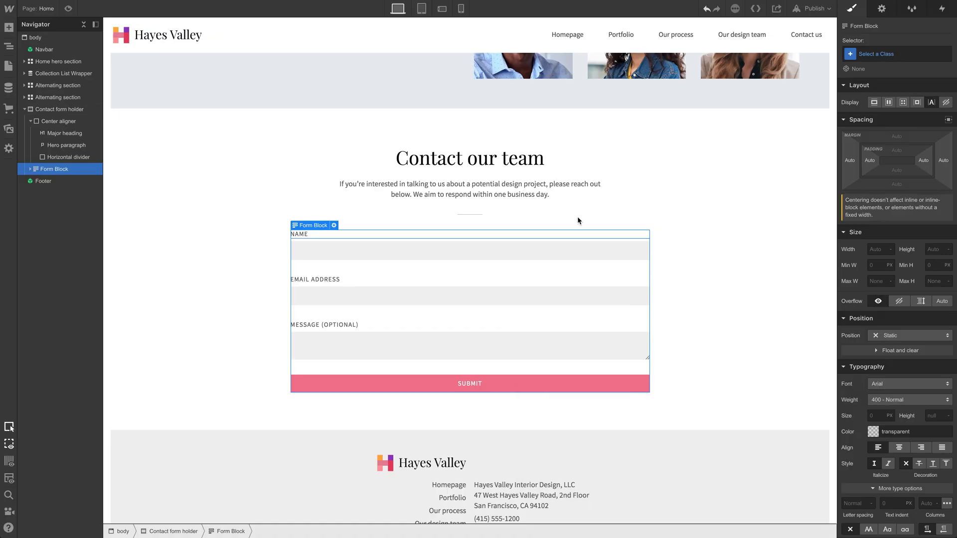
{"action": "left_click", "coordinate": [60, 110]}
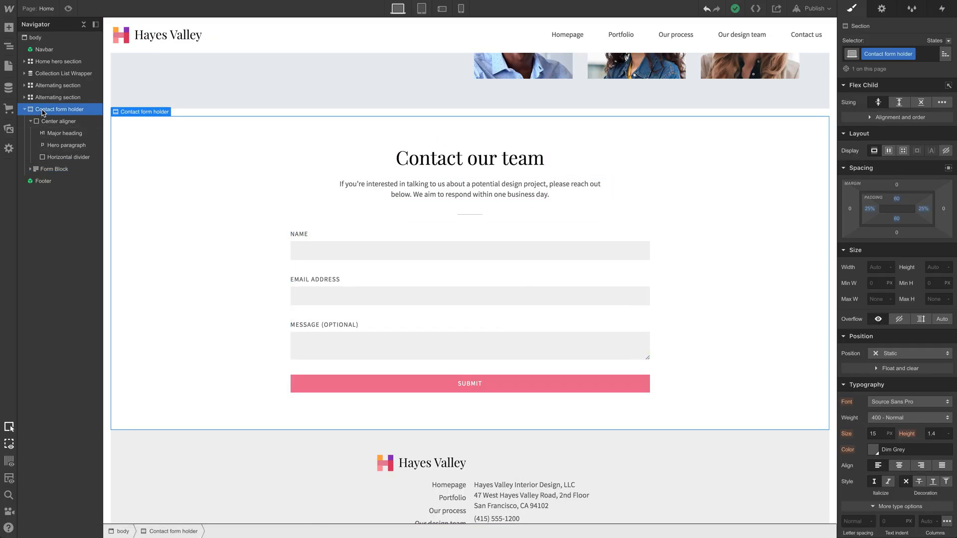
{"action": "mouse_move", "coordinate": [152, 230]}
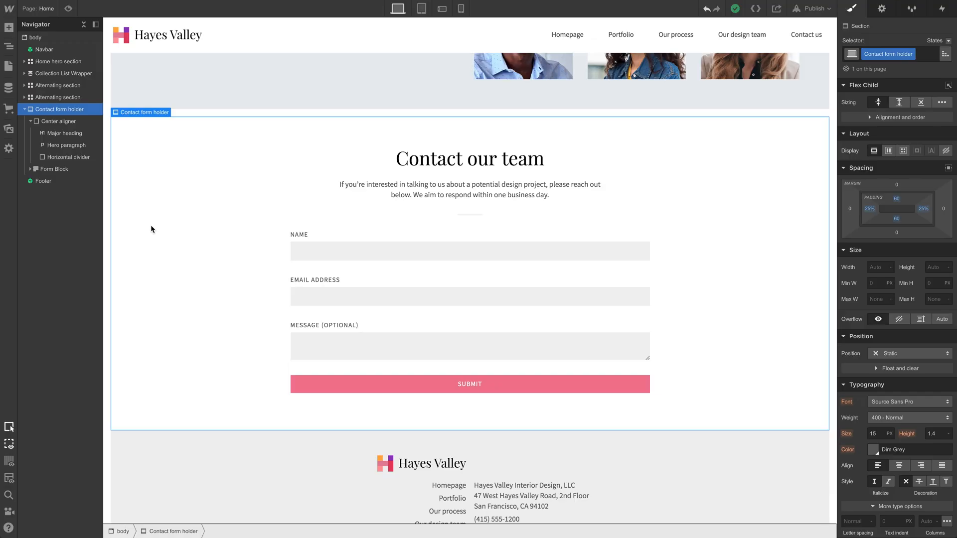
Create a symbol from the Contact form holder section named 'Contact form section'
{"action": "left_click", "coordinate": [9, 28]}
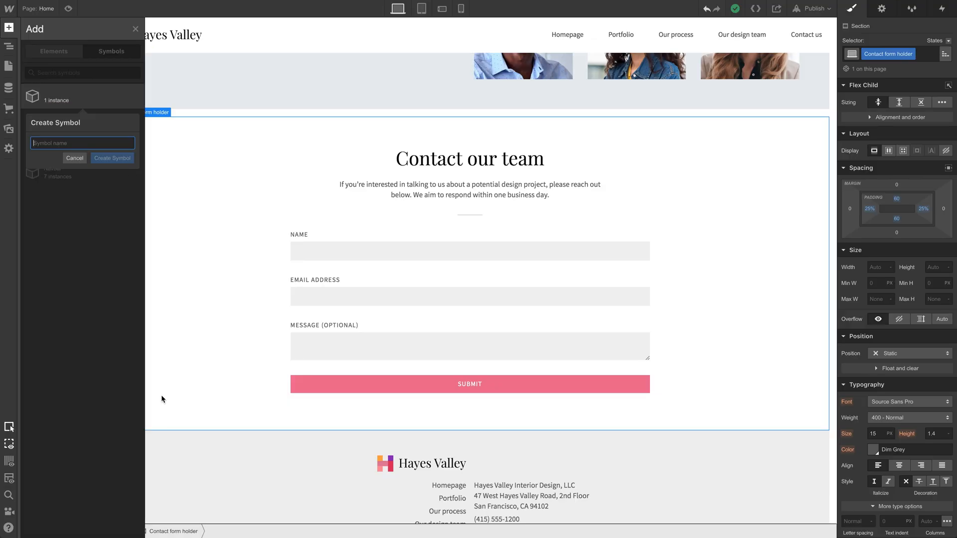
{"action": "type", "text": "Contact form"}
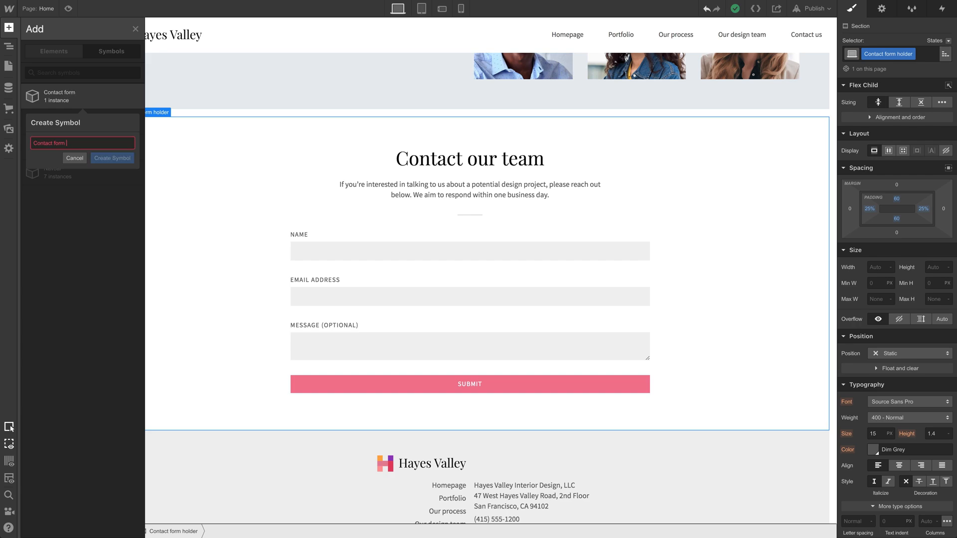
{"action": "left_click", "coordinate": [112, 159]}
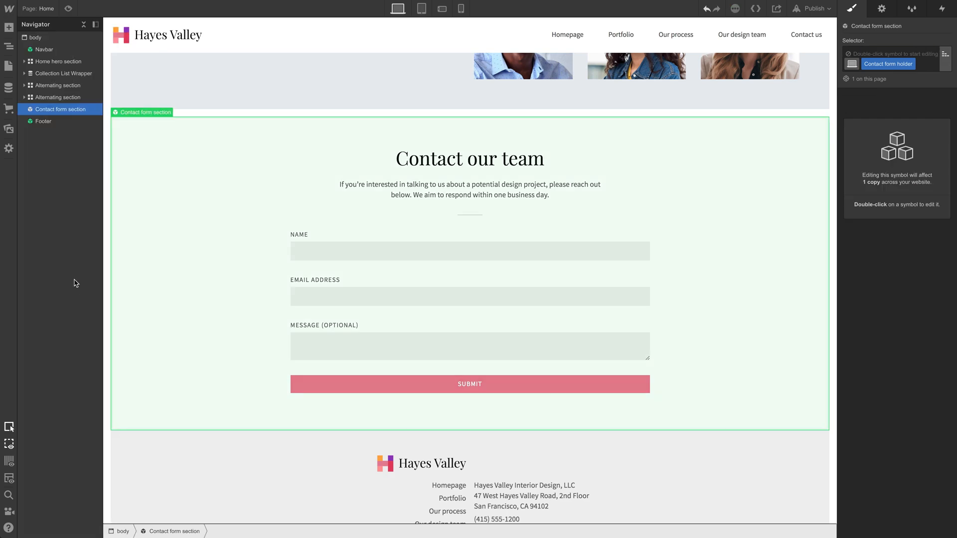
Locate the old Contact form symbol in the Symbols library and bring up its settings
{"action": "left_click", "coordinate": [9, 28]}
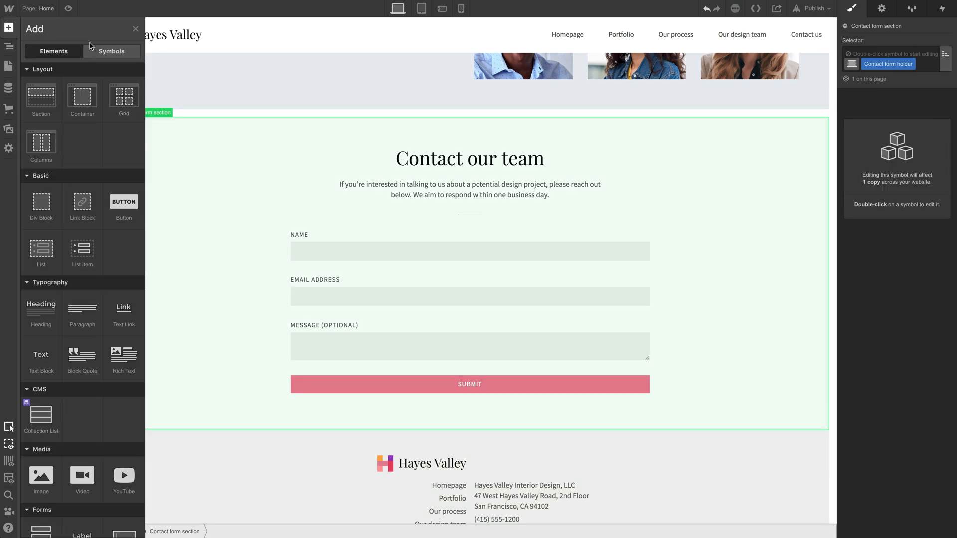
{"action": "left_click", "coordinate": [111, 50]}
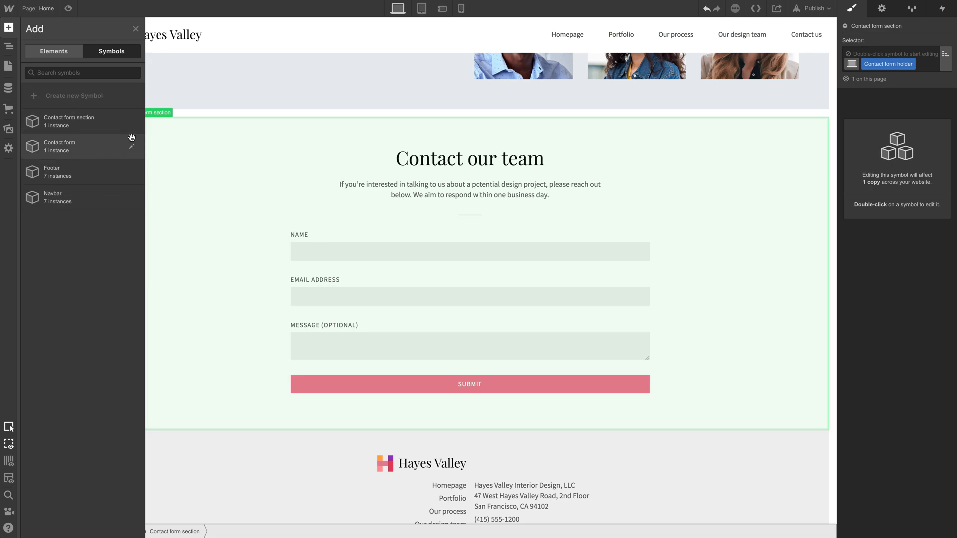
{"action": "left_click", "coordinate": [131, 147]}
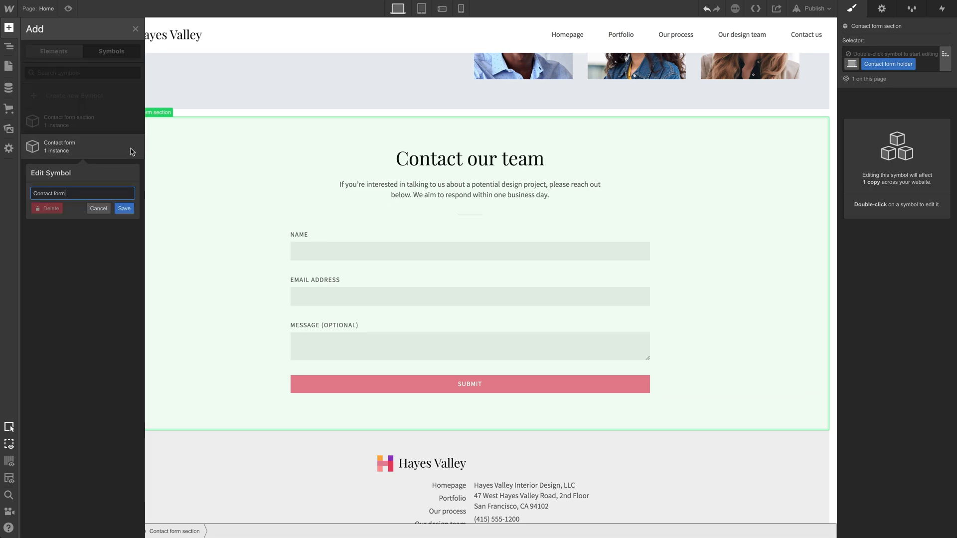
{"action": "left_click", "coordinate": [97, 209]}
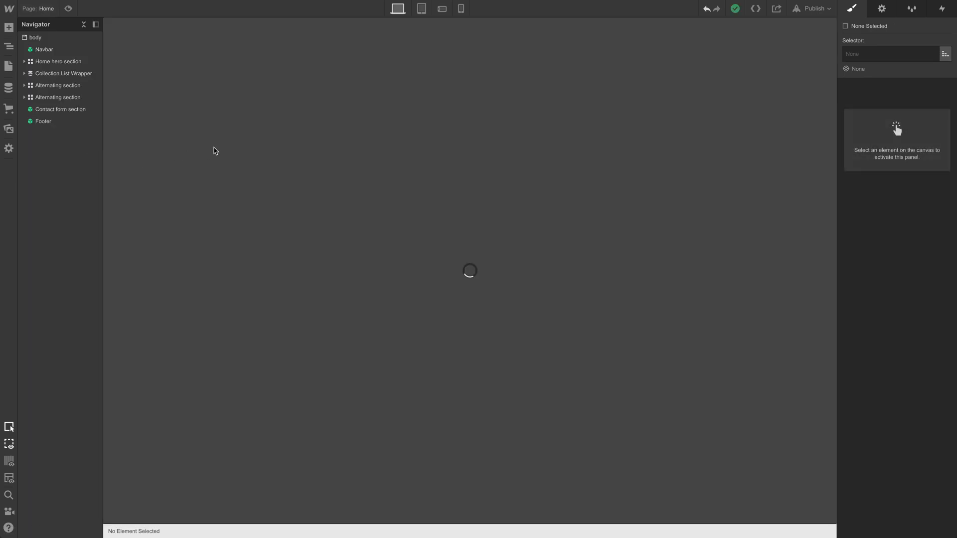
Unlink the Contact us form from the old Contact form symbol and delete that symbol
{"action": "right_click", "coordinate": [237, 219]}
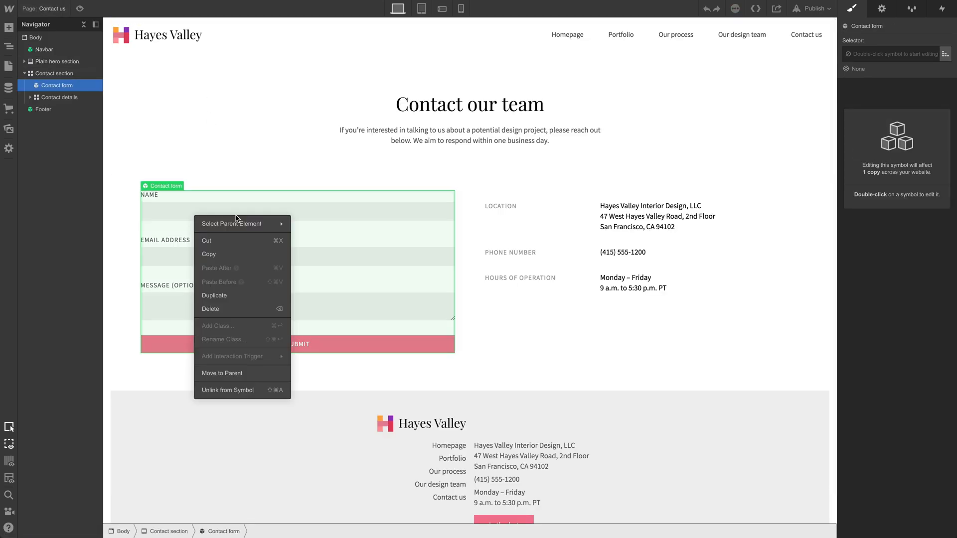
{"action": "left_click", "coordinate": [228, 390]}
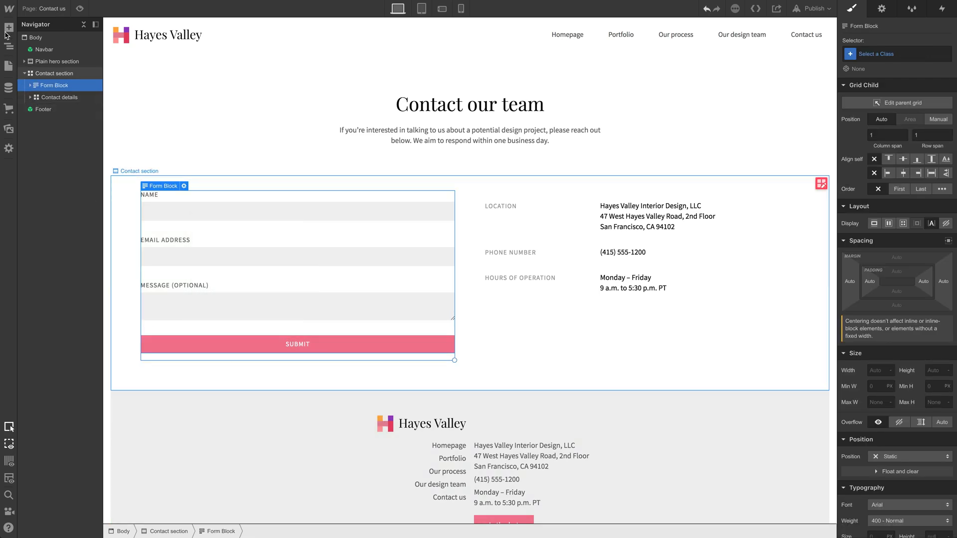
{"action": "left_click", "coordinate": [9, 28]}
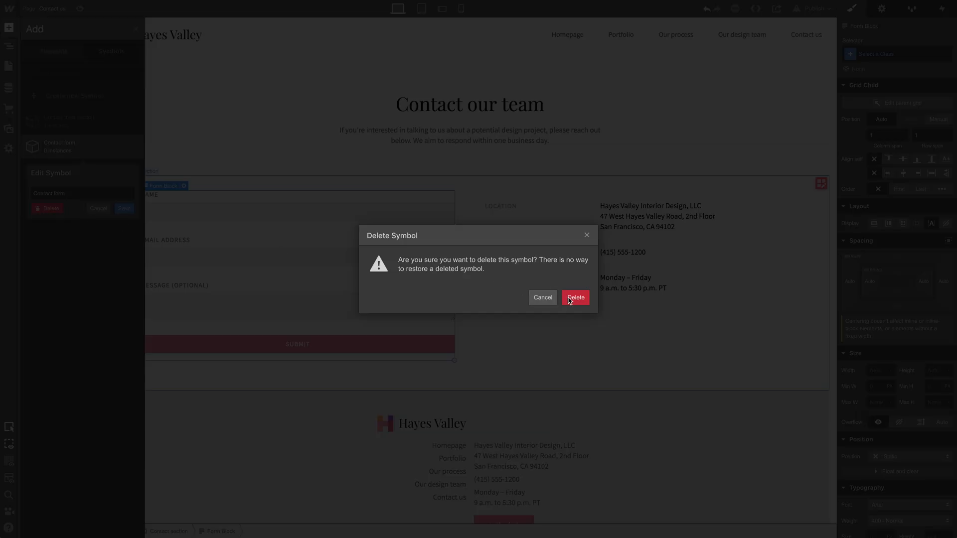
{"action": "left_click", "coordinate": [574, 297]}
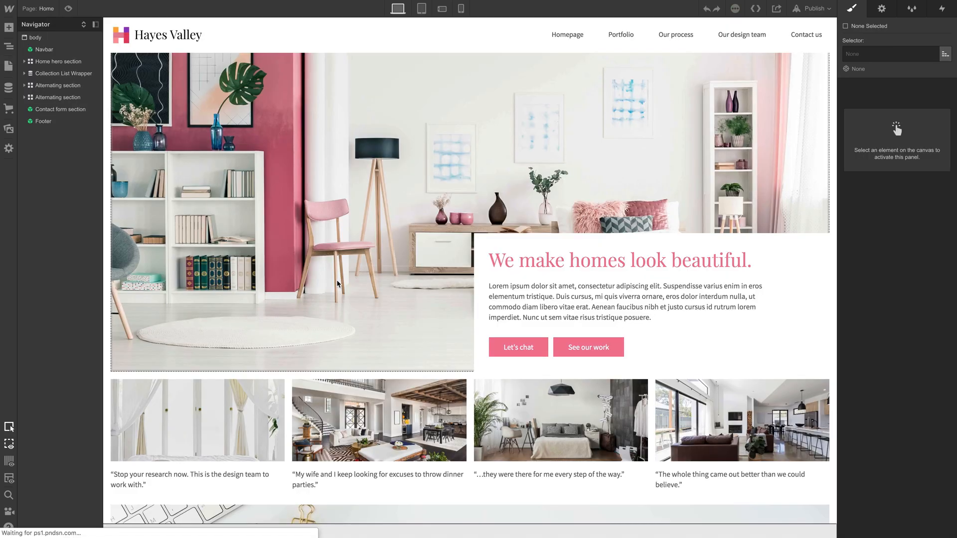
Place the Contact form section symbol above the footer on the Portfolio page
{"action": "scroll", "scroll_direction": "down", "scroll_amount": 3}
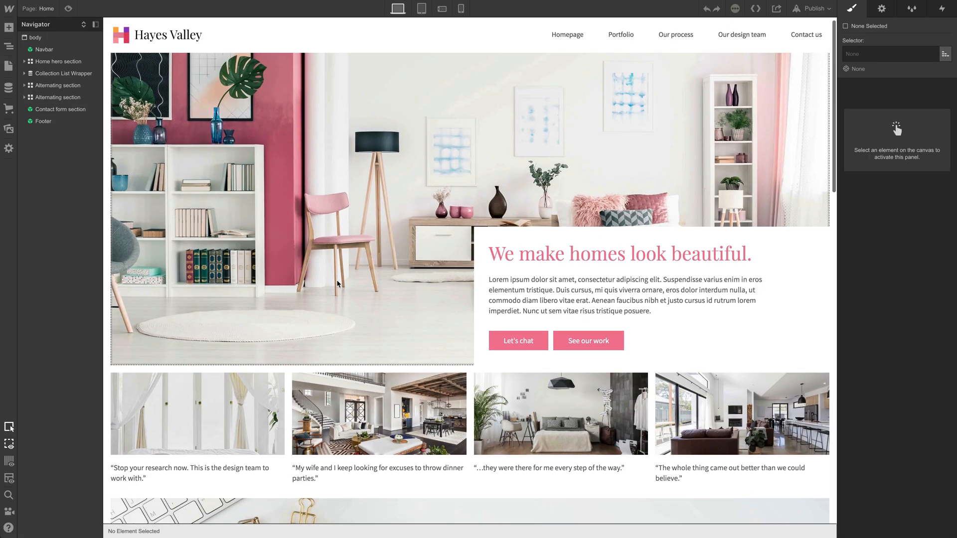
{"action": "left_click", "coordinate": [59, 109]}
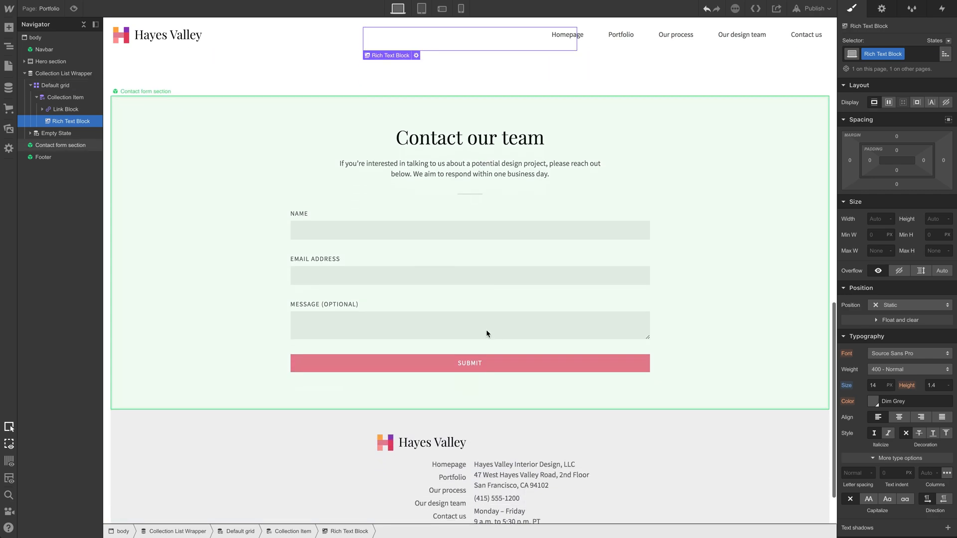
{"action": "scroll", "scroll_direction": "down", "scroll_amount": 3}
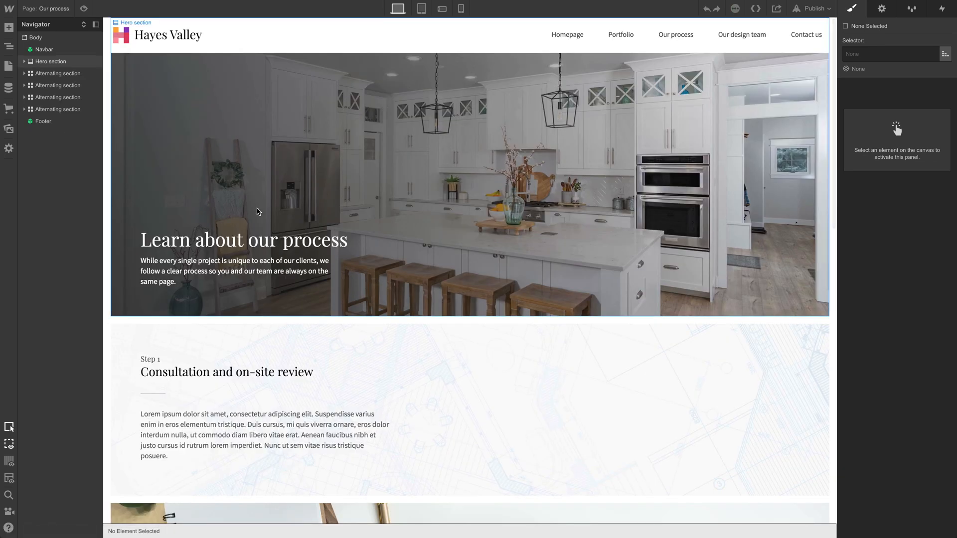
Drop the Contact form section symbol just above Footer in the Our process Navigator
{"action": "left_click", "coordinate": [8, 28]}
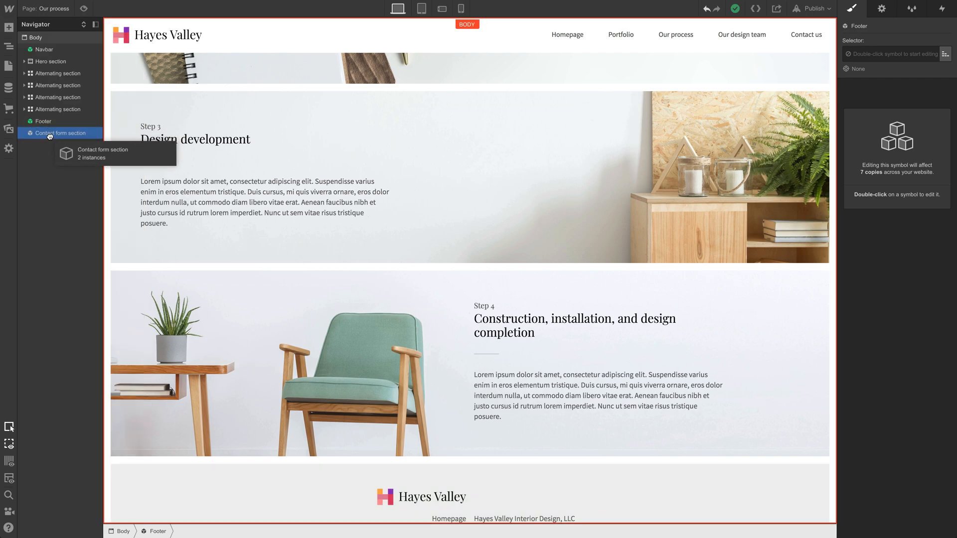
{"action": "left_click", "coordinate": [63, 120]}
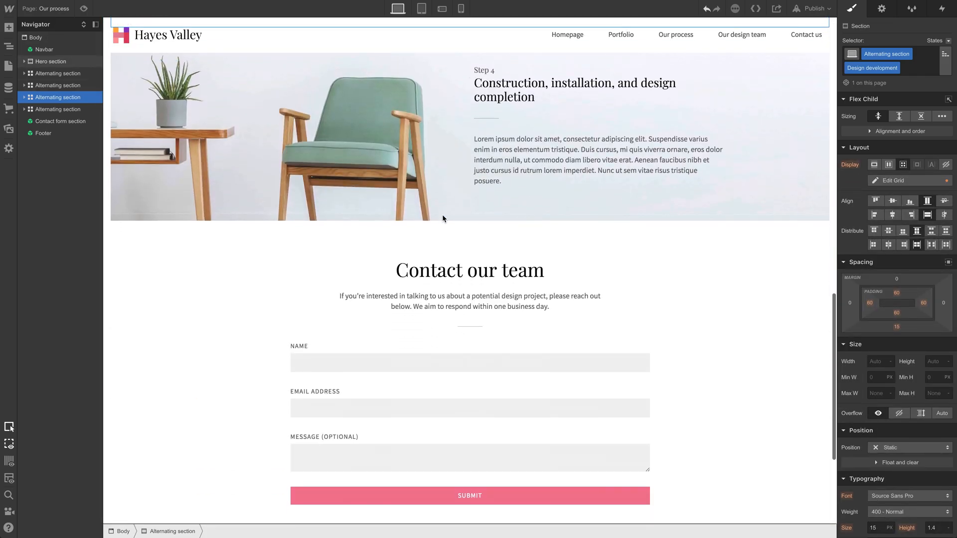
{"action": "left_click", "coordinate": [60, 120]}
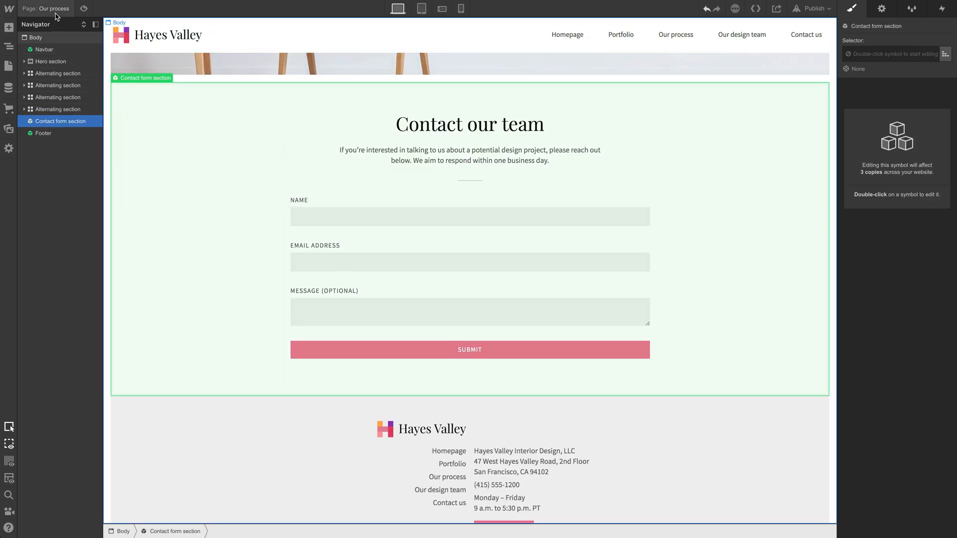
{"action": "left_click", "coordinate": [742, 34]}
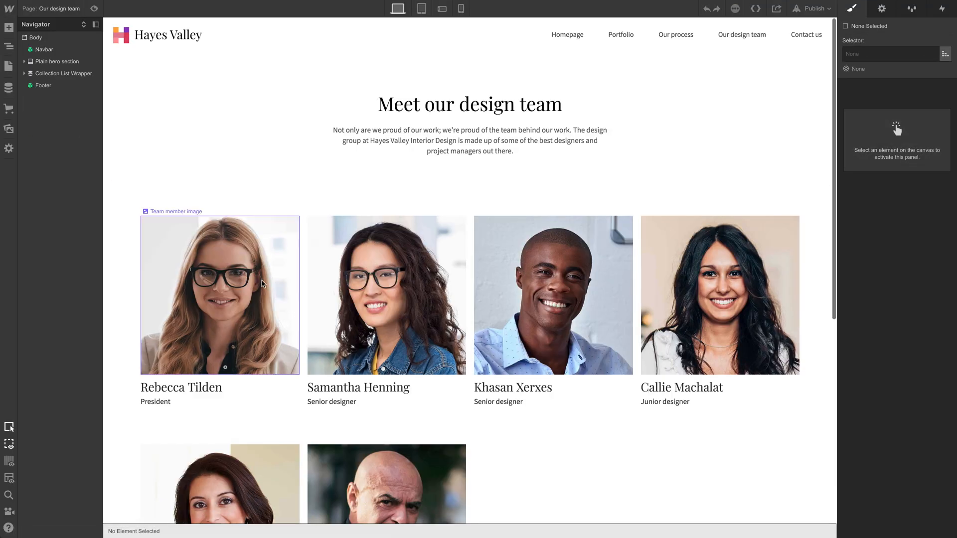
Drop the Contact form section symbol above Footer on the Our design team page
{"action": "scroll", "scroll_direction": "down", "scroll_amount": 3}
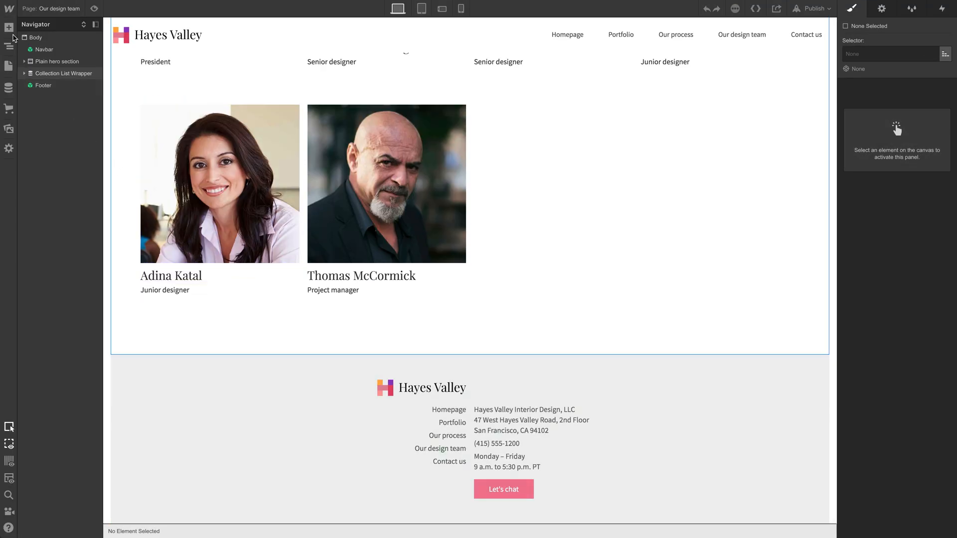
{"action": "left_click", "coordinate": [9, 28]}
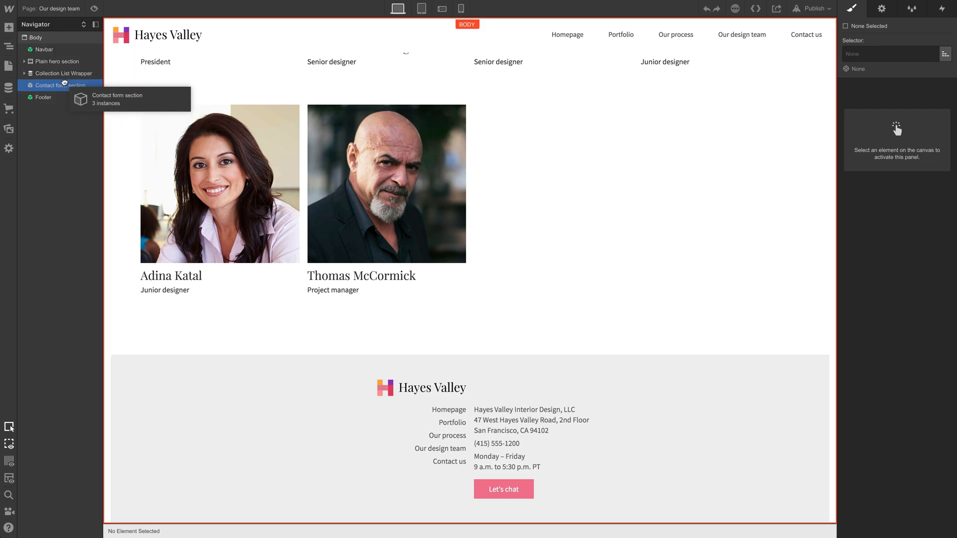
{"action": "left_click", "coordinate": [60, 85]}
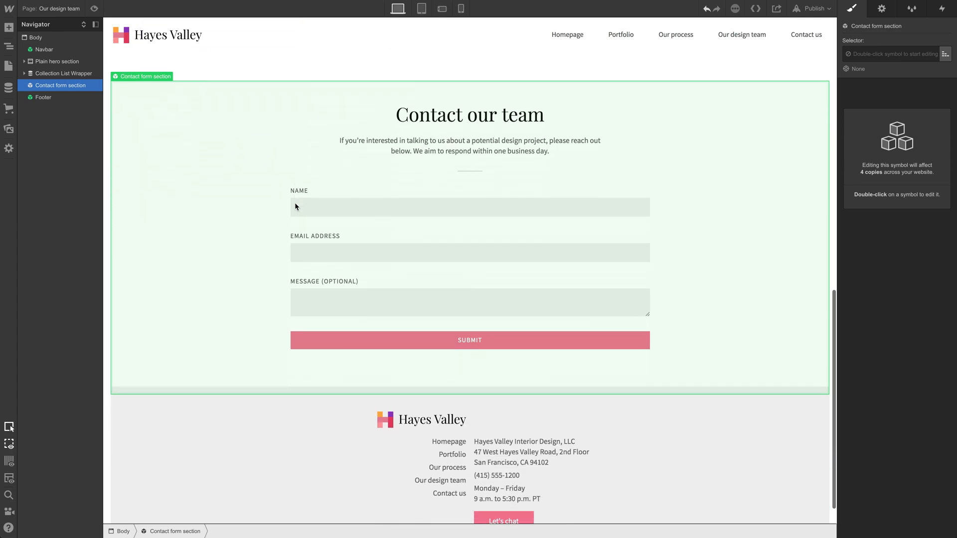
{"action": "left_click", "coordinate": [9, 66]}
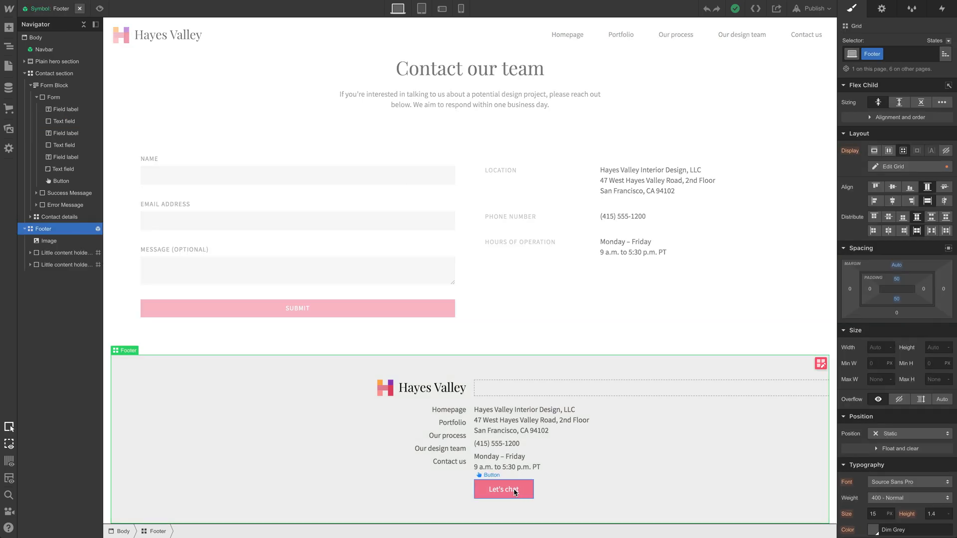
Link the footer Let's chat button to the Contact us page and follow it in Preview
{"action": "left_click", "coordinate": [502, 489]}
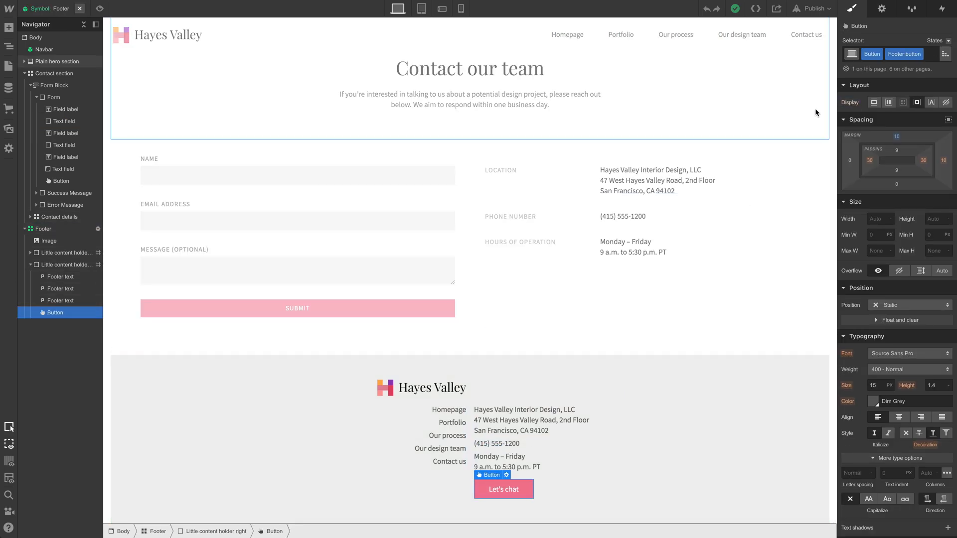
{"action": "left_click", "coordinate": [880, 9]}
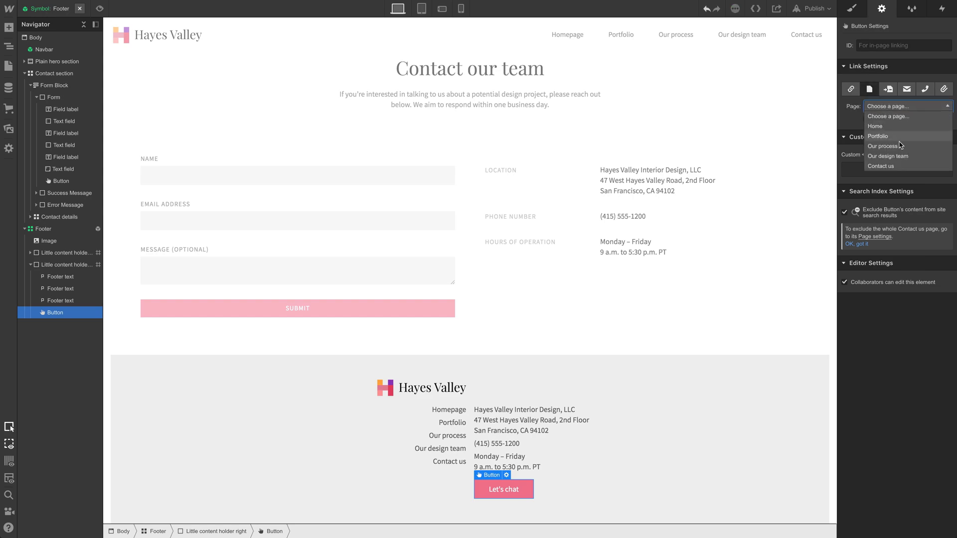
{"action": "left_click", "coordinate": [880, 165]}
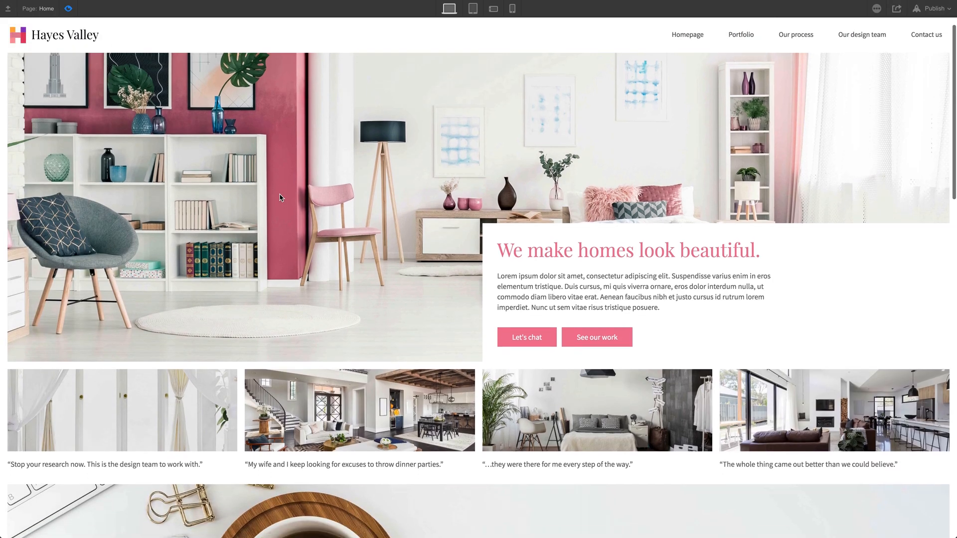
{"action": "left_click", "coordinate": [527, 337]}
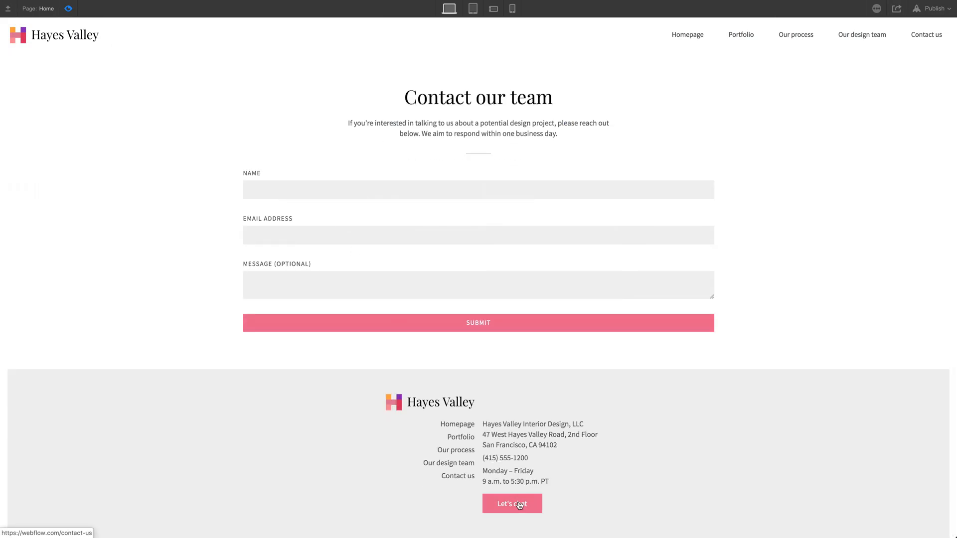
{"action": "left_click", "coordinate": [511, 502]}
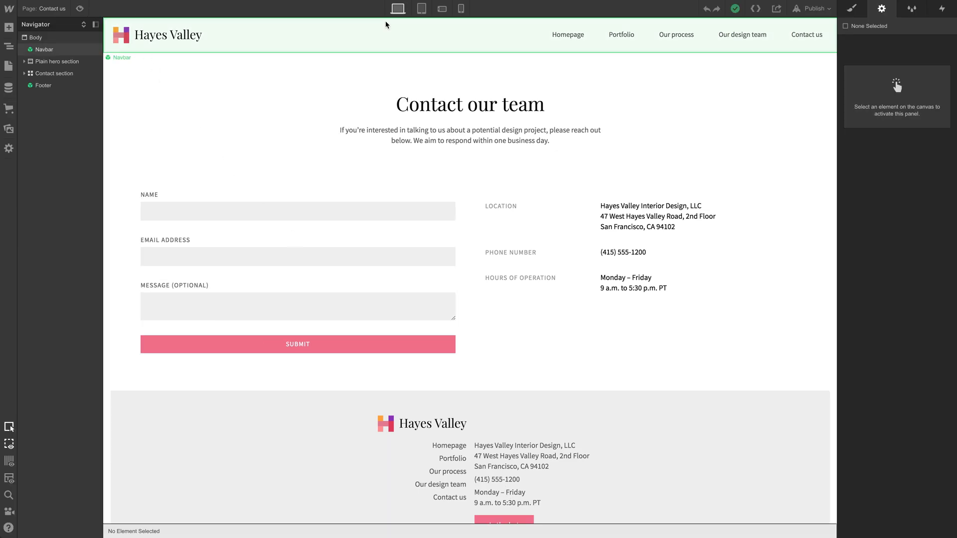
Edit the Home page Navbar symbol and link the Homepage nav item to the Home page
{"action": "left_click", "coordinate": [9, 65]}
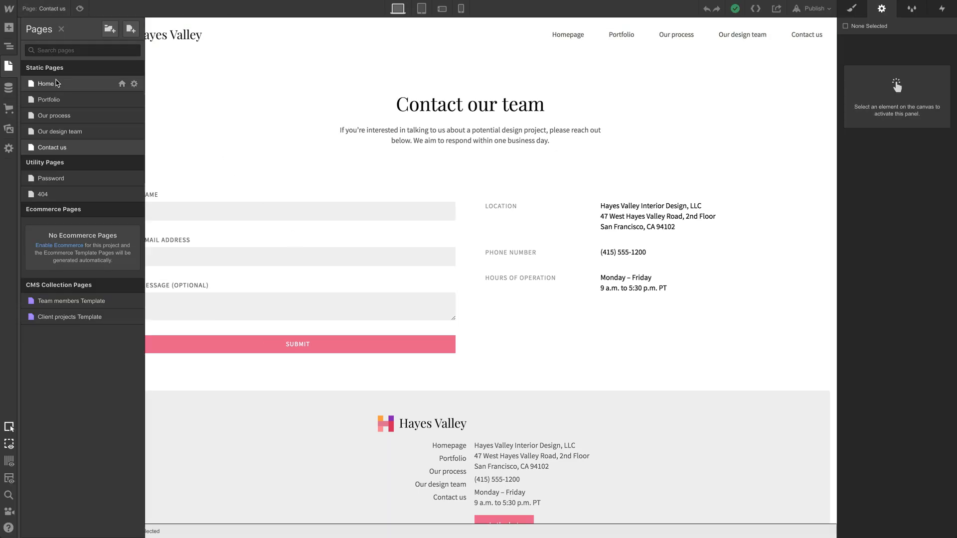
{"action": "left_click", "coordinate": [46, 83]}
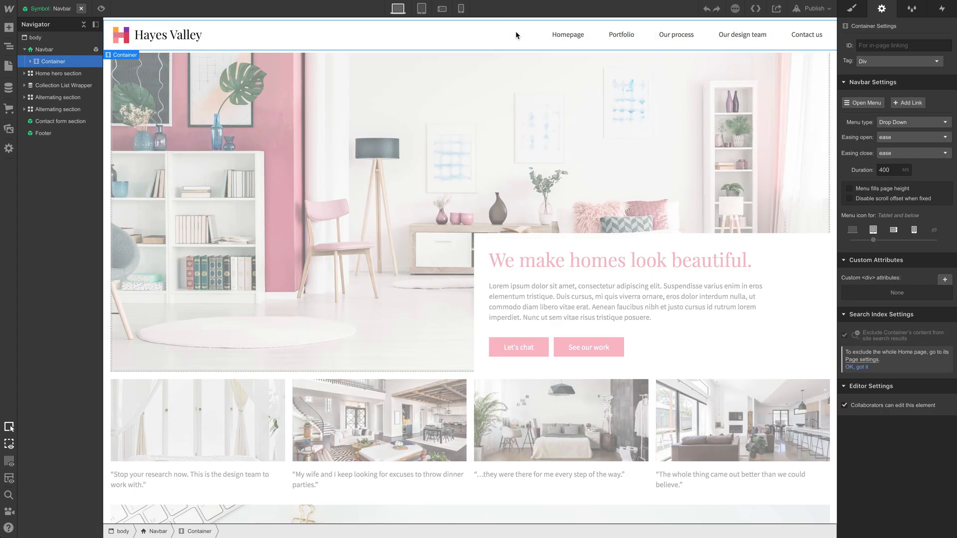
{"action": "left_click", "coordinate": [567, 34]}
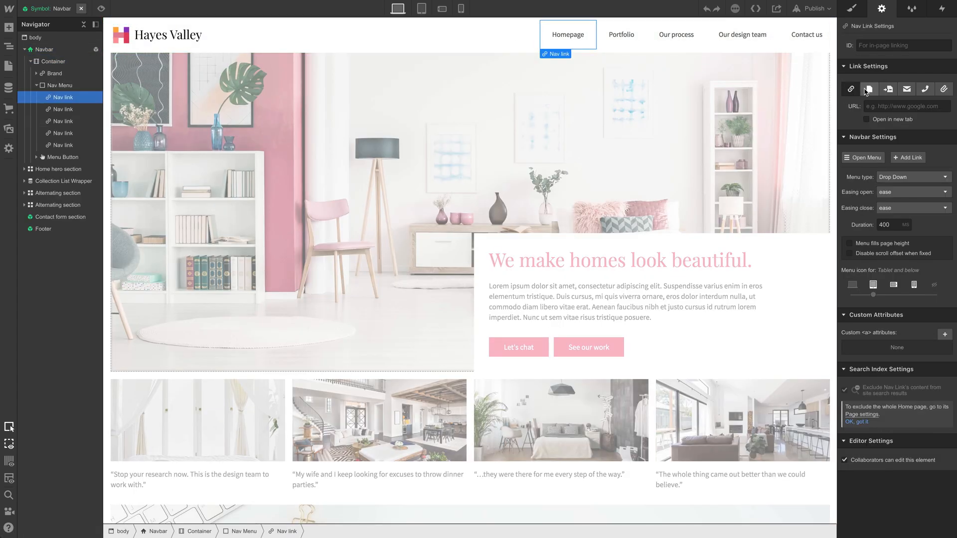
{"action": "left_click", "coordinate": [869, 88]}
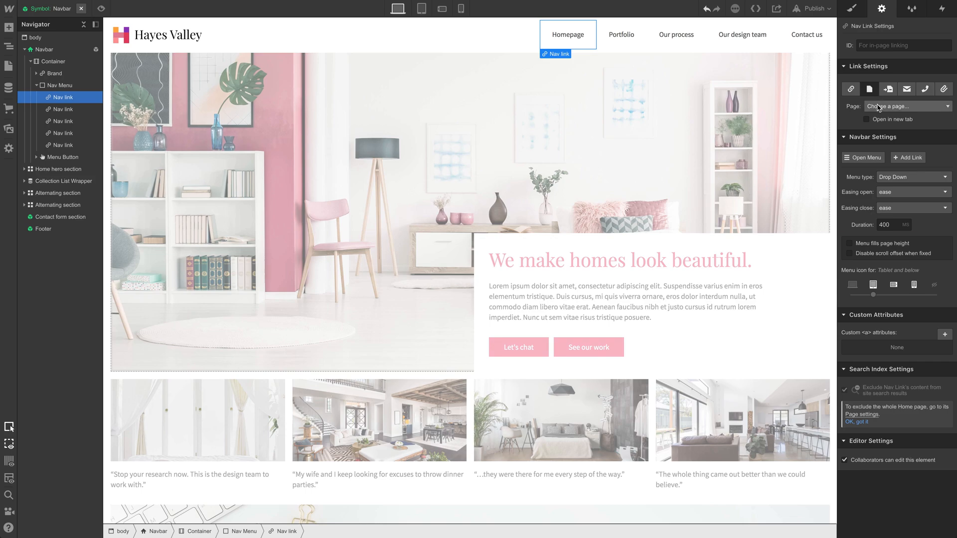
{"action": "left_click", "coordinate": [851, 89]}
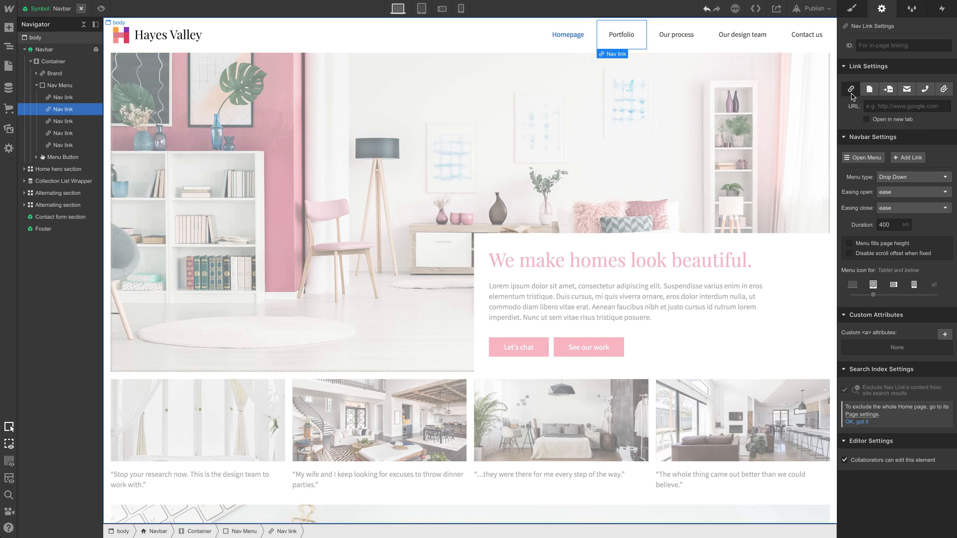
Link the Portfolio and Our design team nav items to their matching pages
{"action": "left_click", "coordinate": [869, 89]}
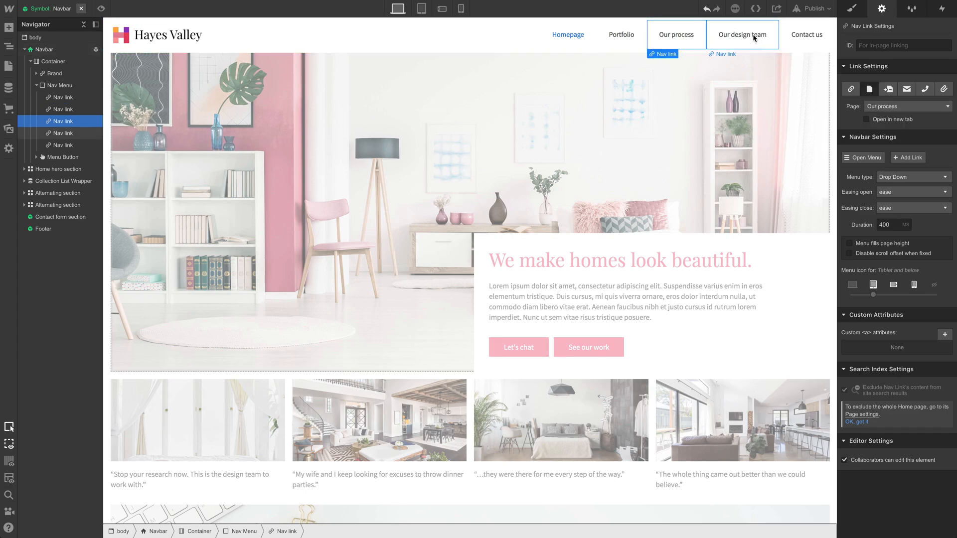
{"action": "left_click", "coordinate": [906, 106]}
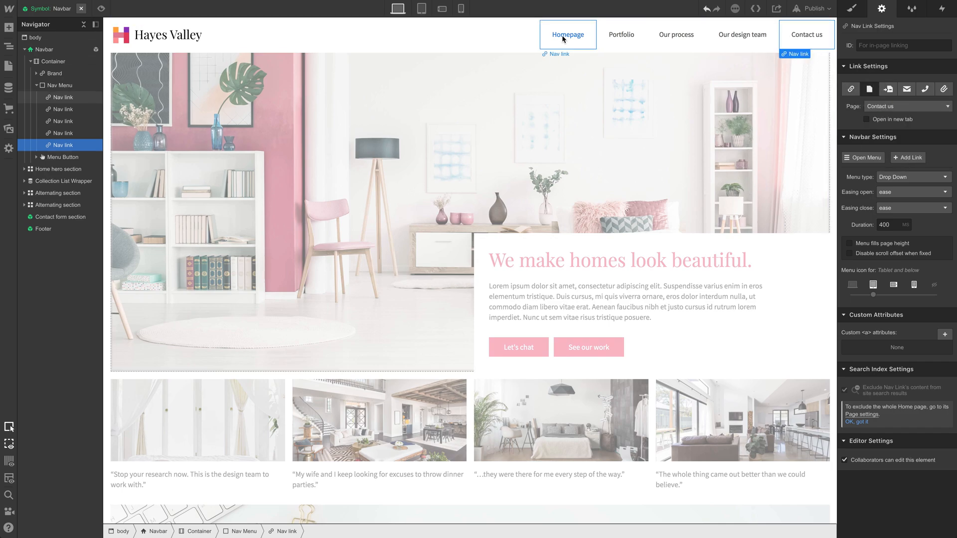
{"action": "left_click", "coordinate": [853, 9]}
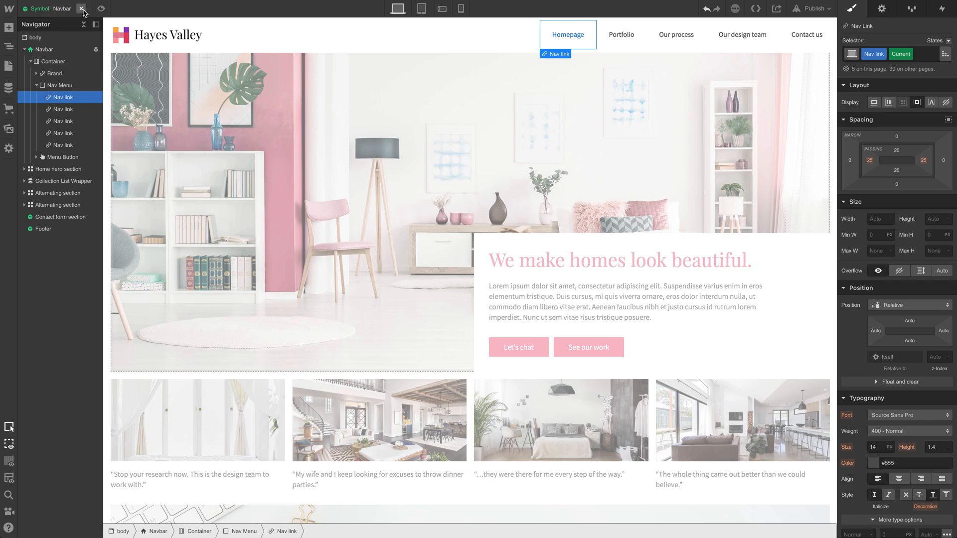
Set the Portfolio nav link's Current state typography colour to black
{"action": "left_click", "coordinate": [622, 34]}
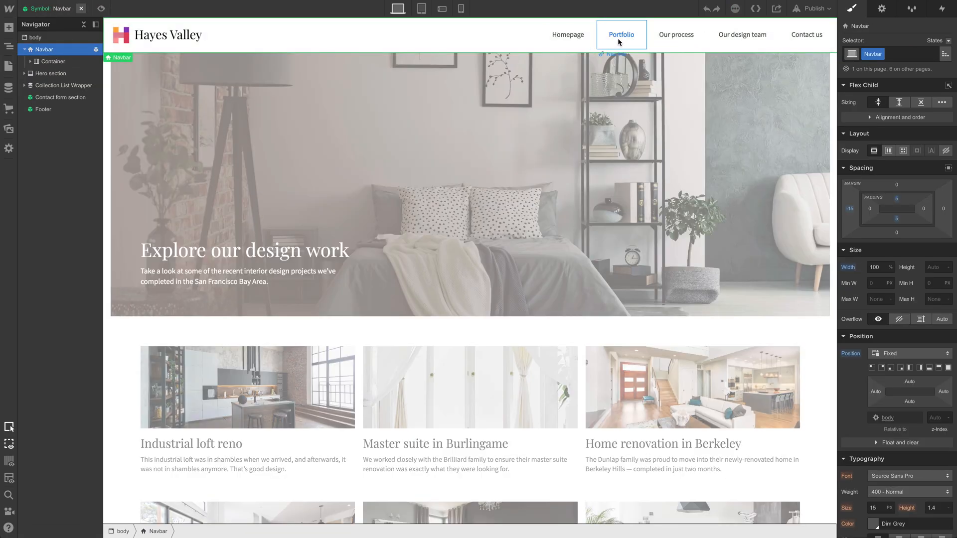
{"action": "left_click", "coordinate": [621, 34]}
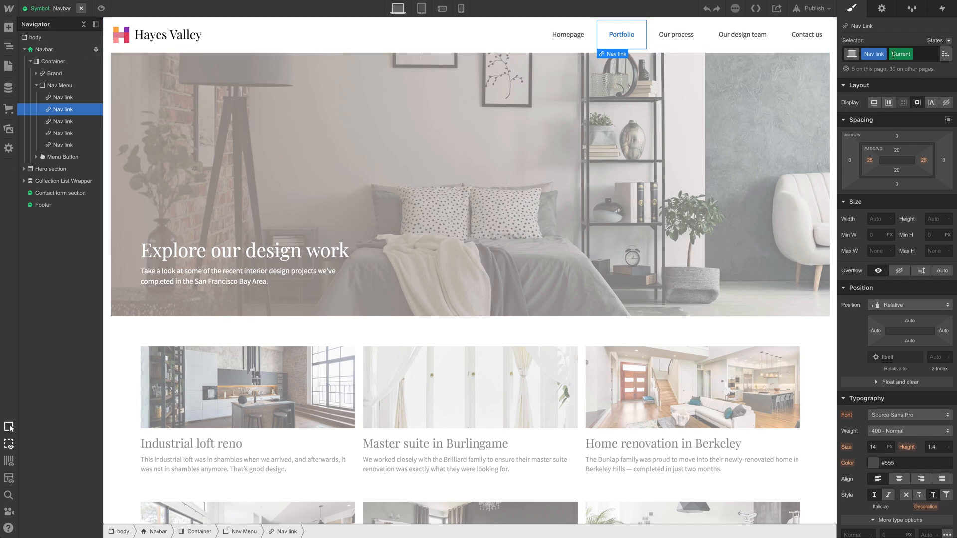
{"action": "left_click", "coordinate": [676, 34]}
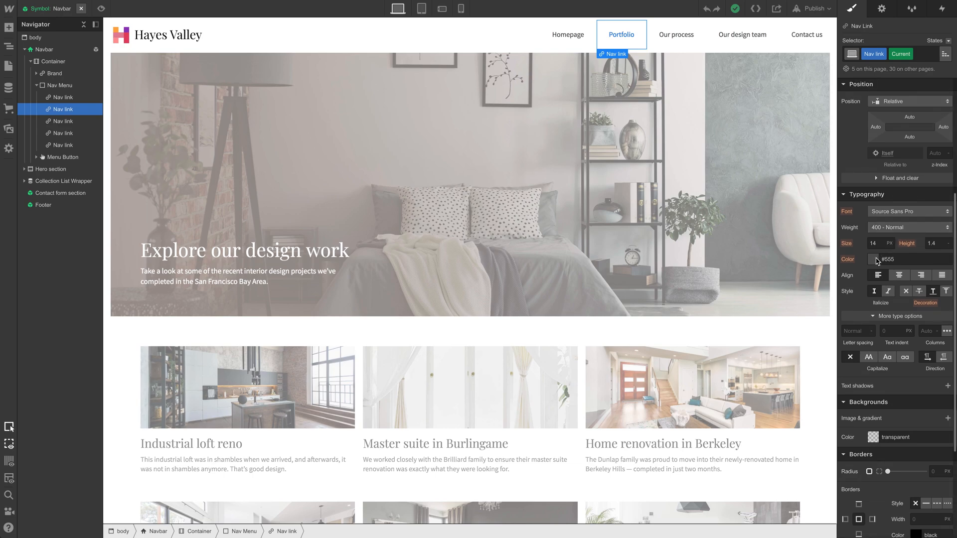
{"action": "left_click", "coordinate": [873, 259]}
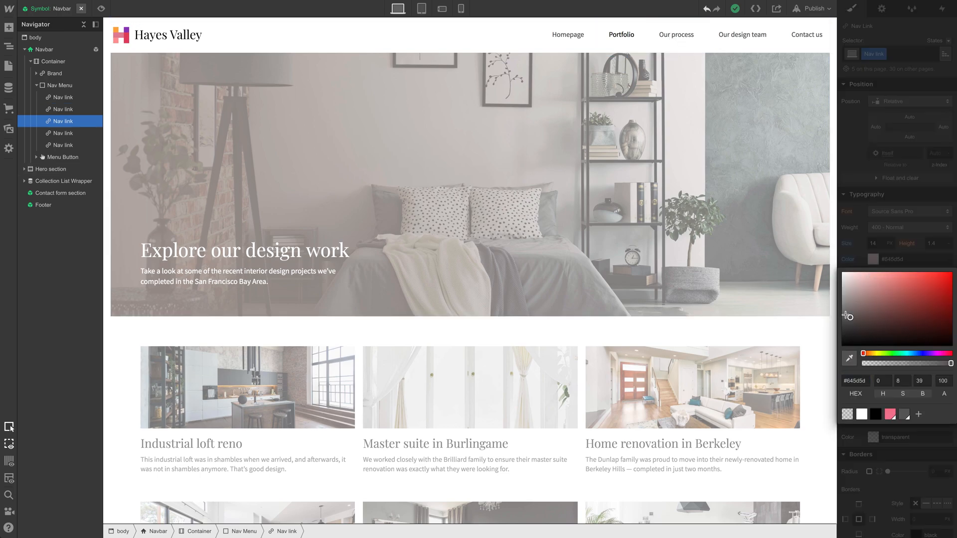
{"action": "left_click", "coordinate": [676, 34]}
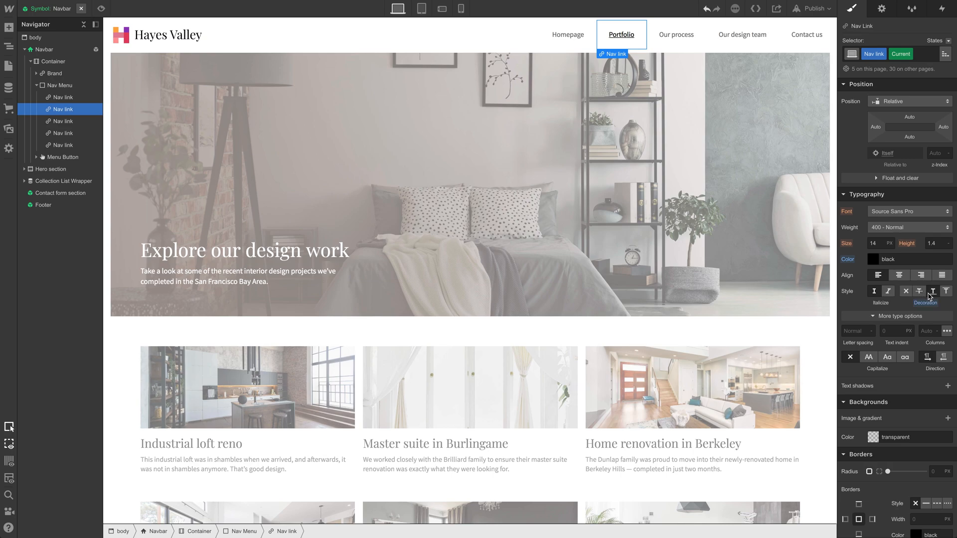
{"action": "mouse_move", "coordinate": [826, 119]}
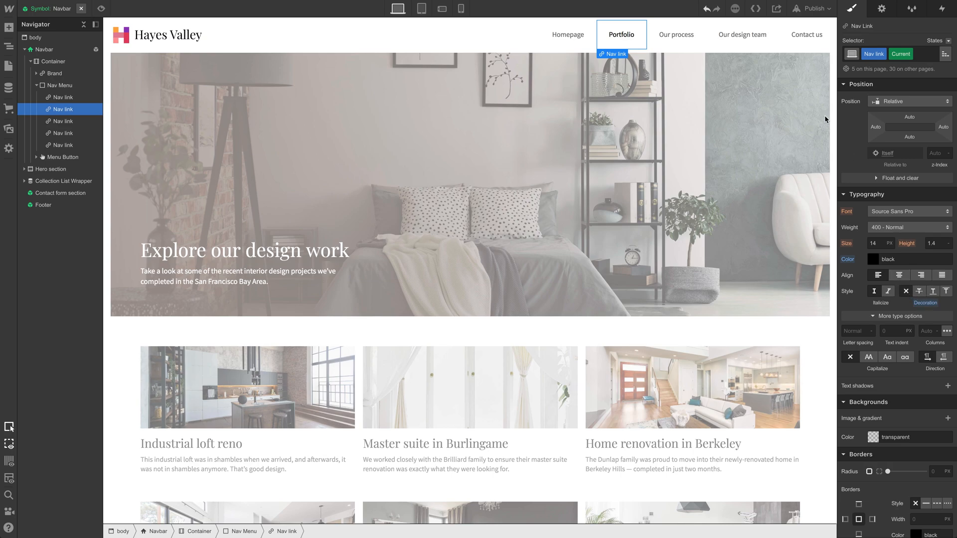
{"action": "mouse_move", "coordinate": [676, 34]}
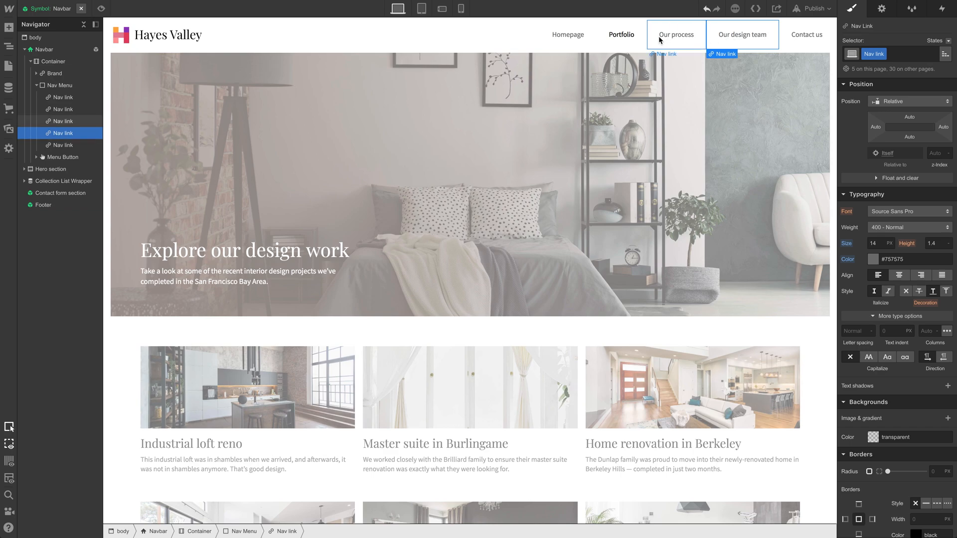
Add a Font Color transition to the nav links' Hover state under Effects
{"action": "left_click", "coordinate": [934, 40]}
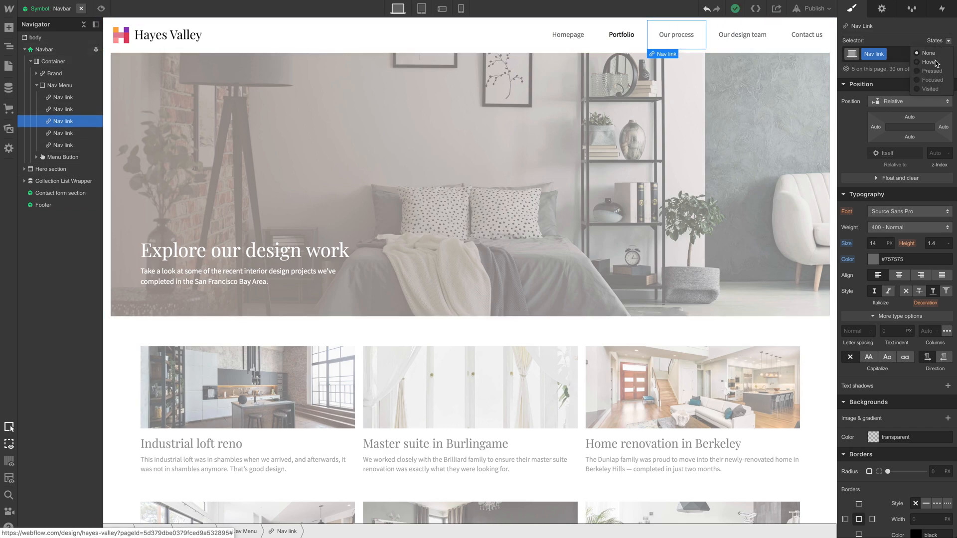
{"action": "left_click", "coordinate": [929, 62]}
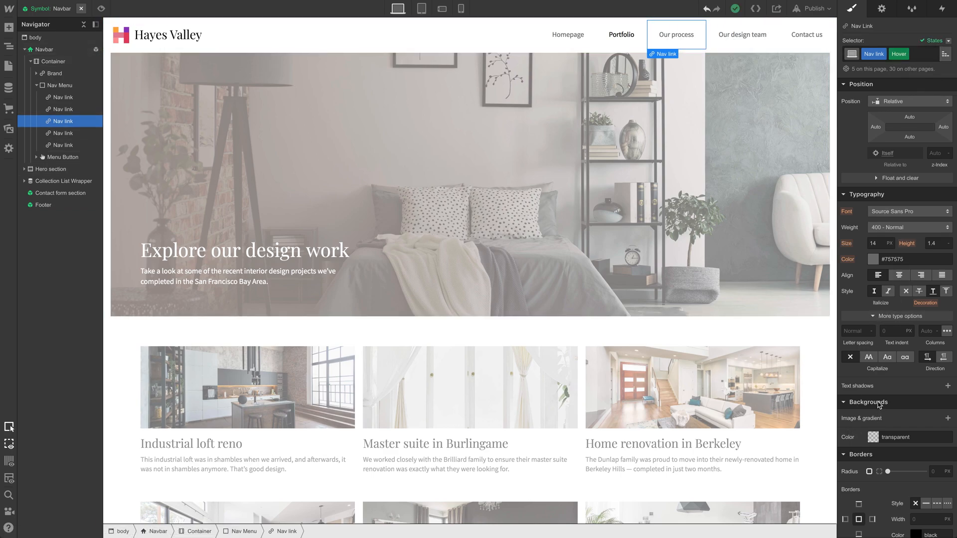
{"action": "left_click", "coordinate": [873, 259]}
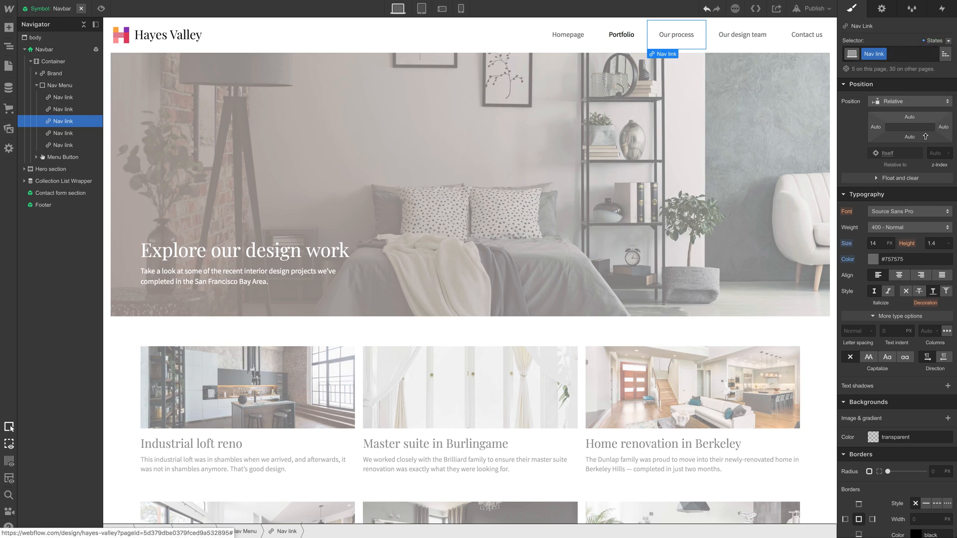
{"action": "scroll", "scroll_direction": "down", "scroll_amount": 3}
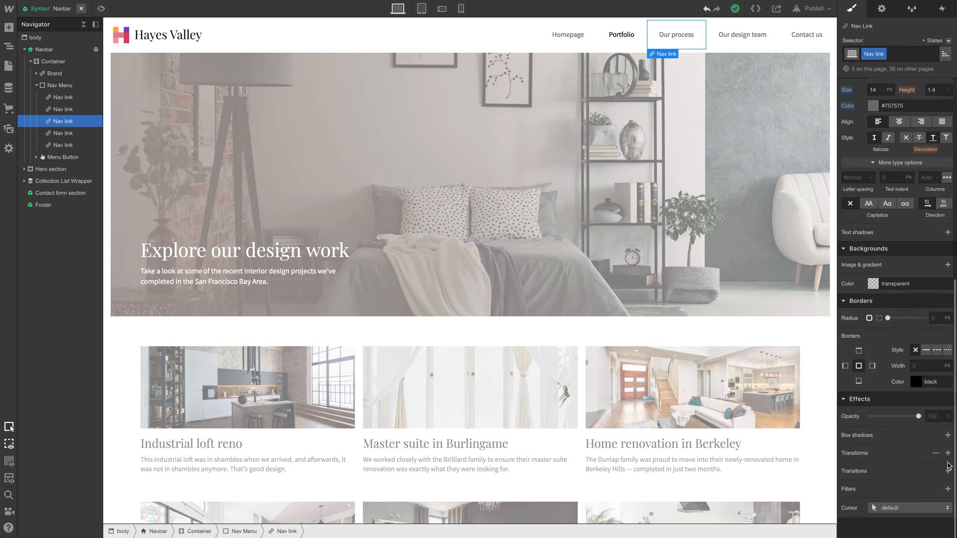
{"action": "left_click", "coordinate": [949, 471]}
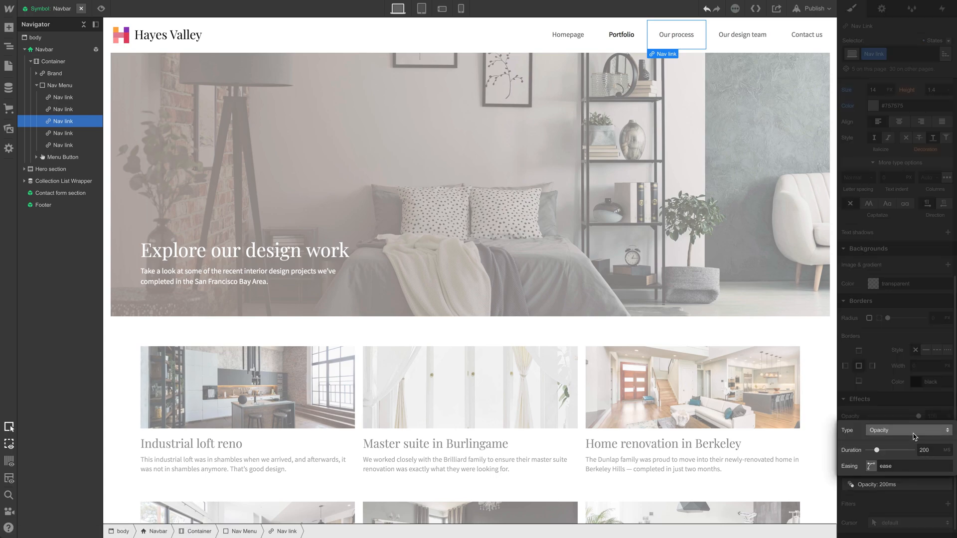
{"action": "left_click", "coordinate": [906, 430]}
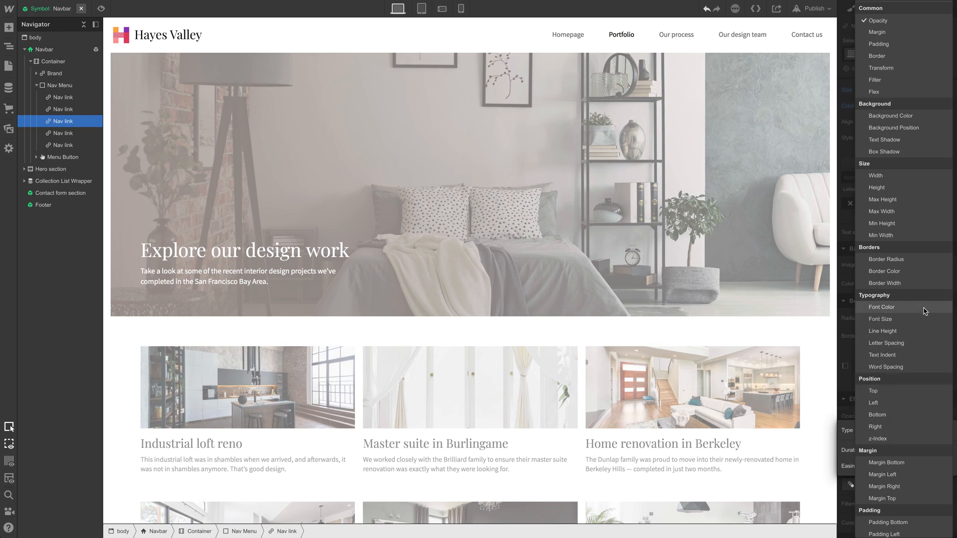
{"action": "left_click", "coordinate": [676, 33]}
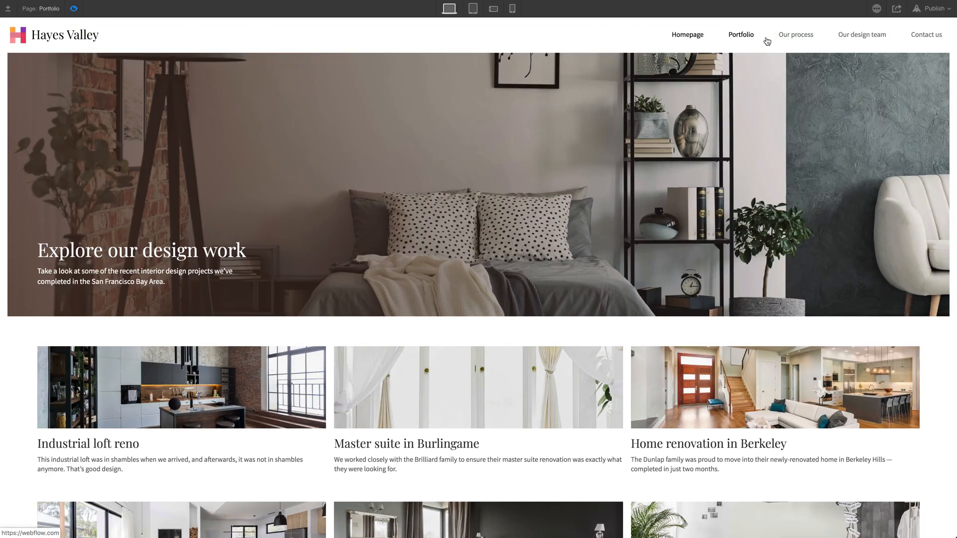
{"action": "mouse_move", "coordinate": [927, 35]}
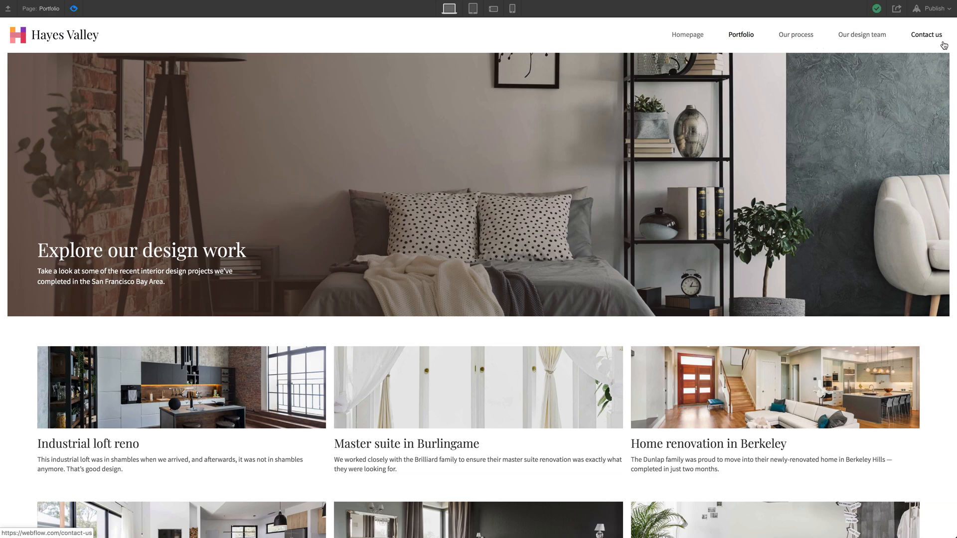
{"action": "mouse_move", "coordinate": [85, 6]}
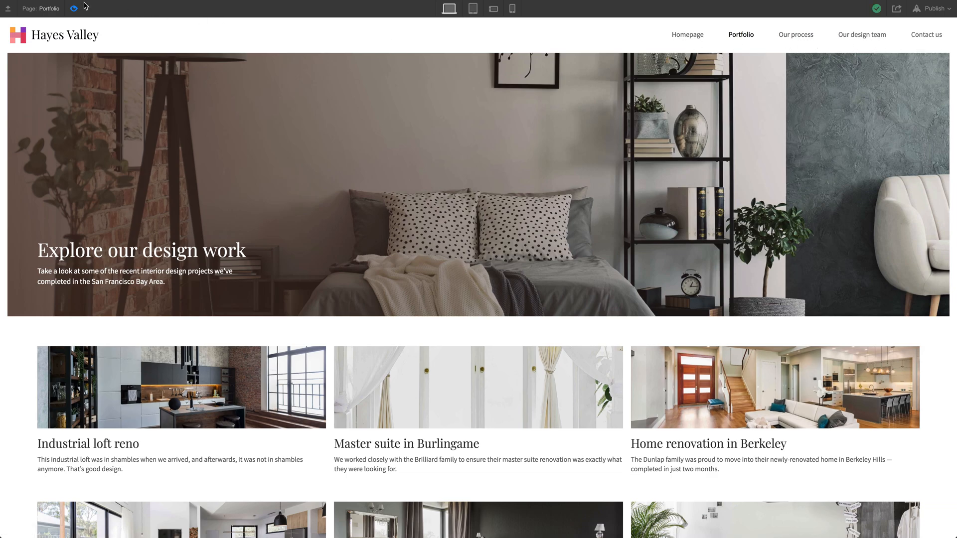